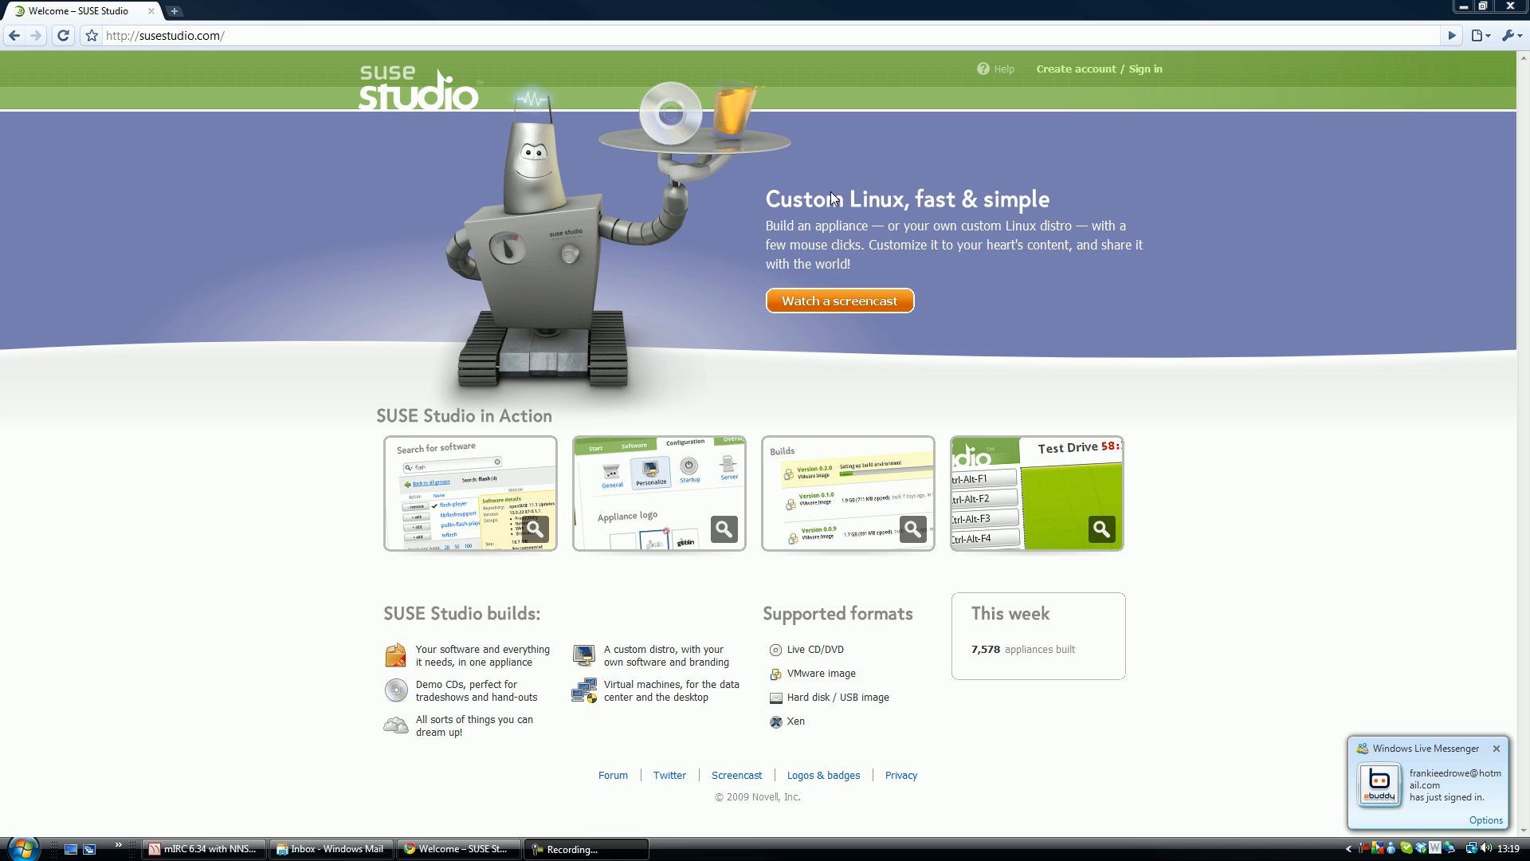
pyautogui.moveTo(1098, 69)
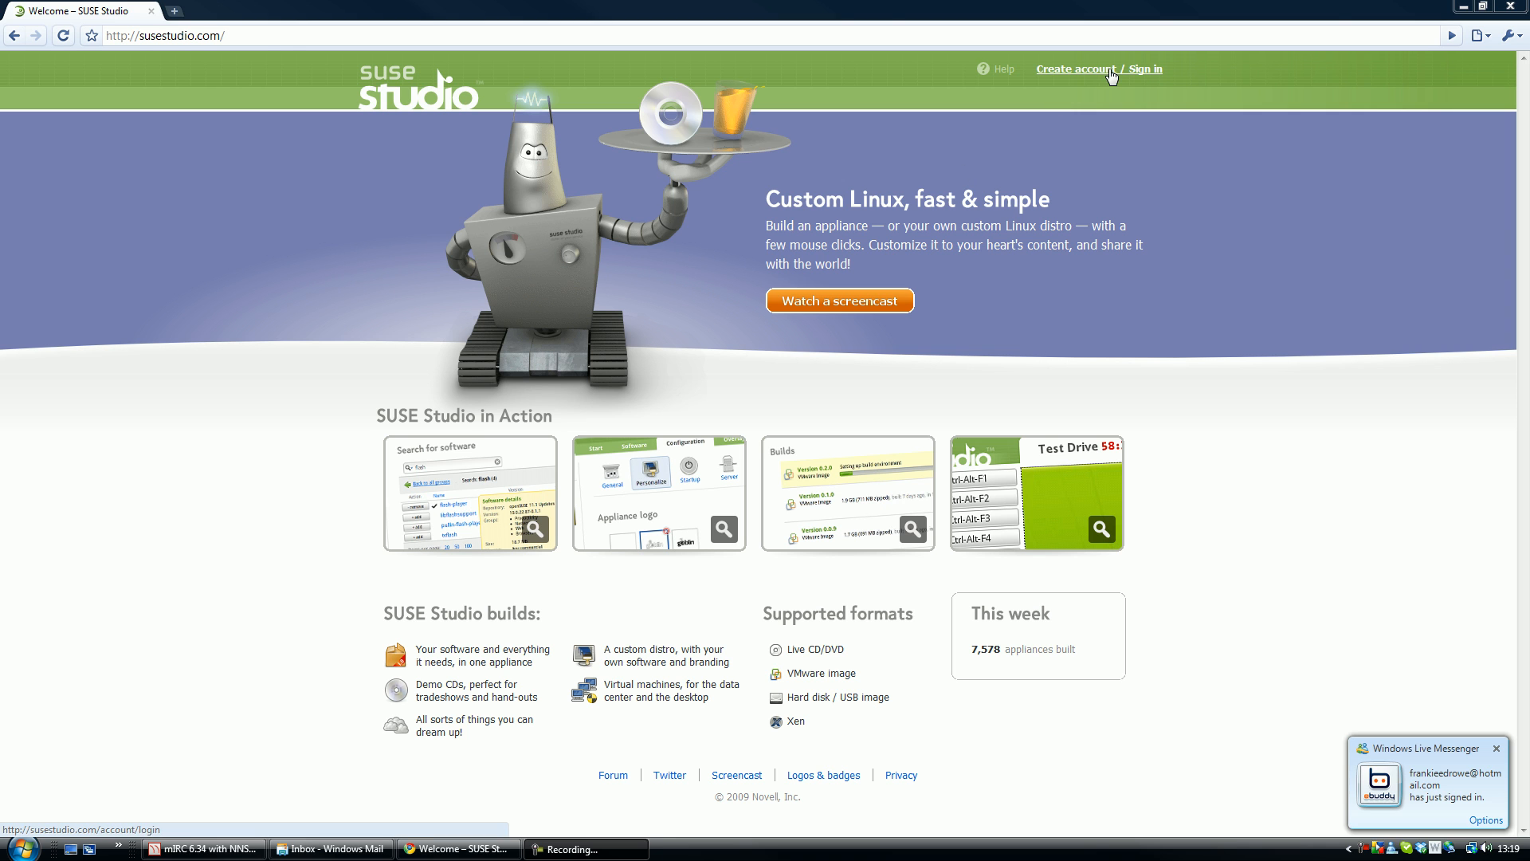
# - Sign in to SUSE Studio with the Google account to reach the My appliances list
pyautogui.click(1098, 68)
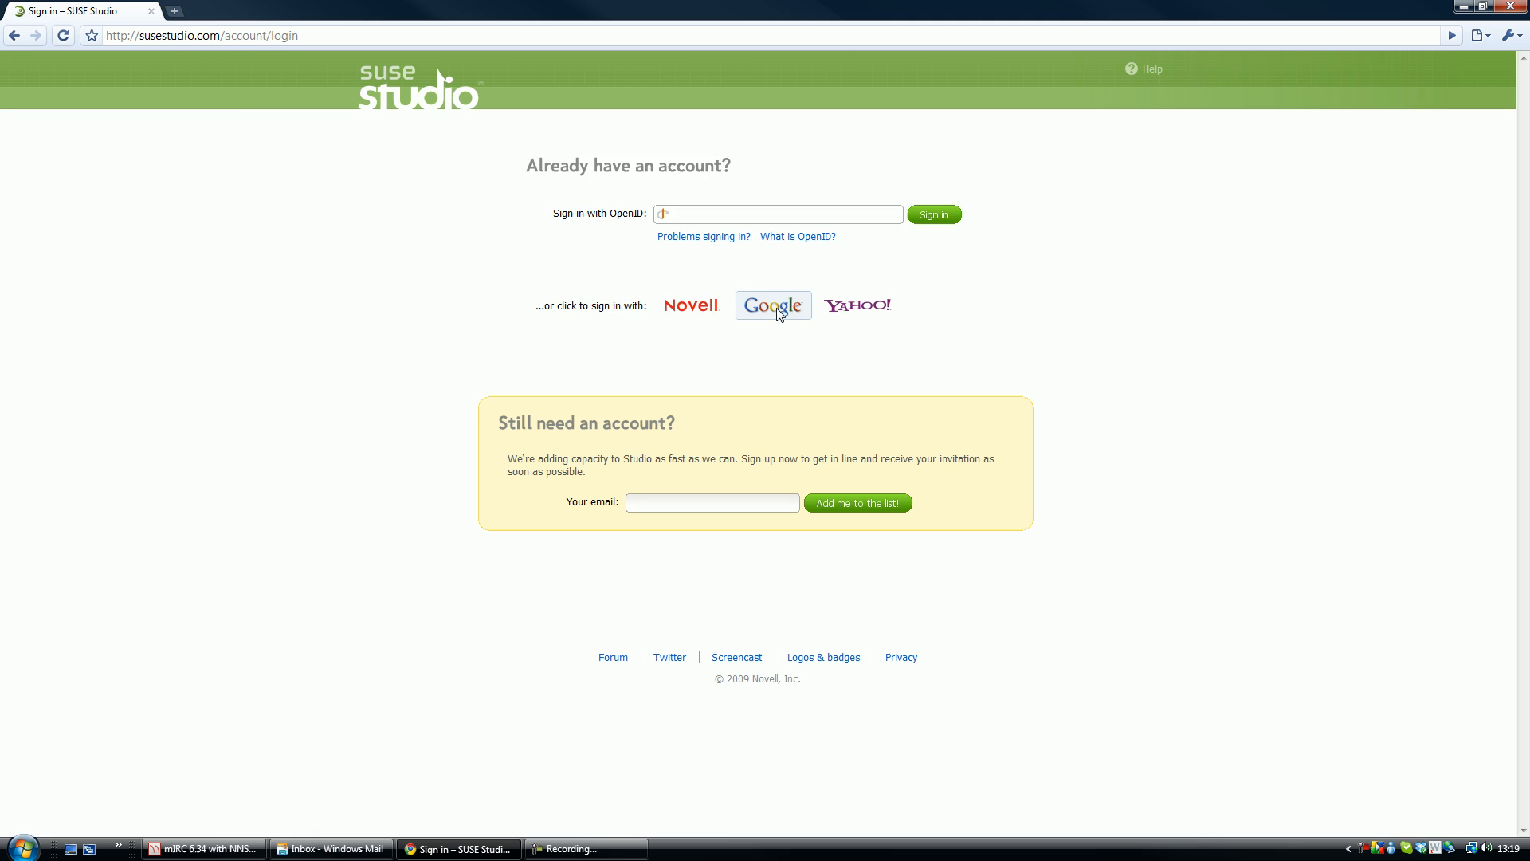
pyautogui.click(771, 304)
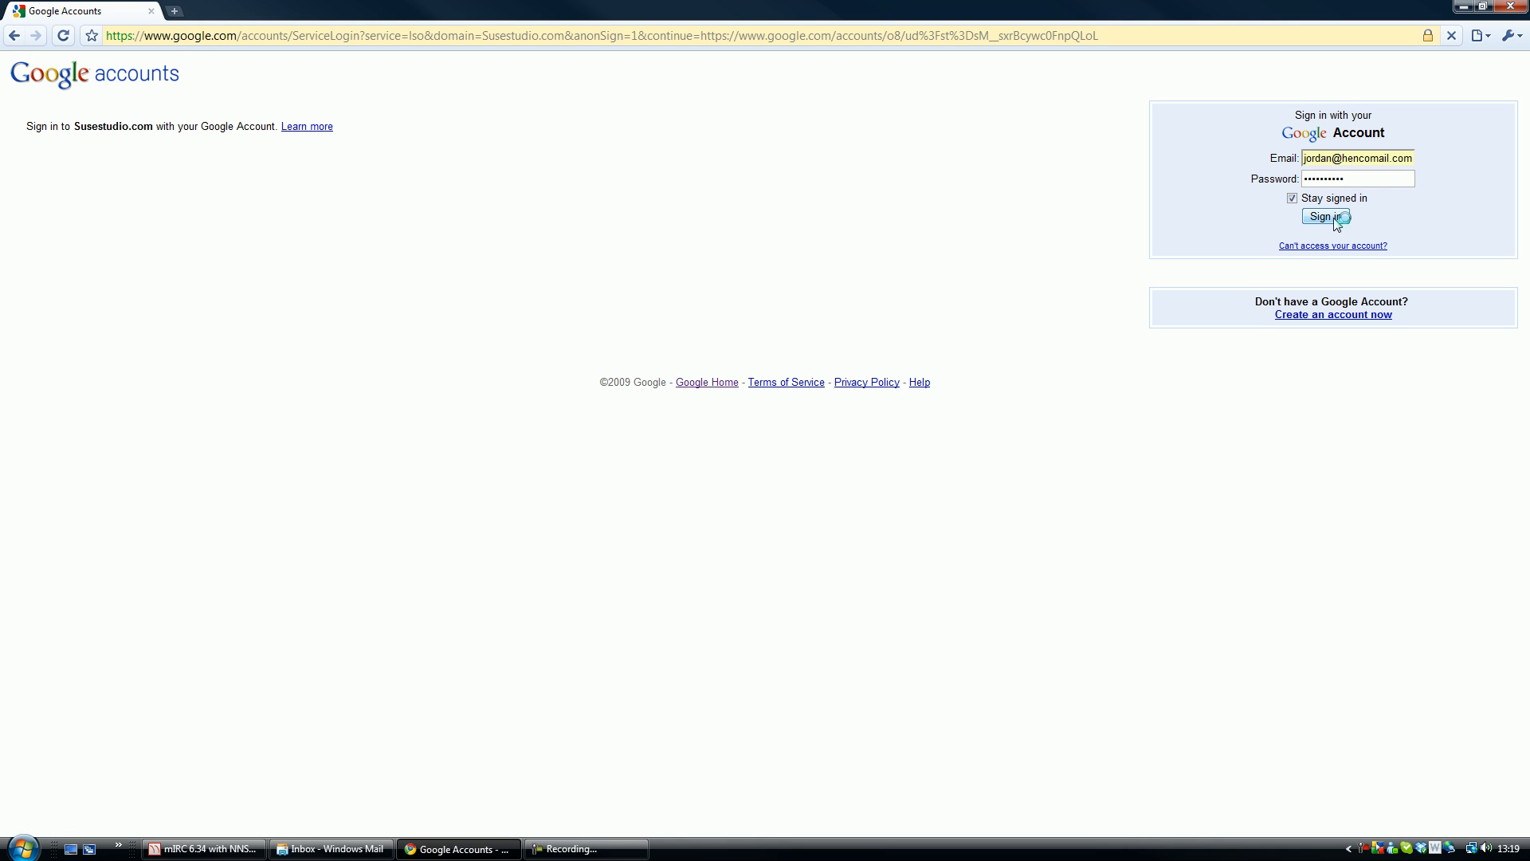
pyautogui.click(1325, 216)
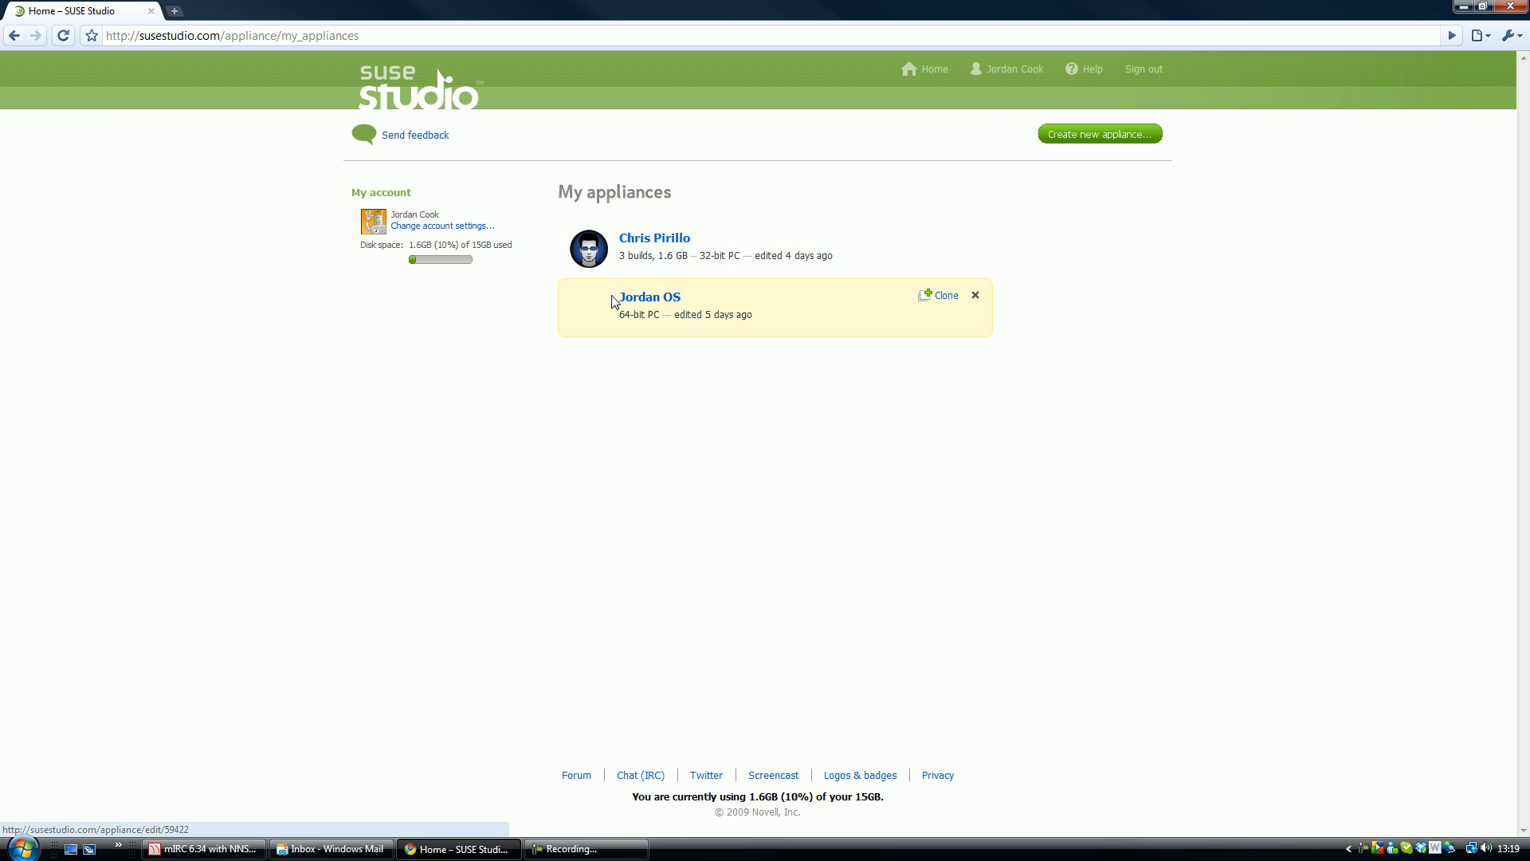
pyautogui.moveTo(1042, 183)
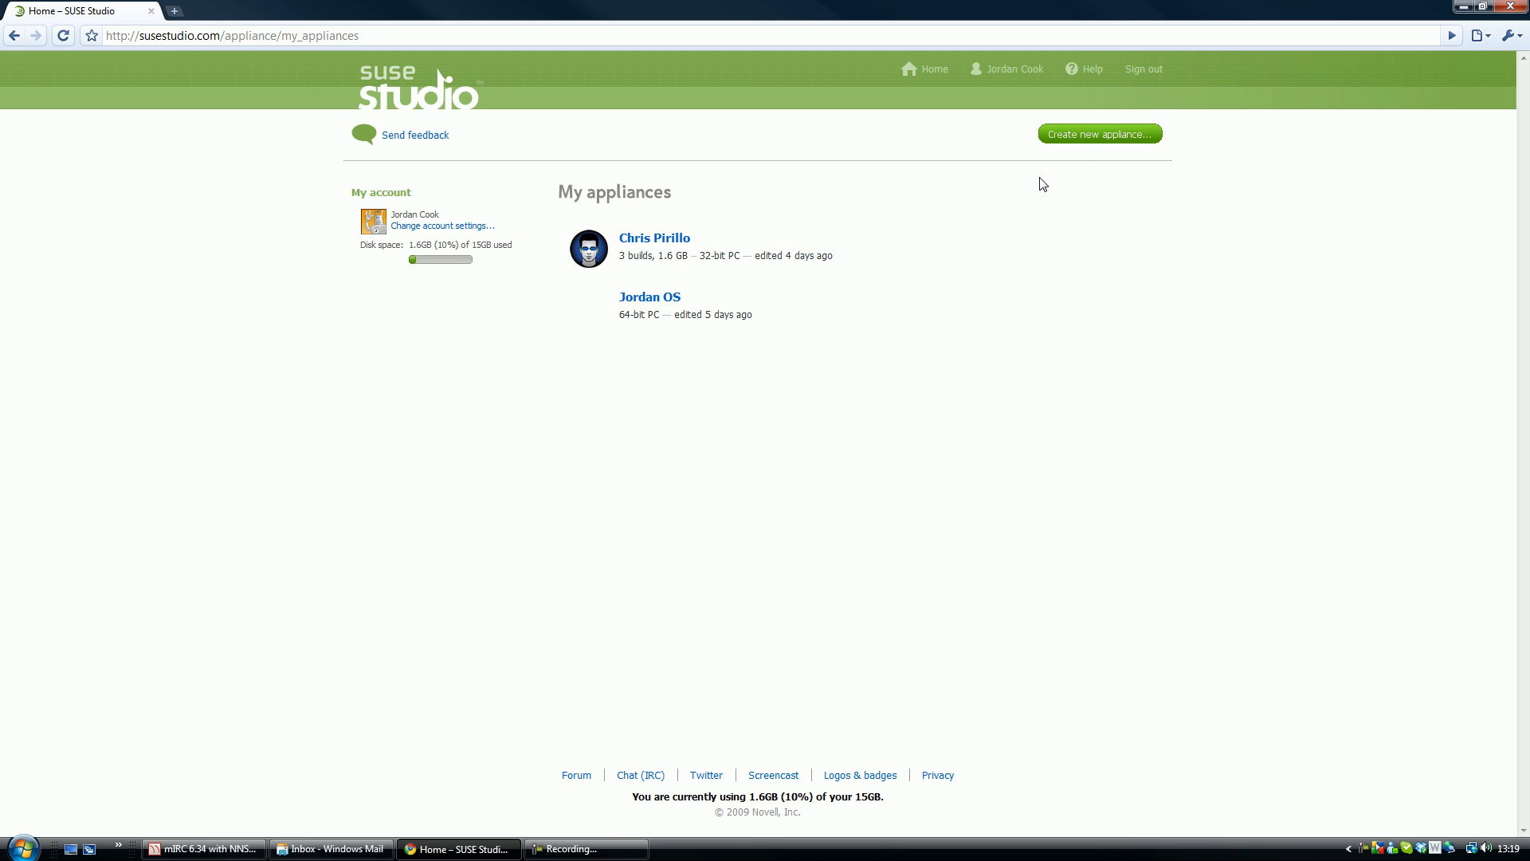
pyautogui.moveTo(1089, 142)
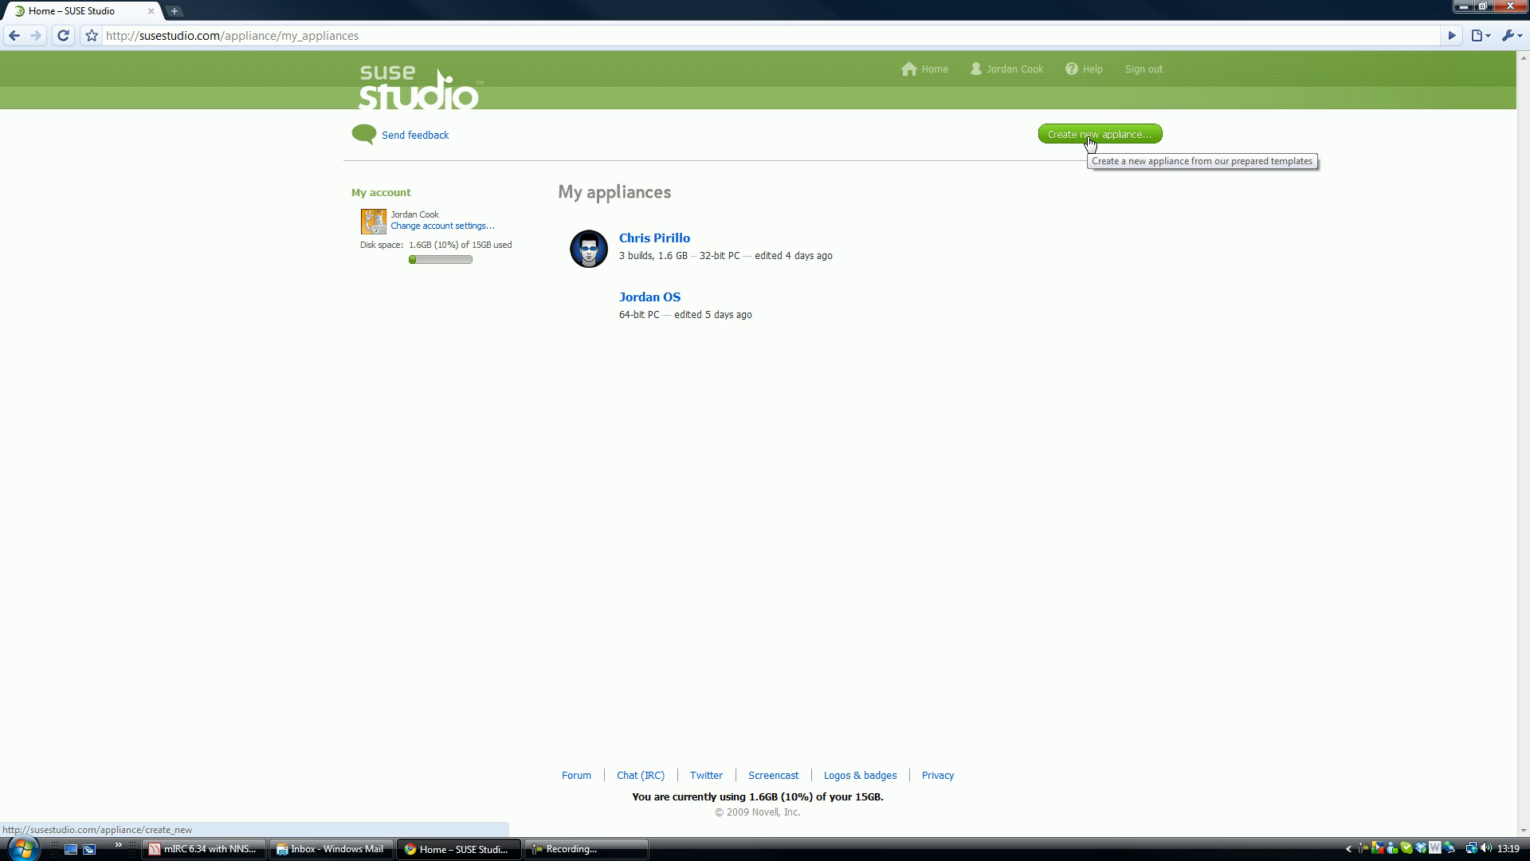
# - Start creating a new appliance from the My appliances page
pyautogui.click(1098, 133)
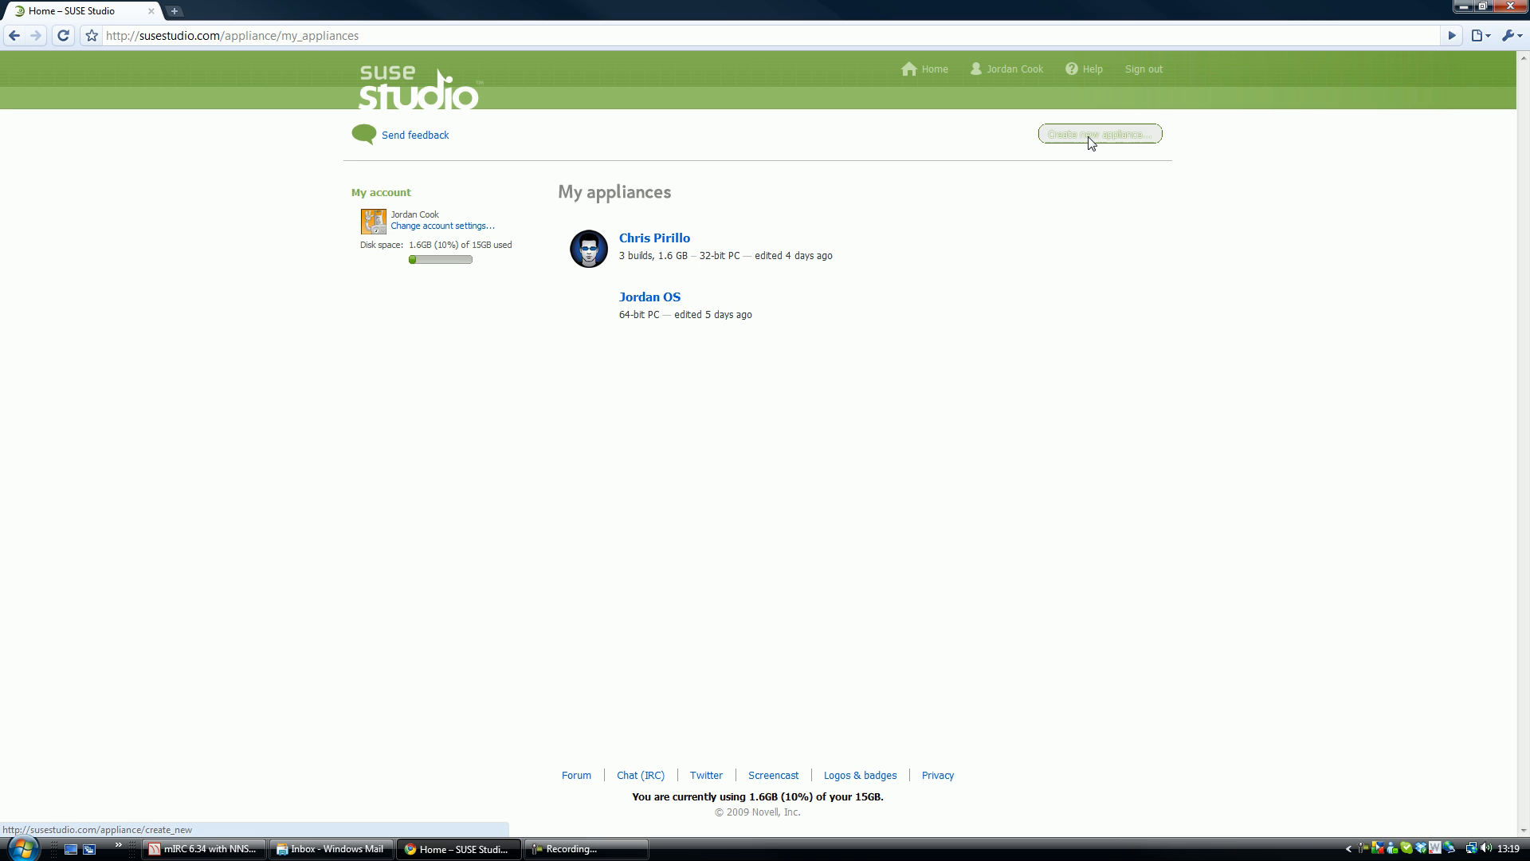
# - Create a 32-bit openSUSE 11.1 JeOS appliance named 'Tech Gang'
pyautogui.click(1098, 134)
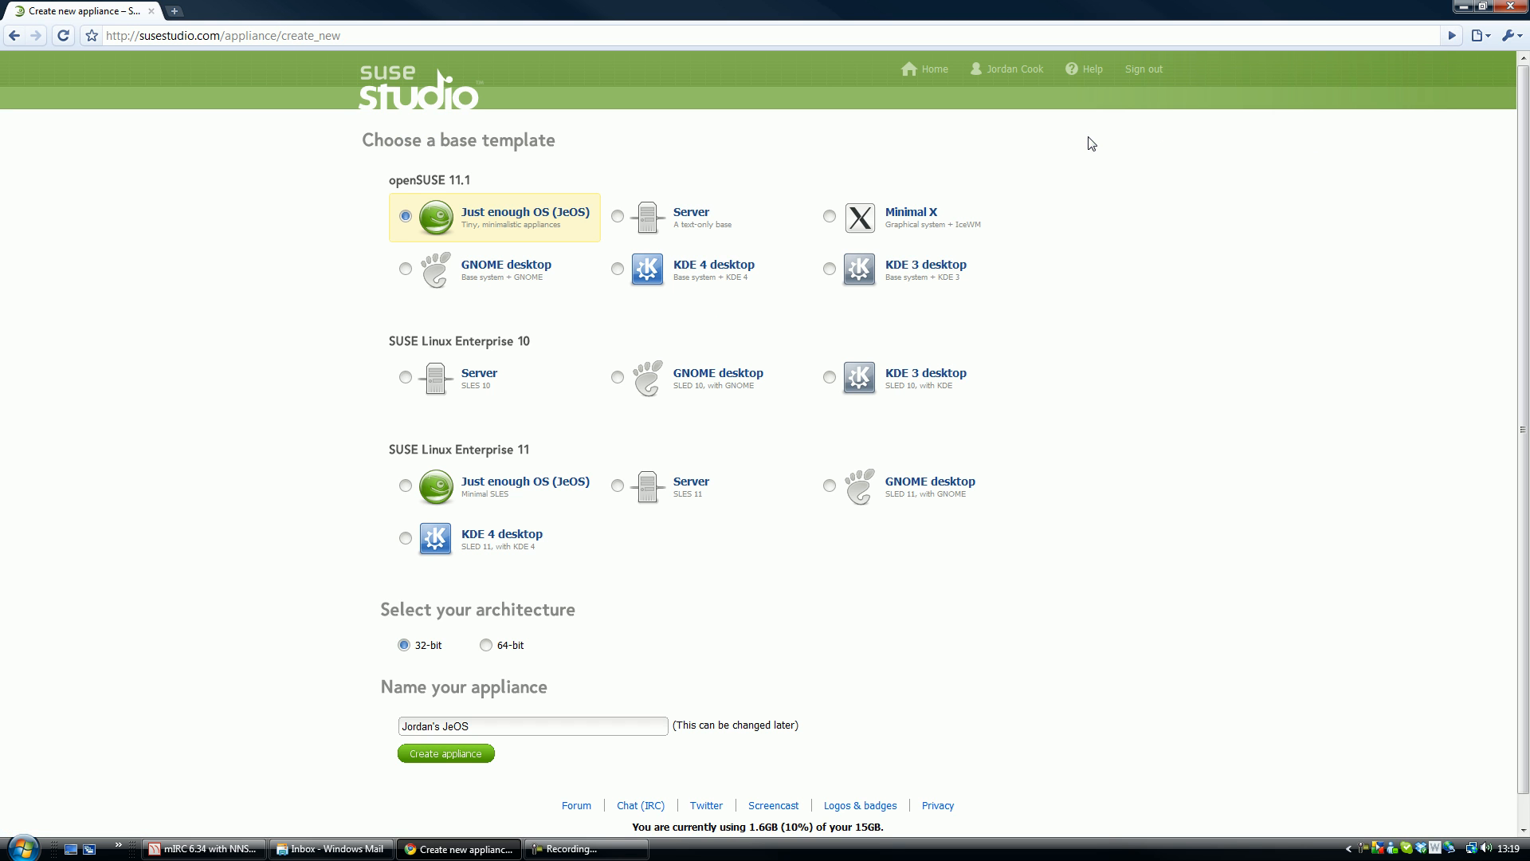
pyautogui.moveTo(678, 289)
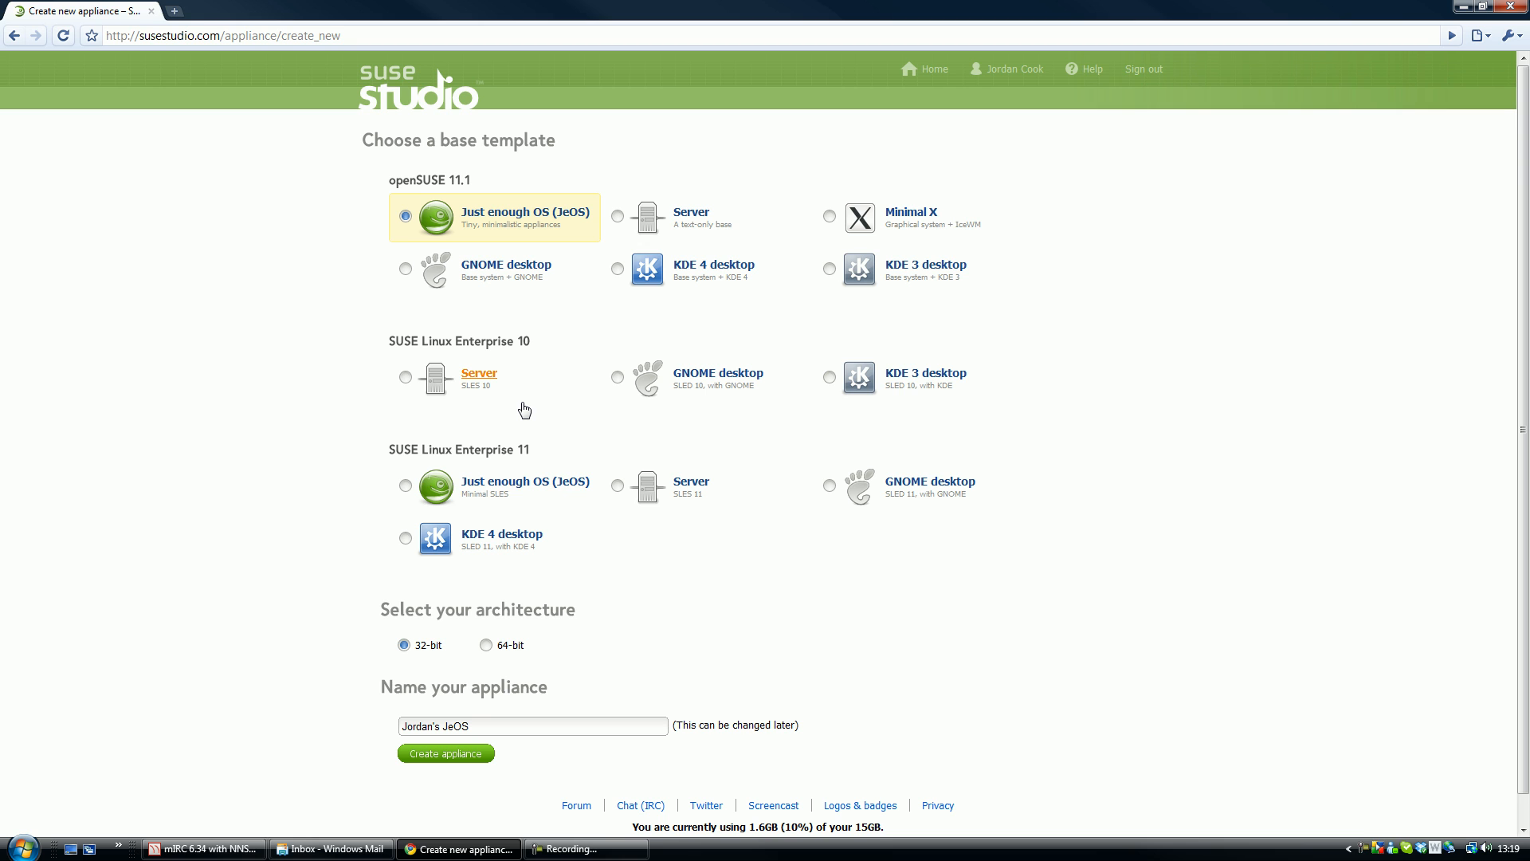
pyautogui.moveTo(499, 343)
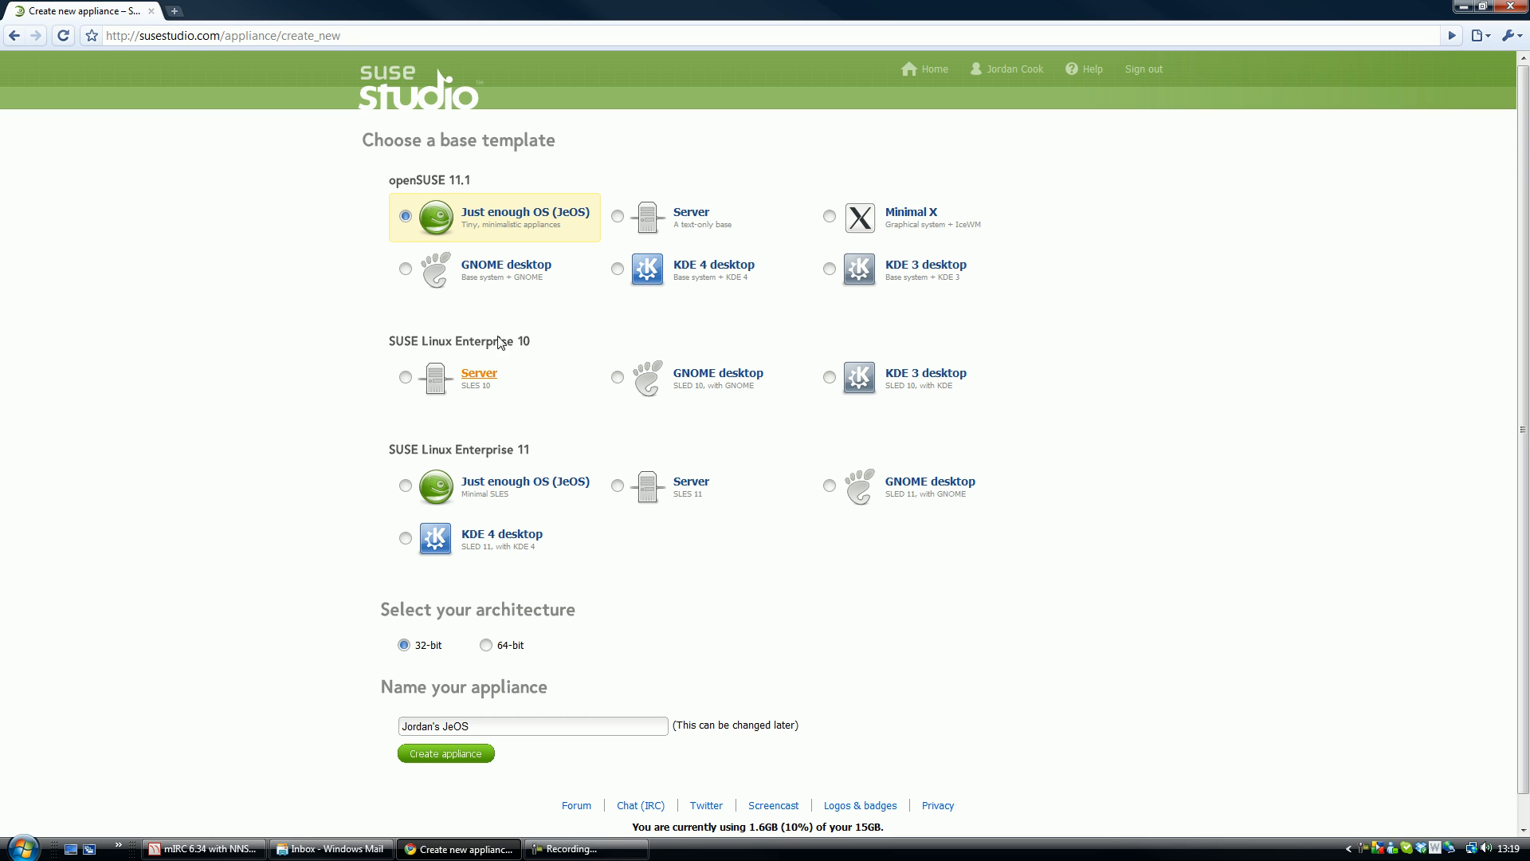
pyautogui.moveTo(488, 216)
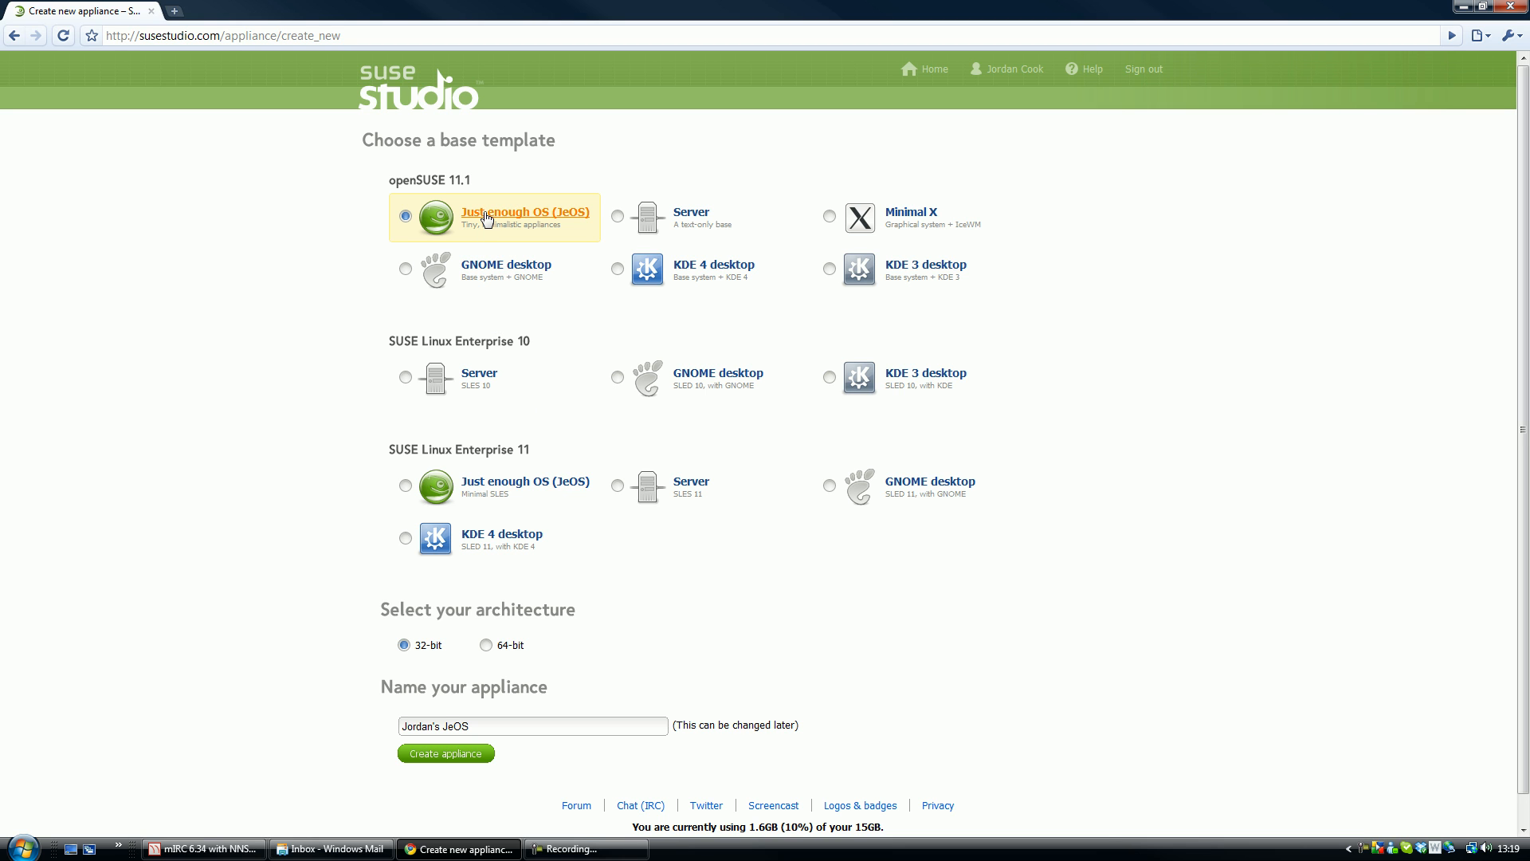
pyautogui.moveTo(456, 721)
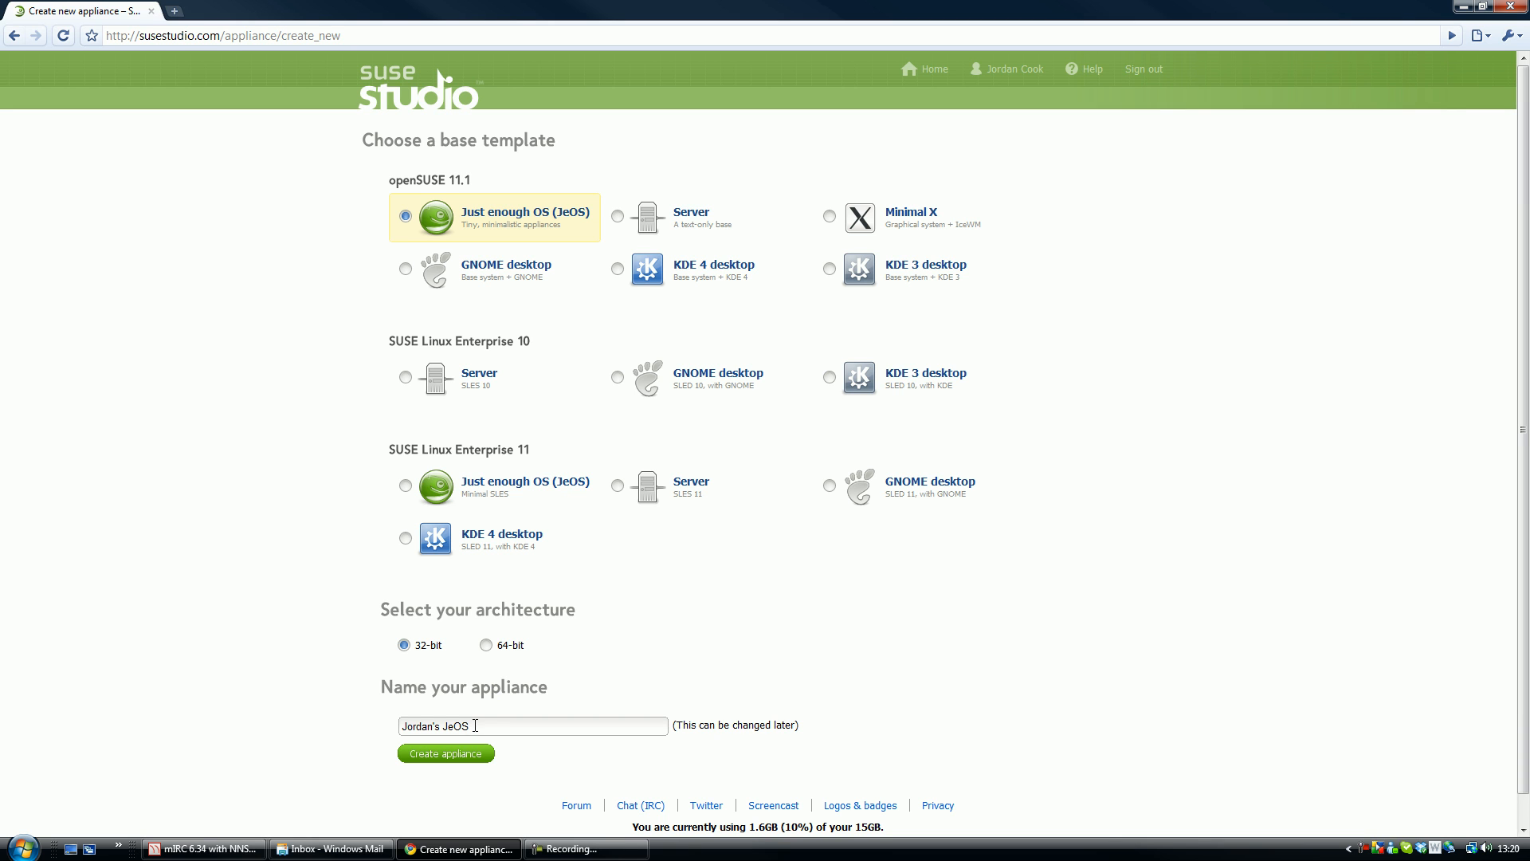
pyautogui.click(533, 725)
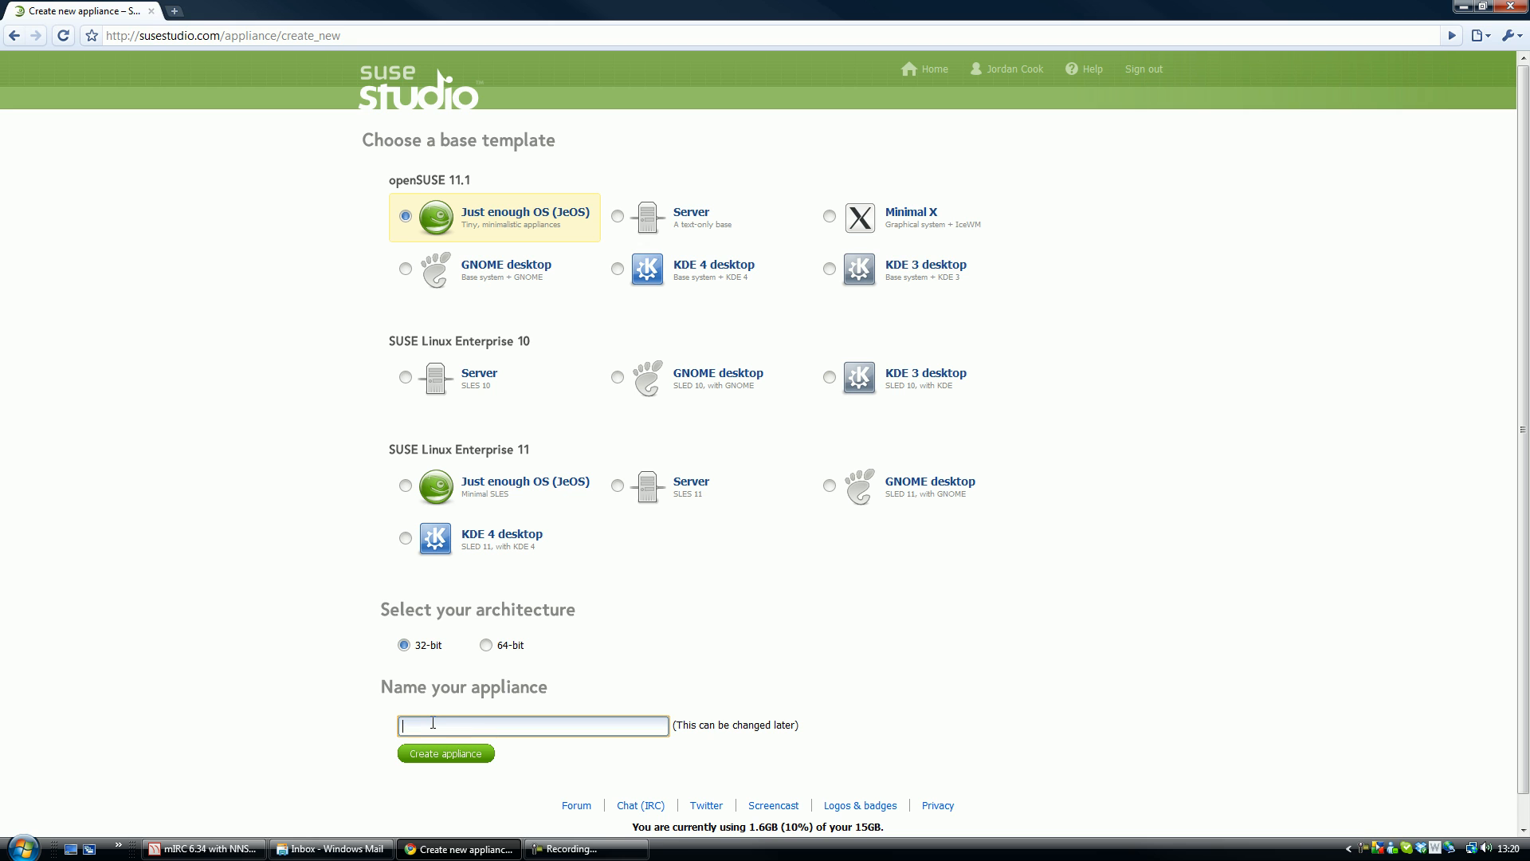
pyautogui.write('Tech')
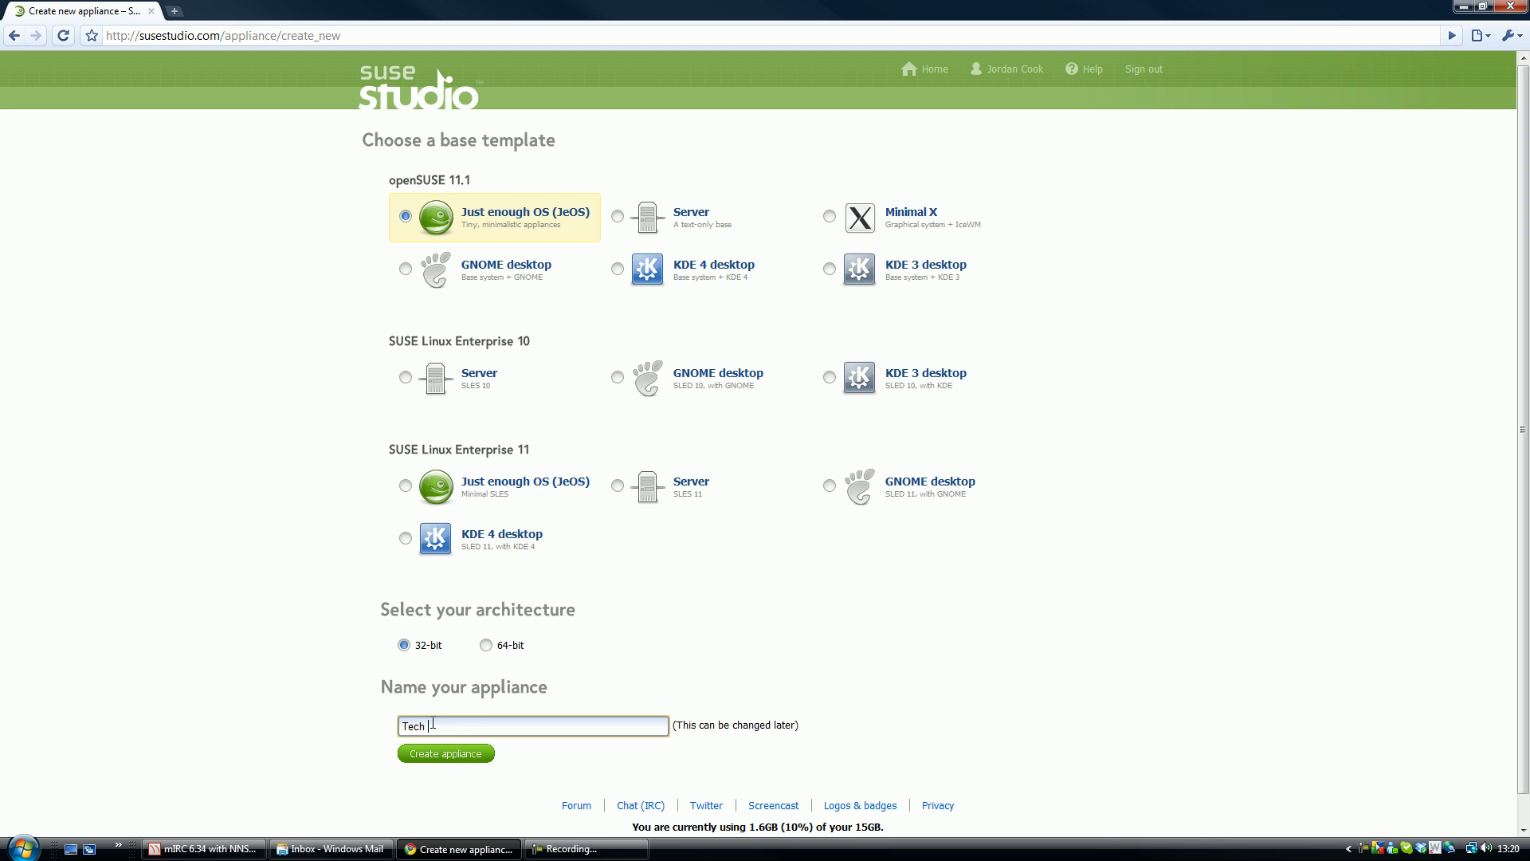
pyautogui.write('Gang')
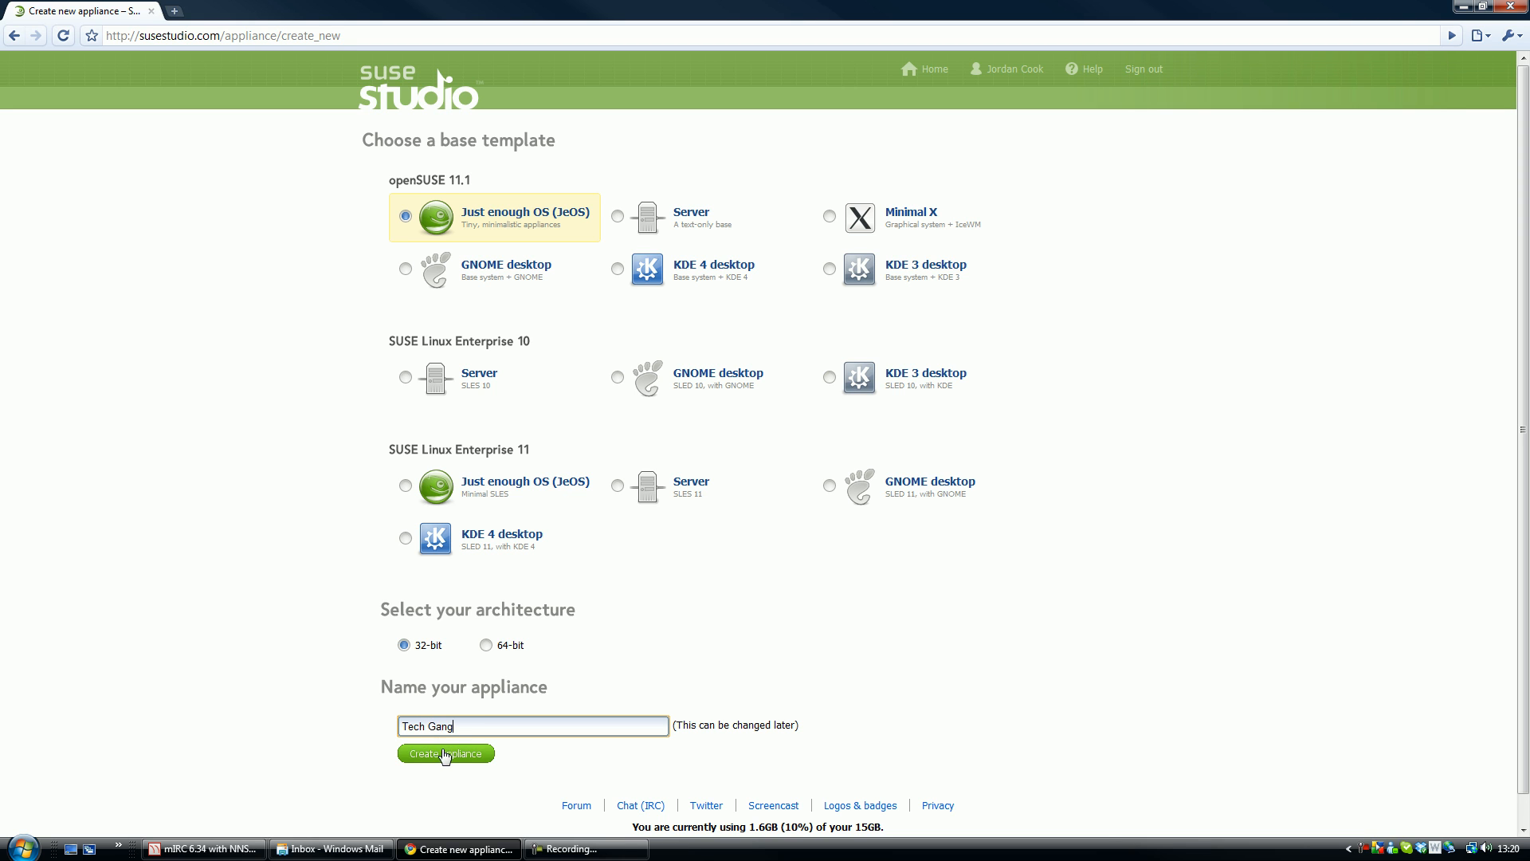
pyautogui.click(445, 754)
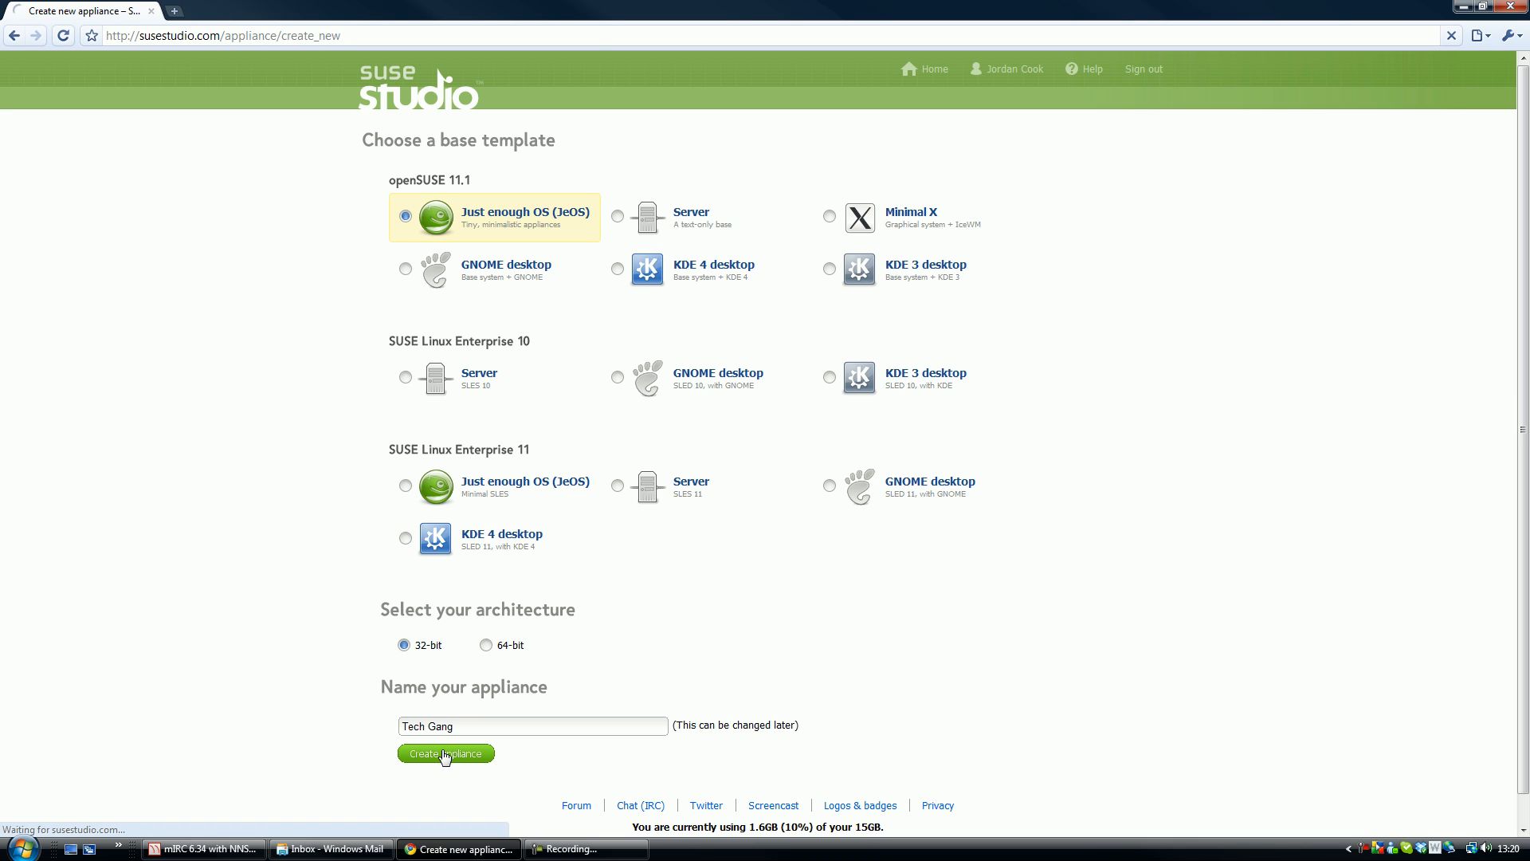
pyautogui.click(444, 752)
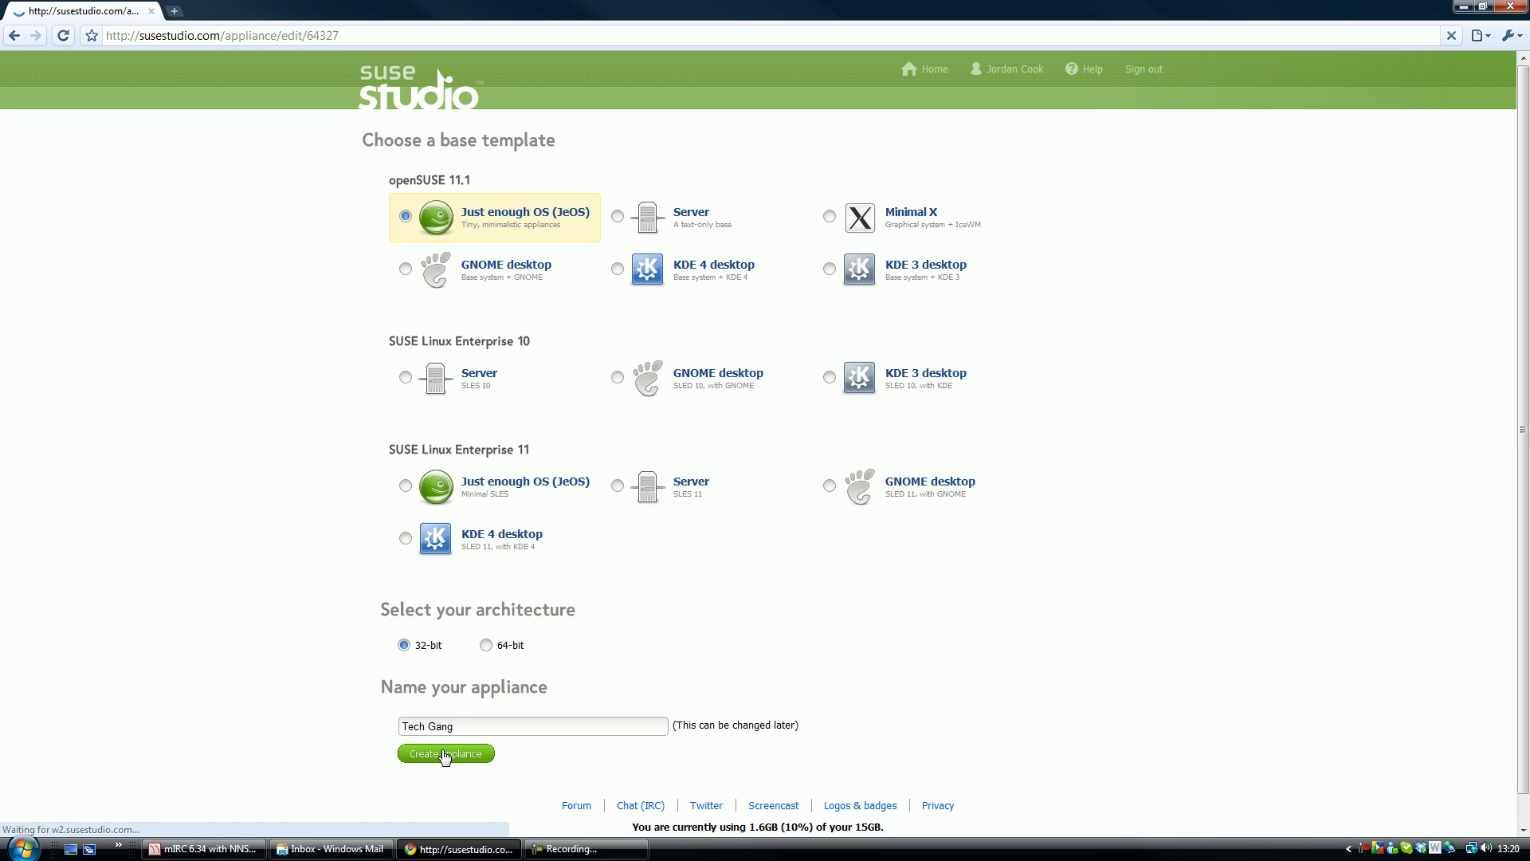
pyautogui.click(445, 754)
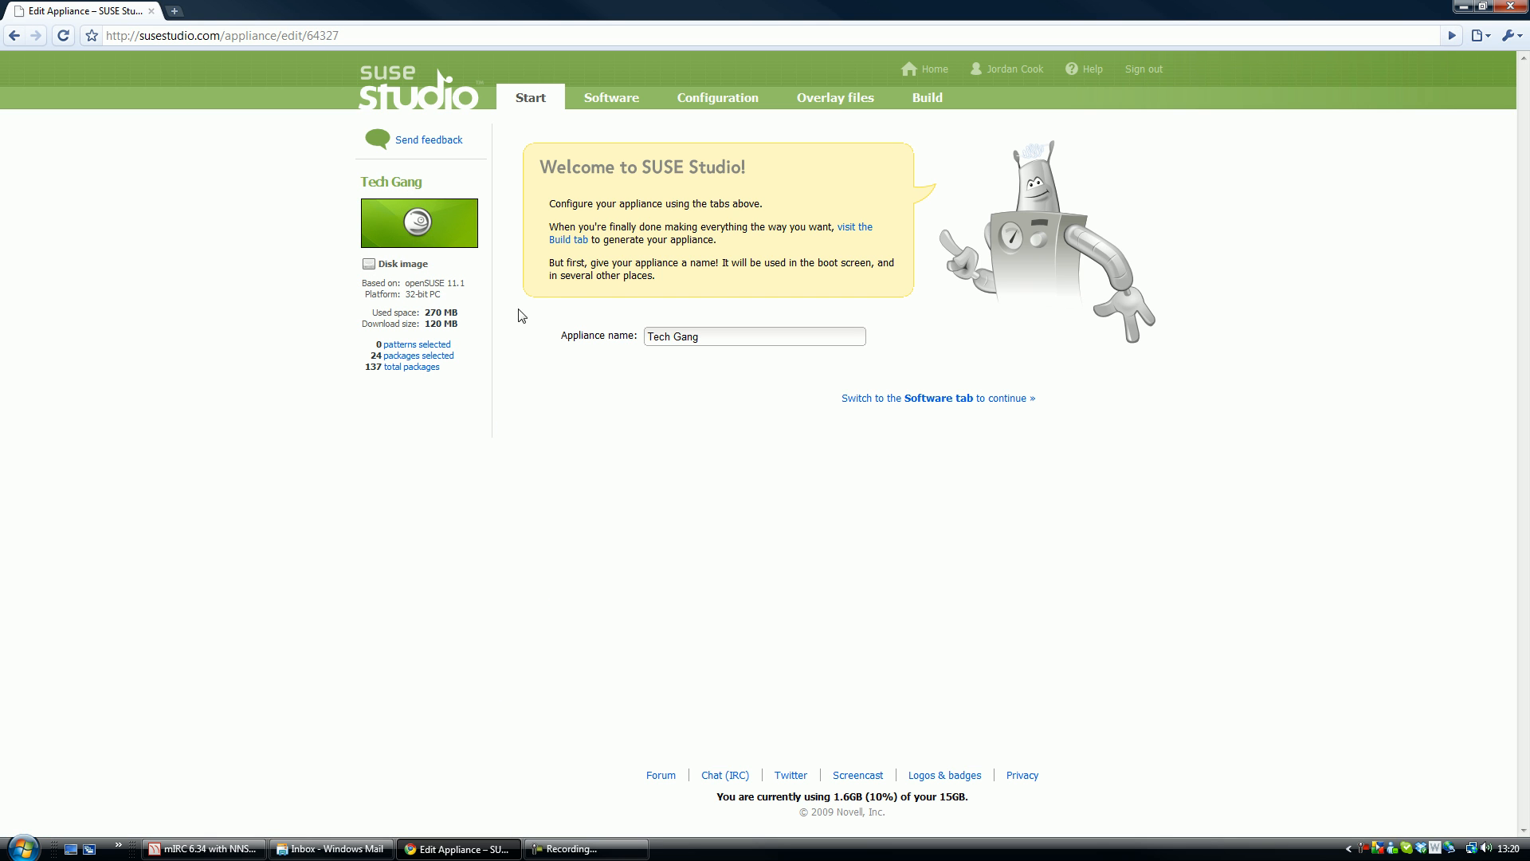
# - Switch to the Tech Gang appliance's Software page
pyautogui.click(610, 97)
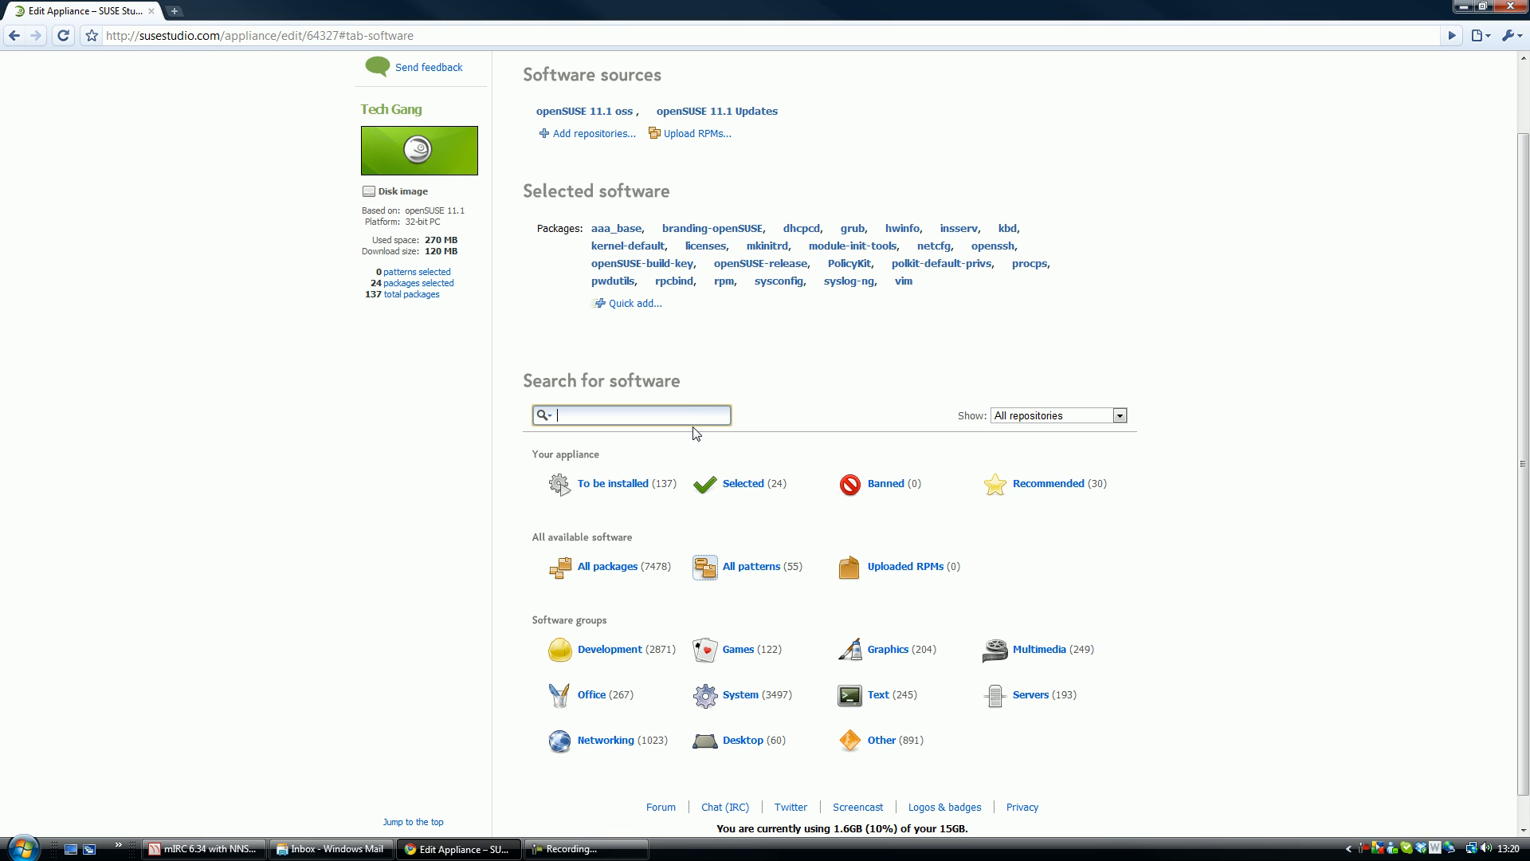
# - Search openoffice and add OpenOffice_org writer, calc, impress, draw, math, converter and related packages
pyautogui.write('opem')
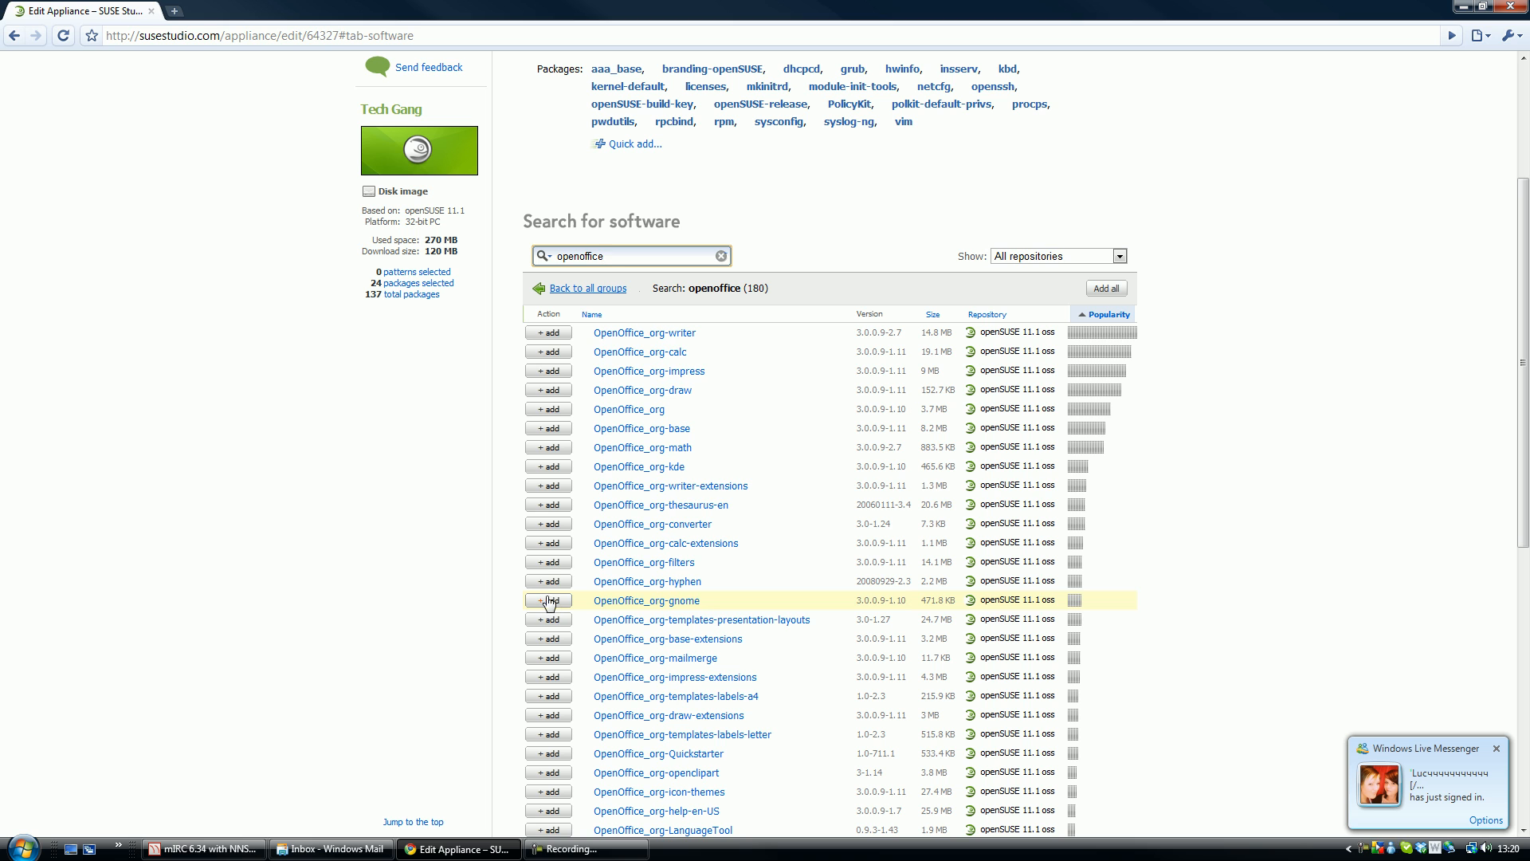
pyautogui.click(547, 332)
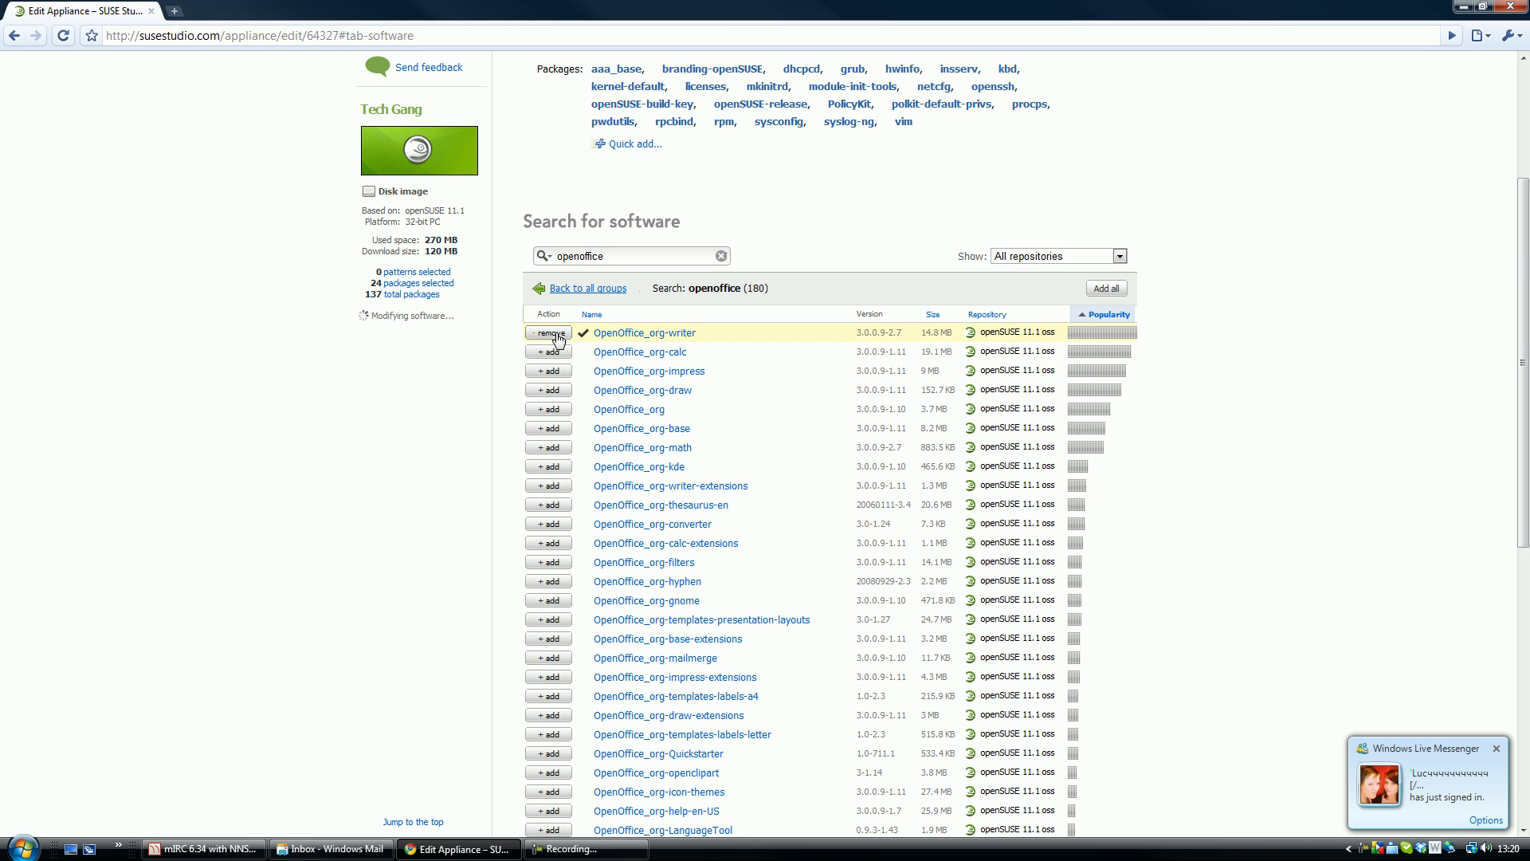
pyautogui.click(547, 350)
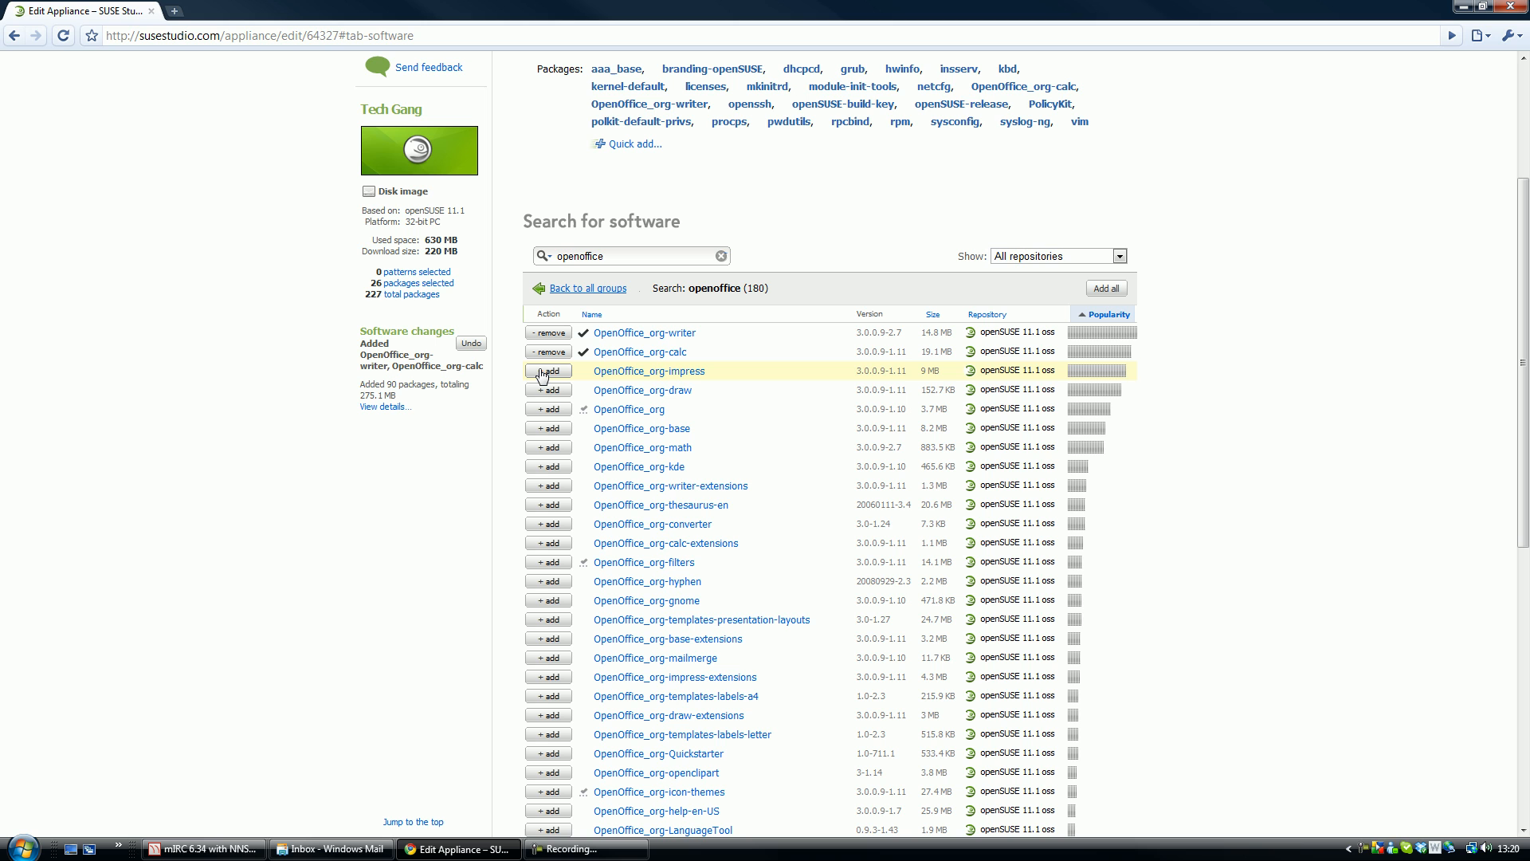
pyautogui.click(547, 371)
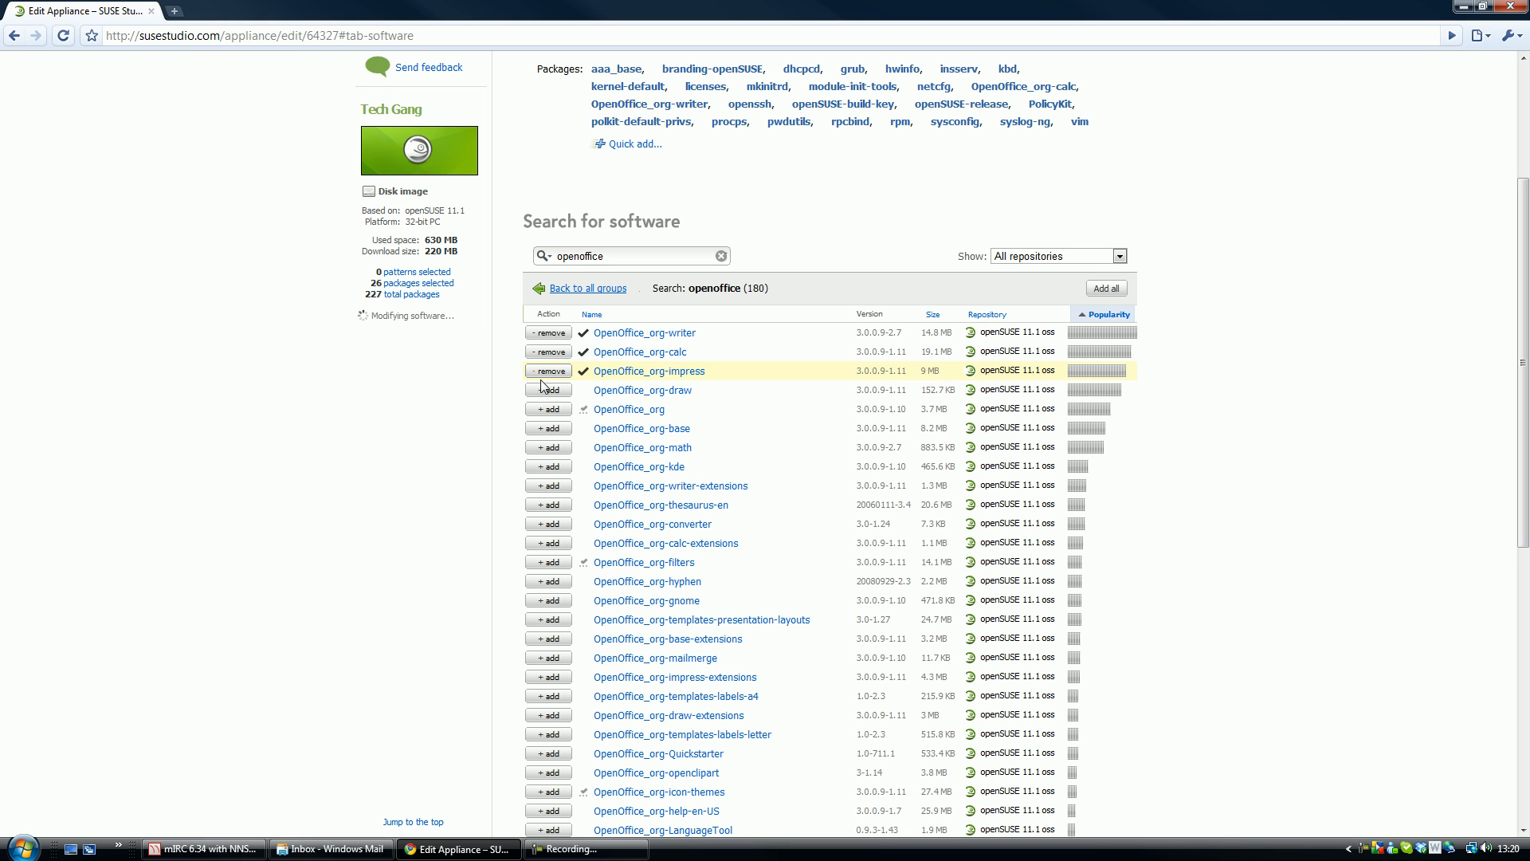
pyautogui.click(547, 389)
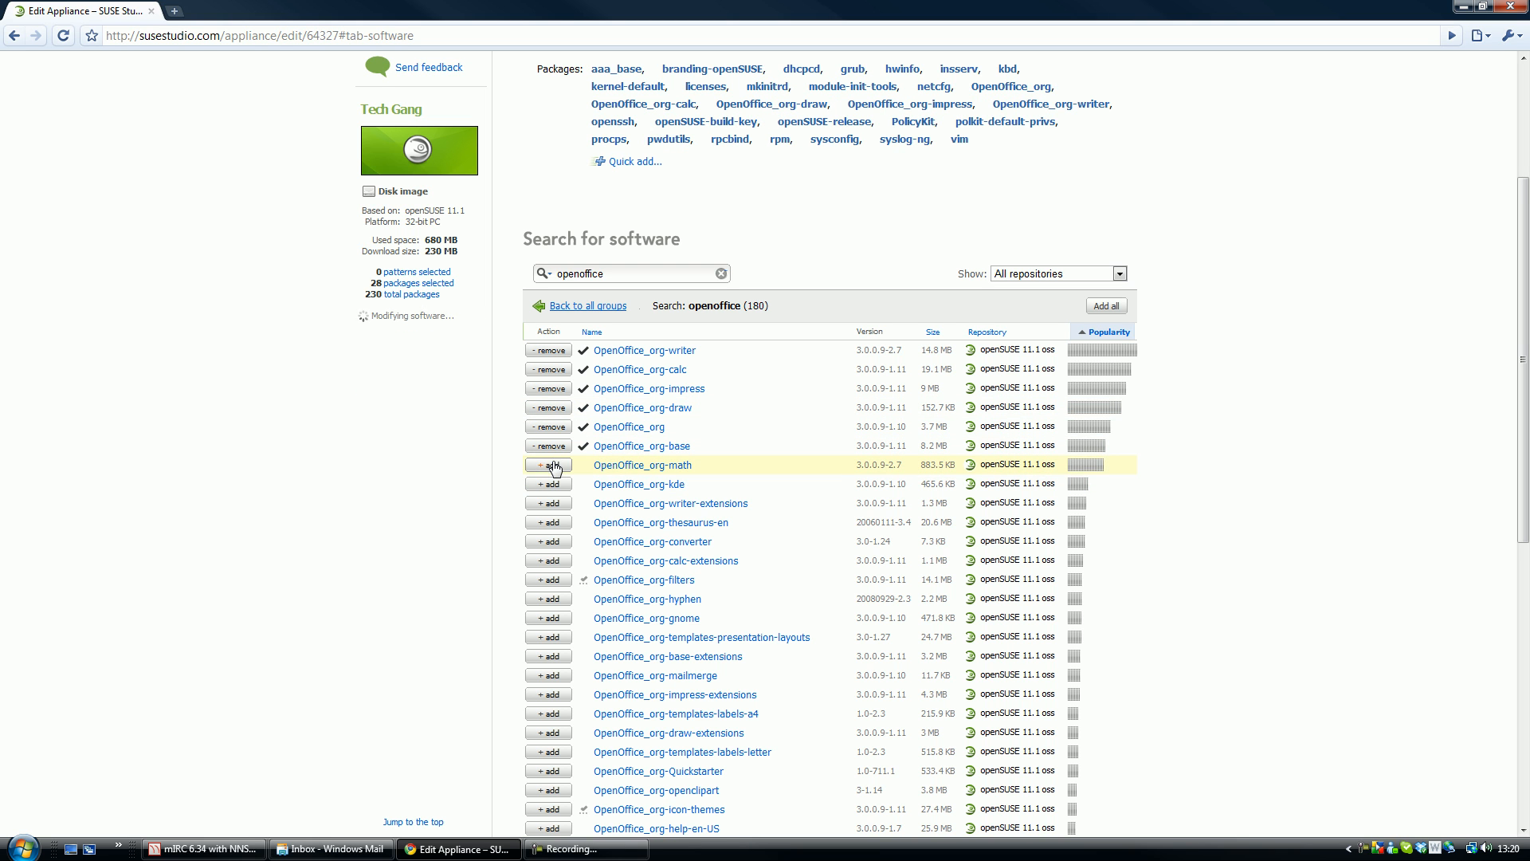
pyautogui.click(547, 464)
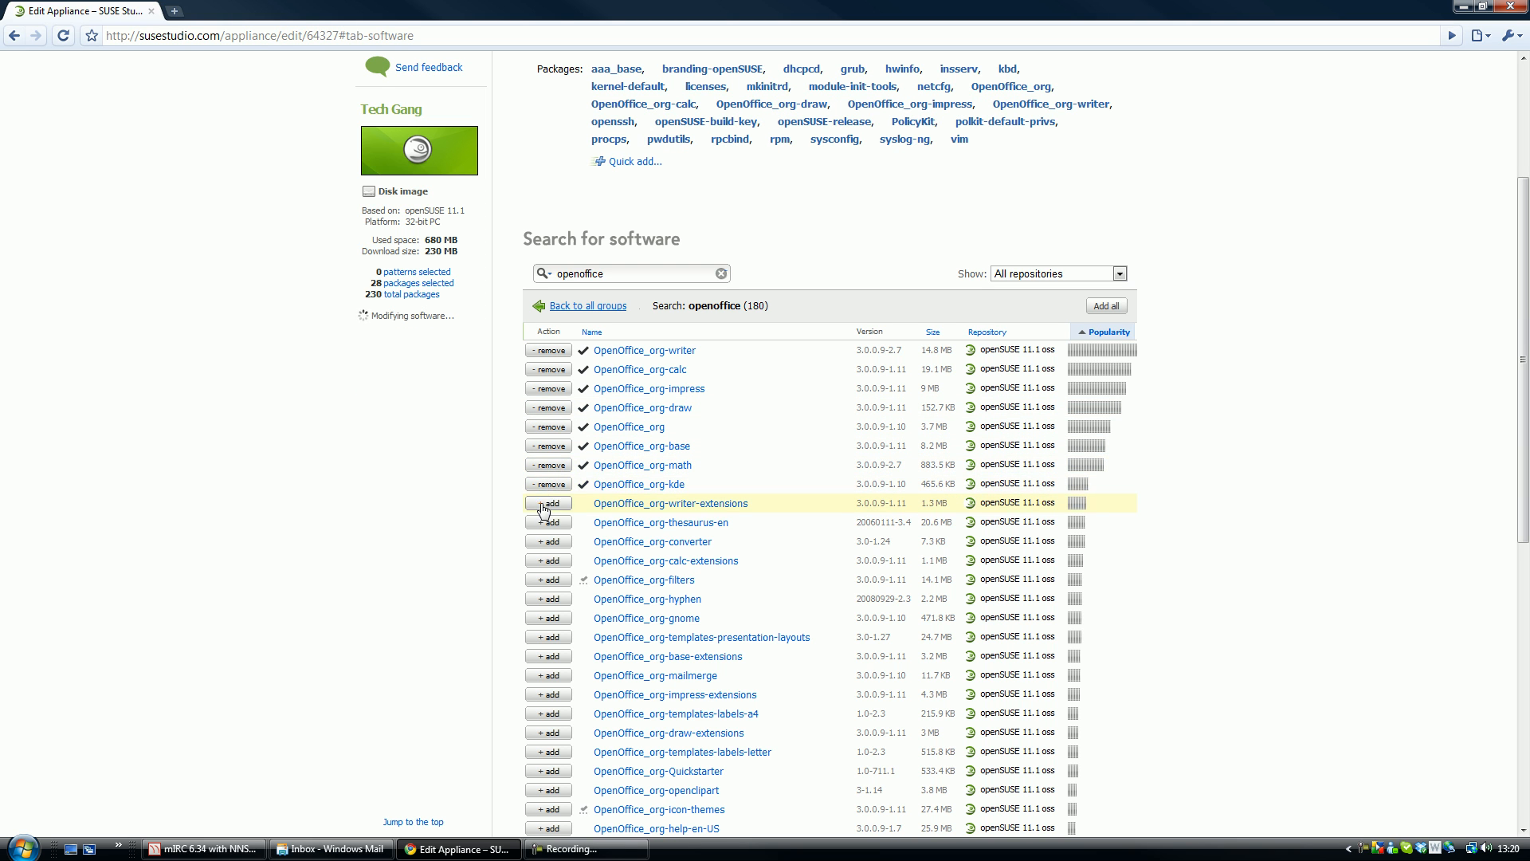
pyautogui.click(547, 502)
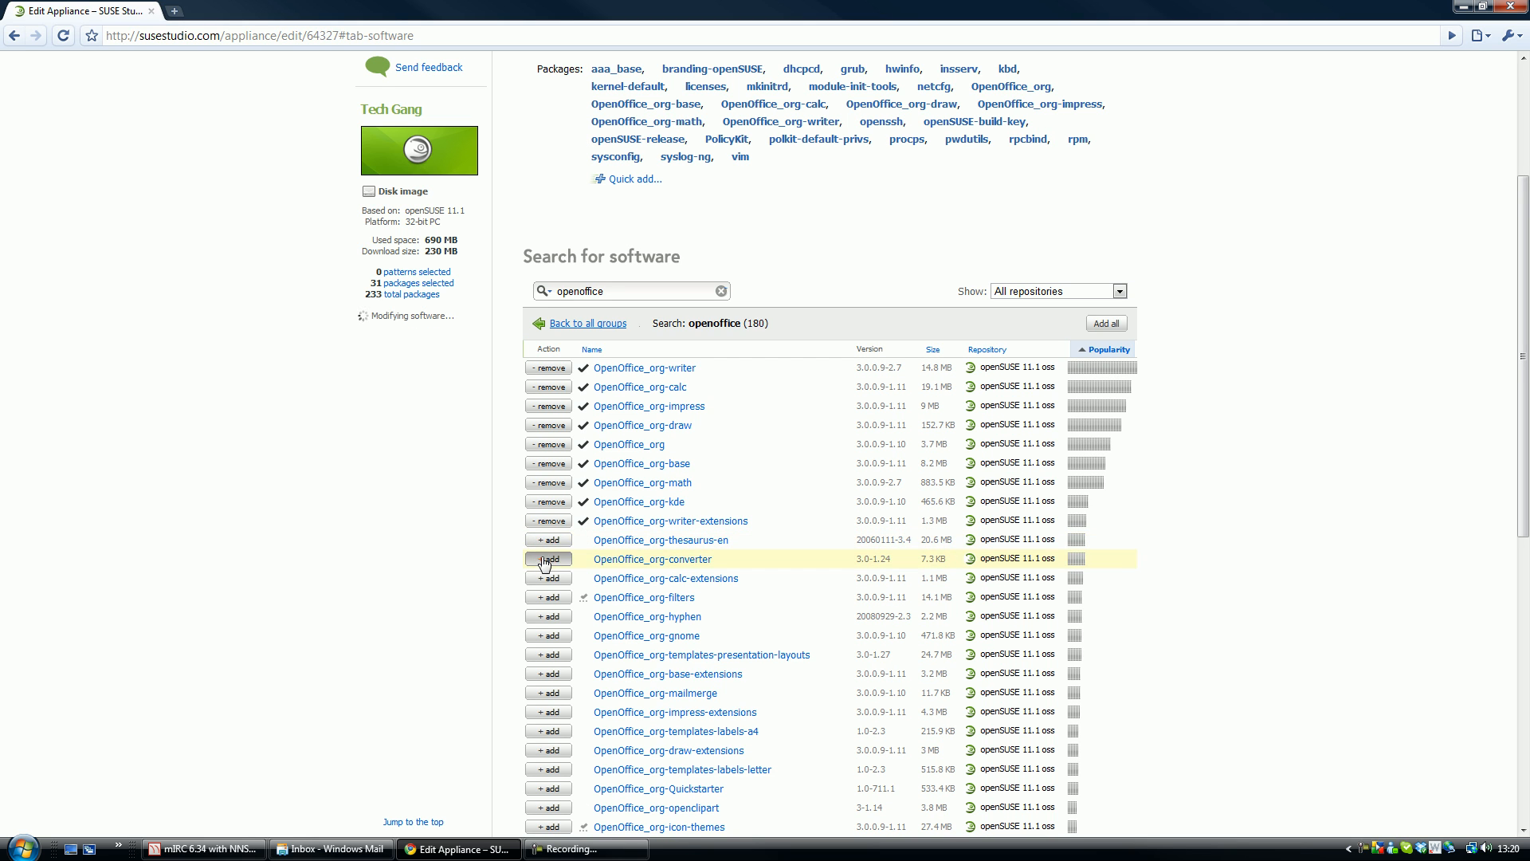
pyautogui.click(547, 558)
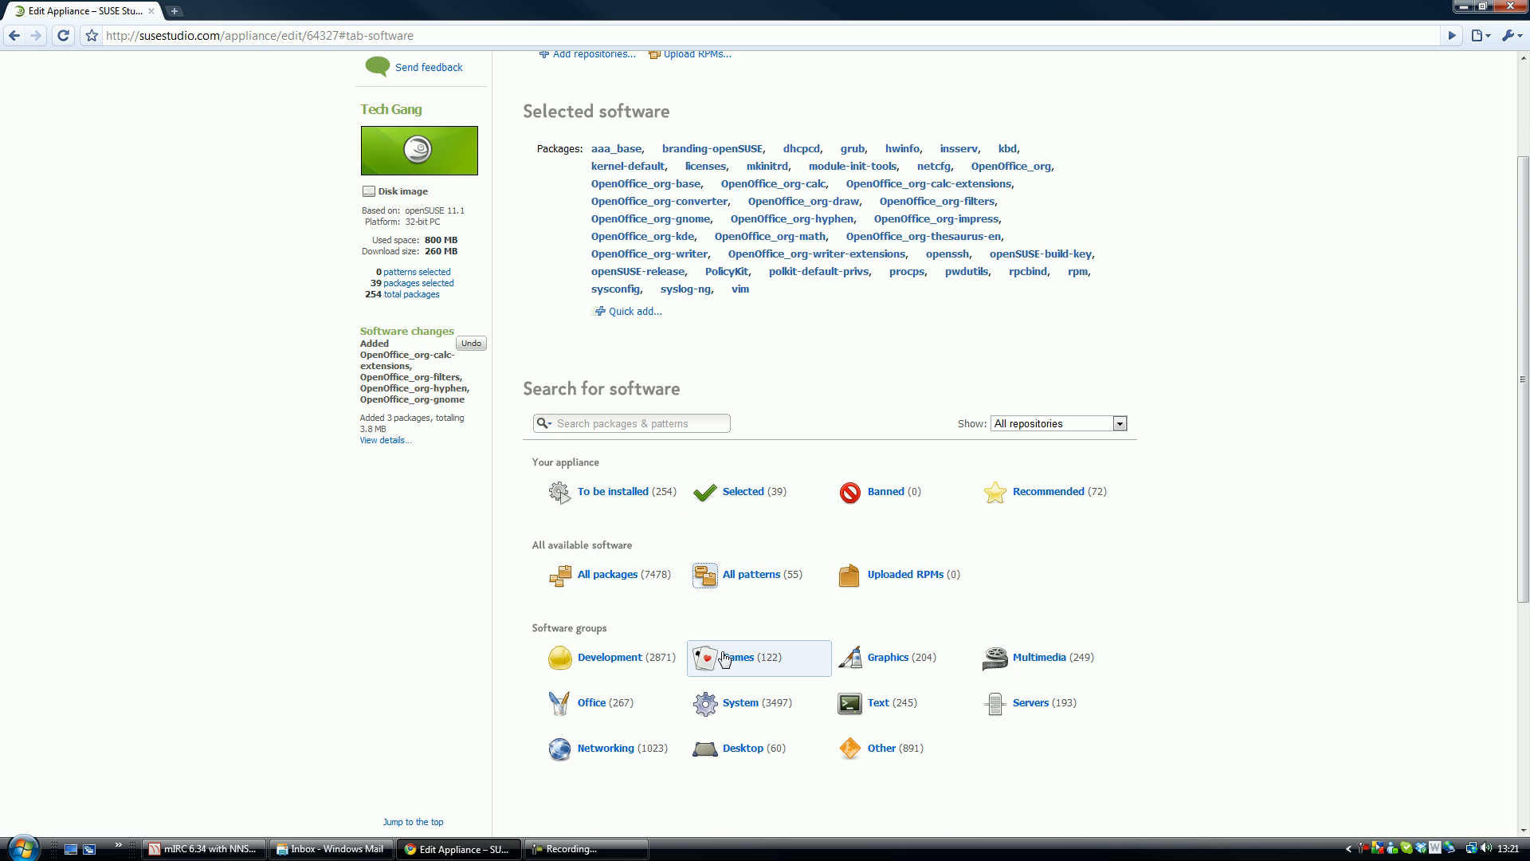
# - Add gnome-games, frozen-bubble and pacman from the Games group, then return to all groups
pyautogui.click(736, 657)
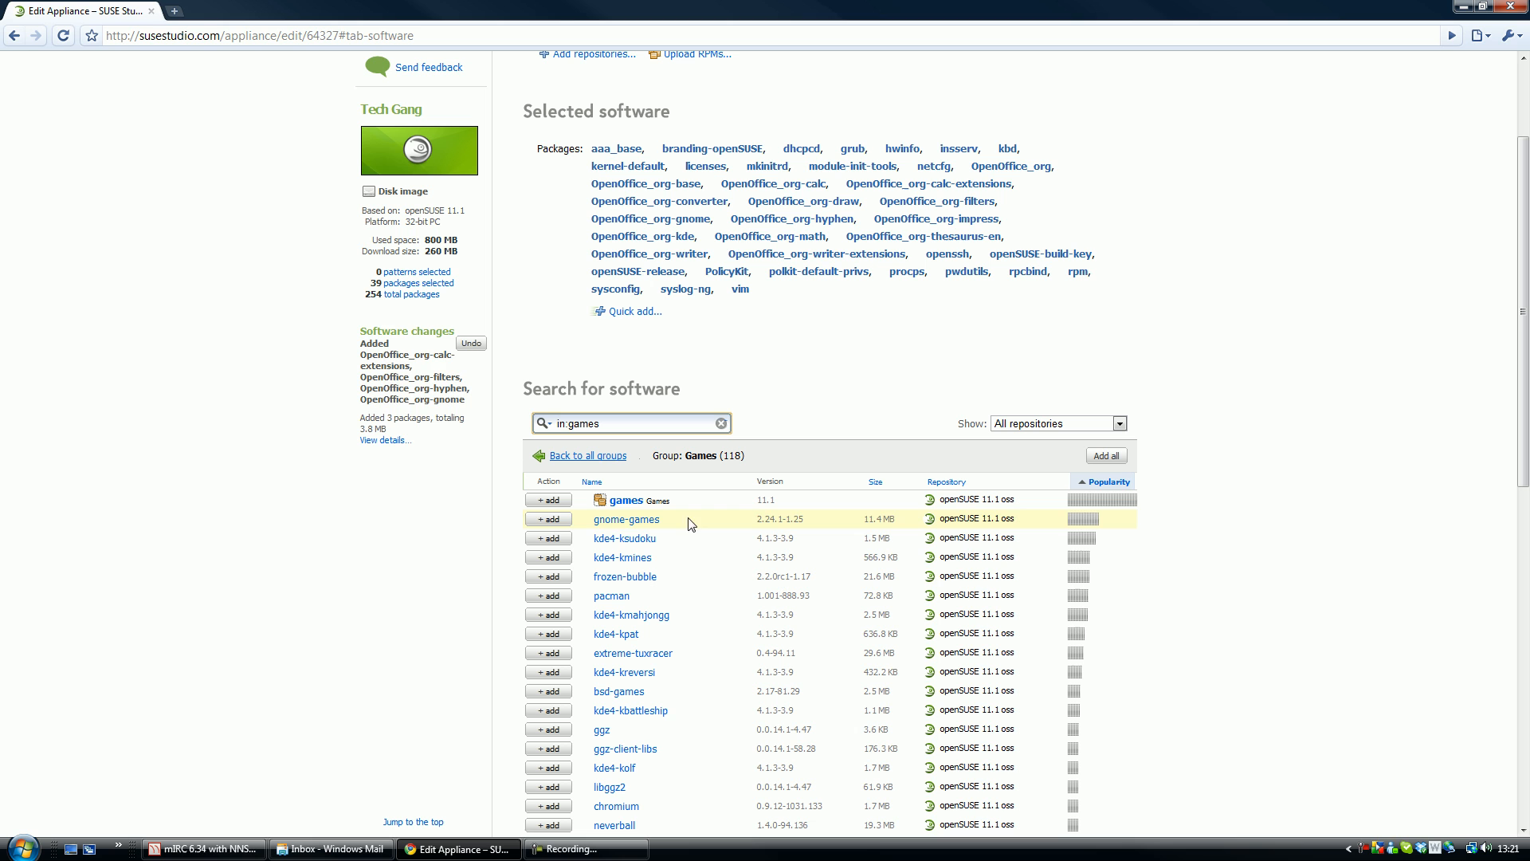
pyautogui.click(547, 519)
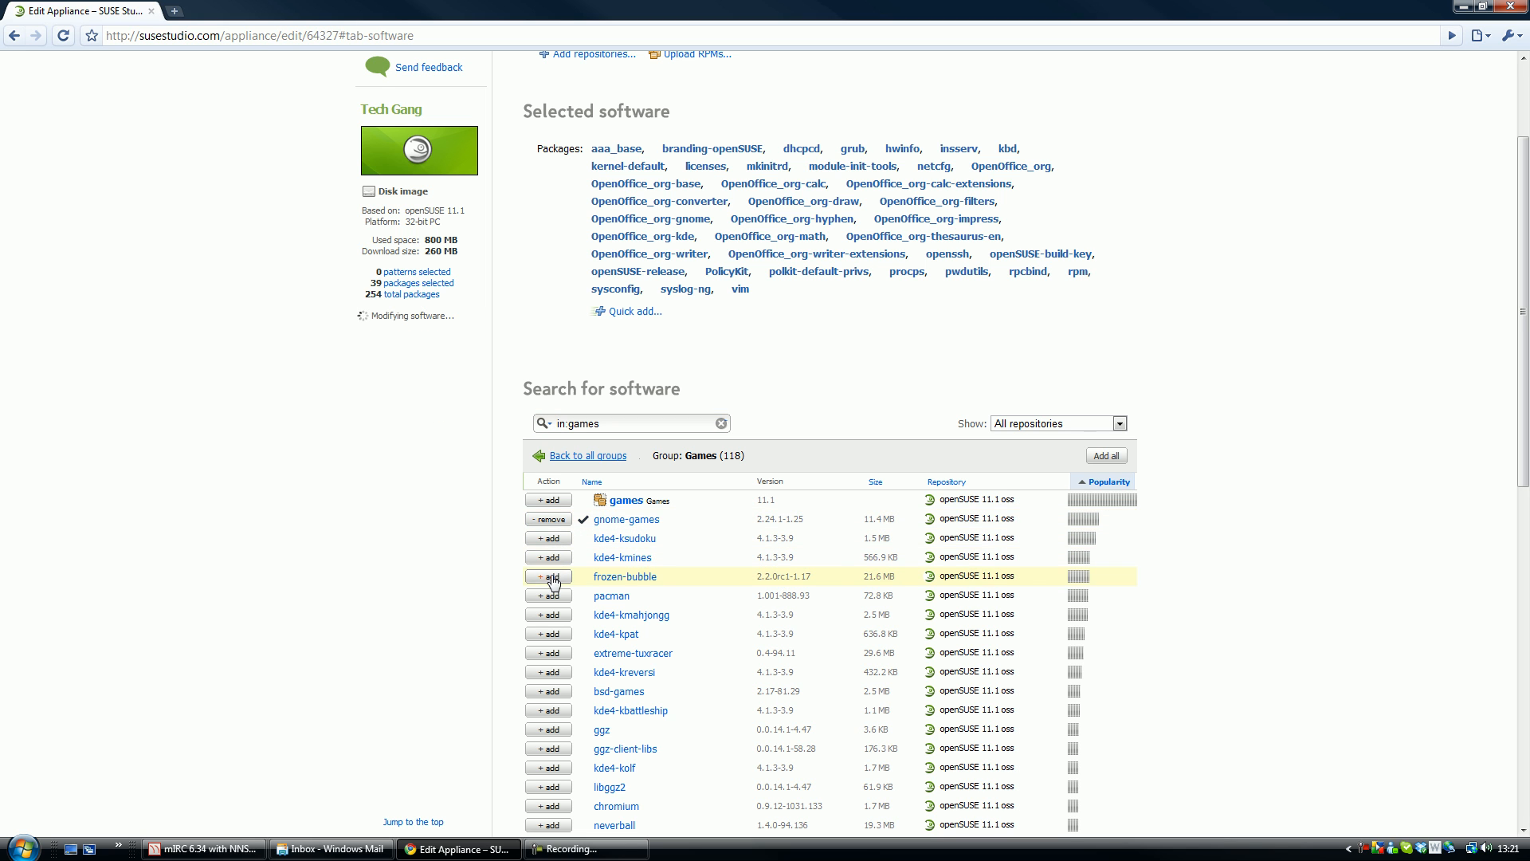
pyautogui.click(547, 577)
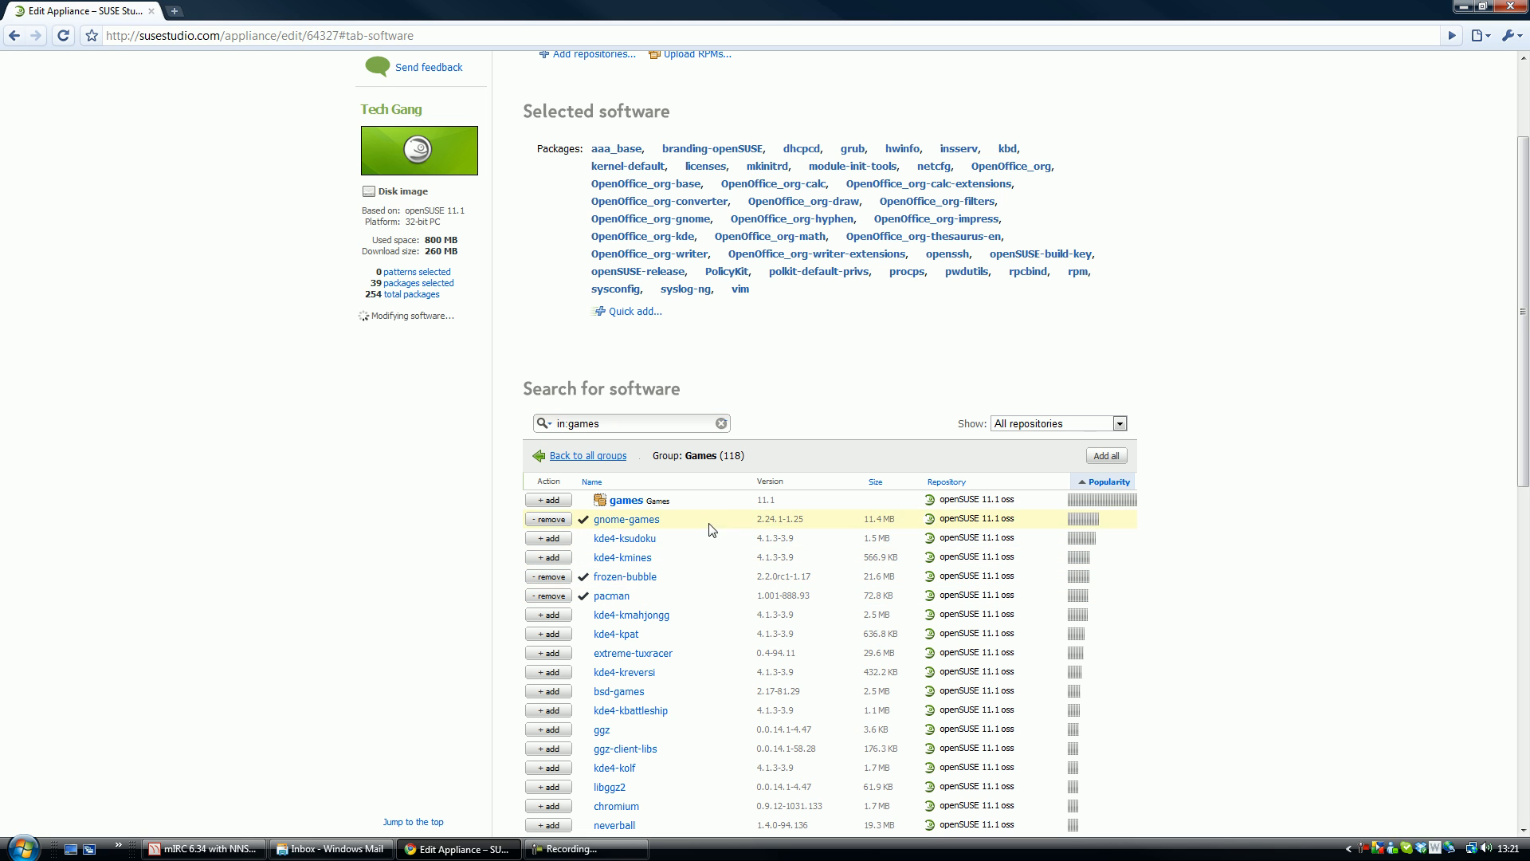
pyautogui.click(547, 518)
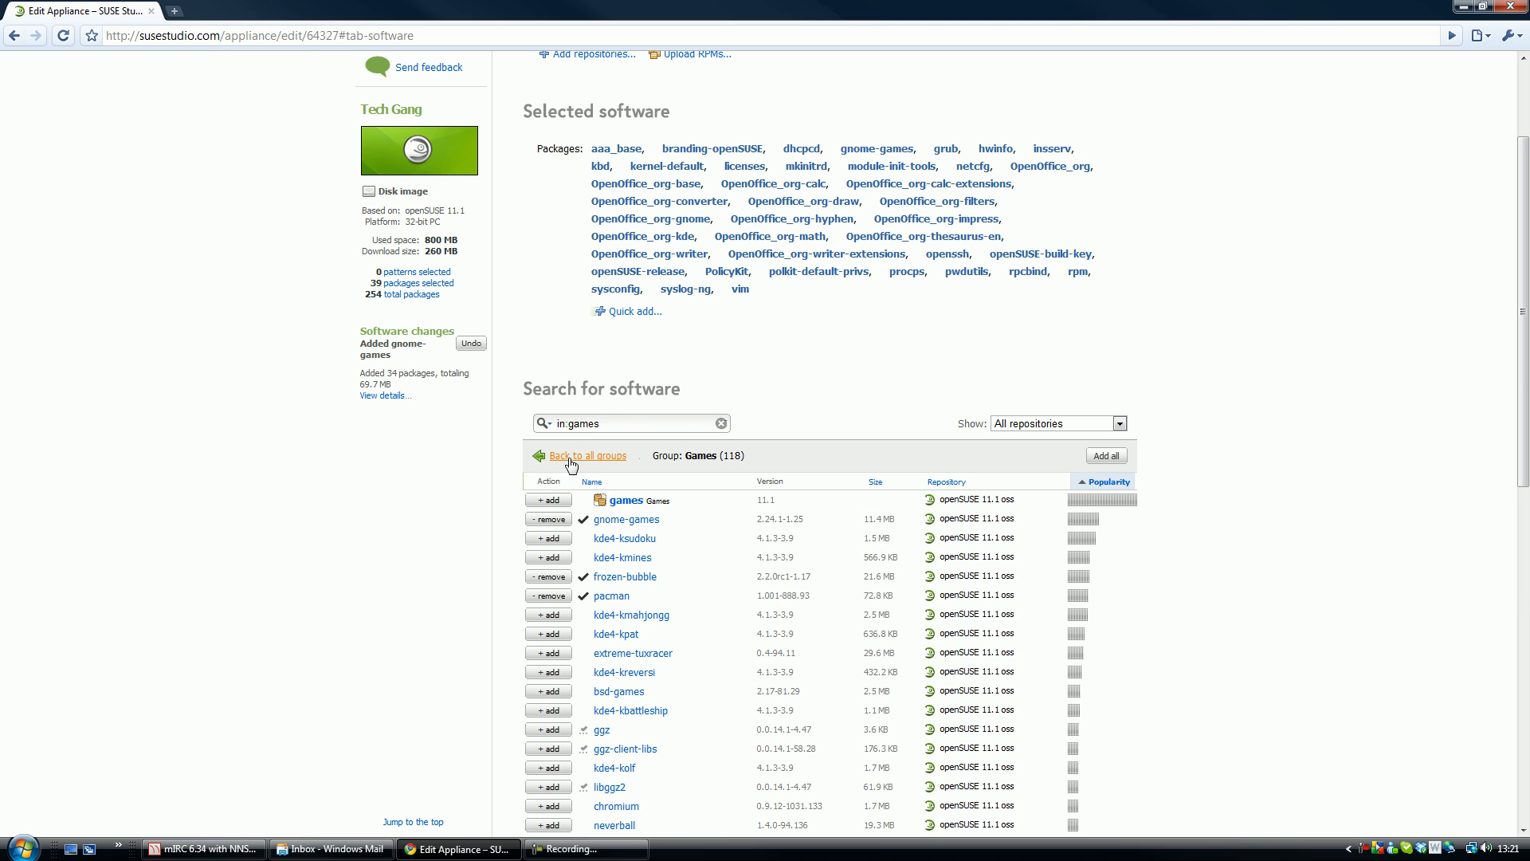
pyautogui.click(586, 456)
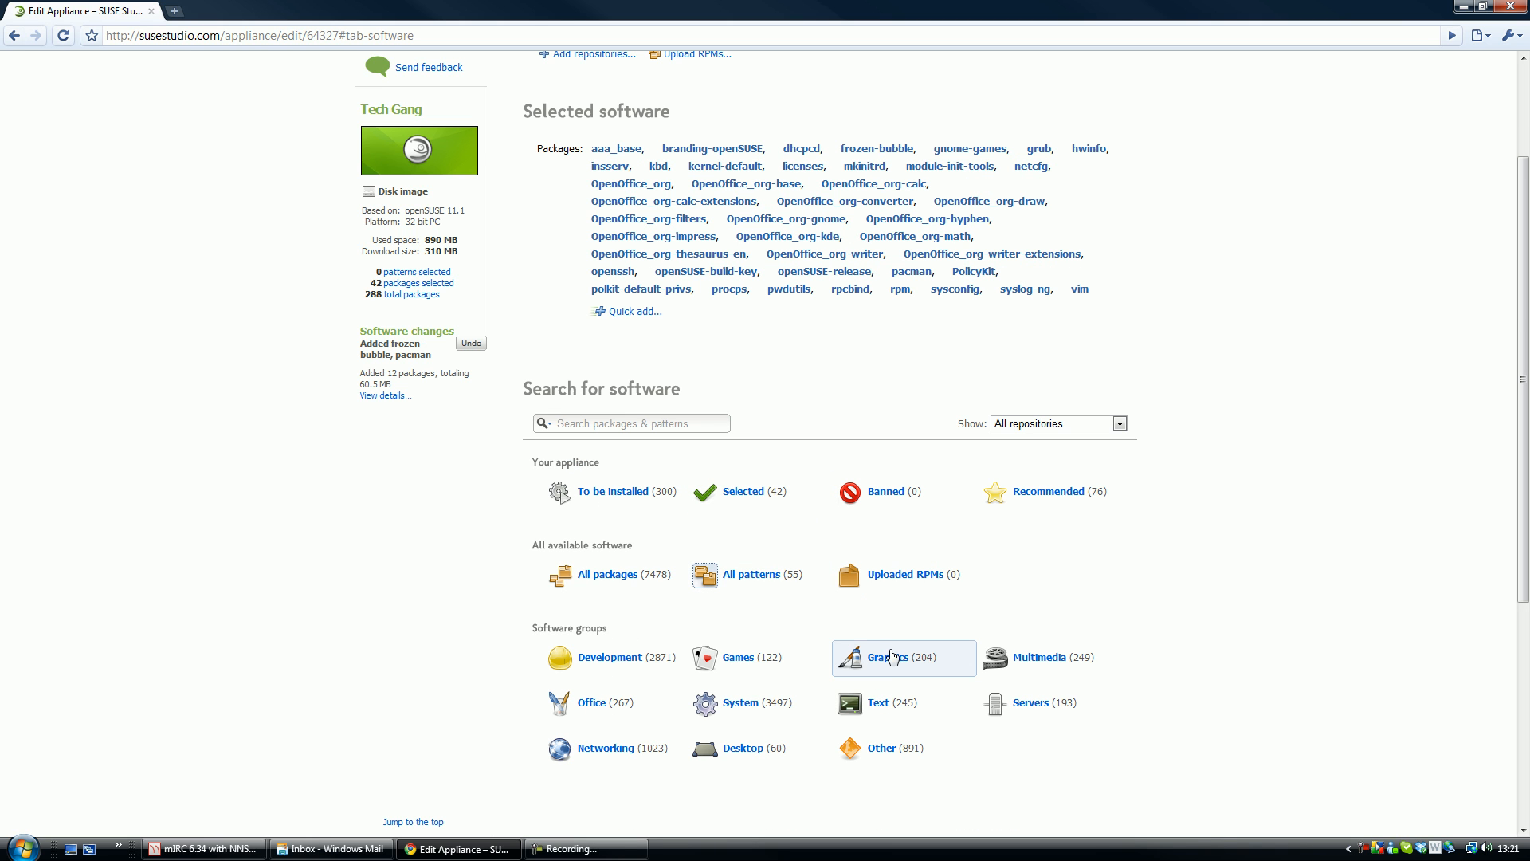
# - Add gimp from the Graphics group via a 'gi' search
pyautogui.click(888, 657)
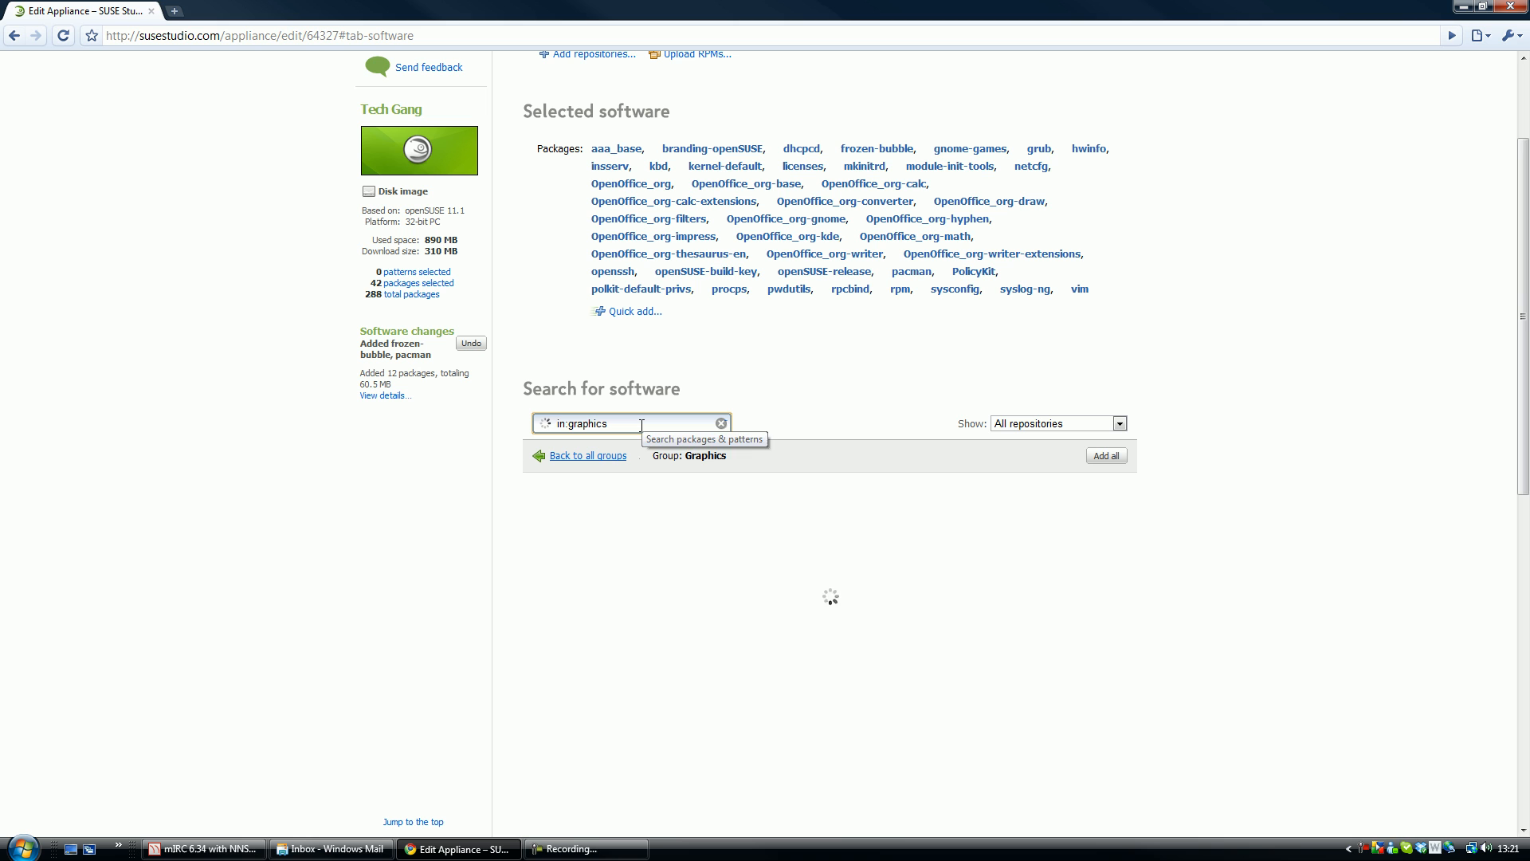
pyautogui.write('gimp')
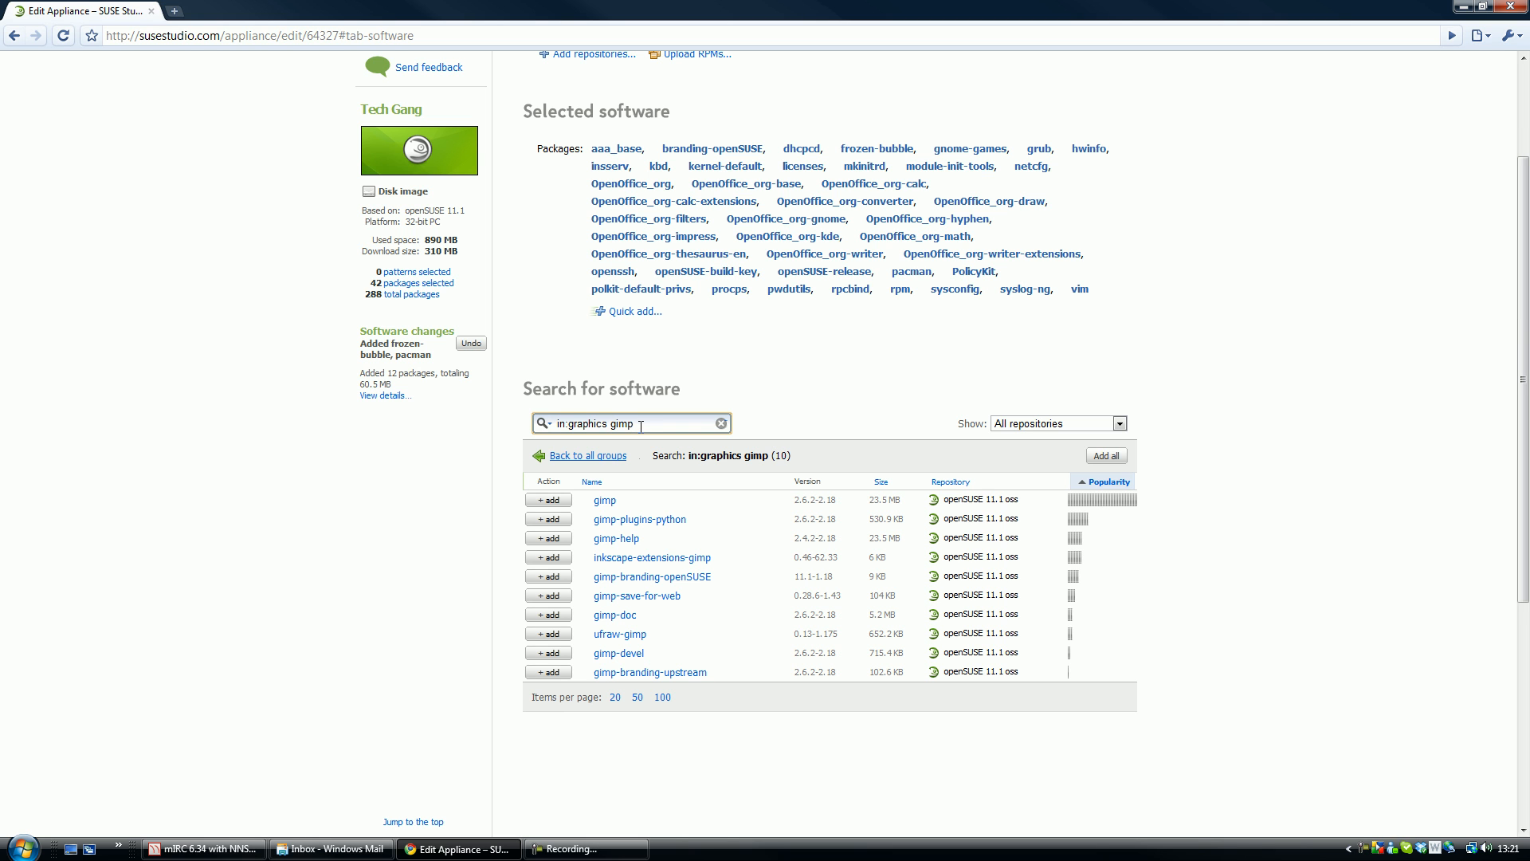
pyautogui.click(547, 498)
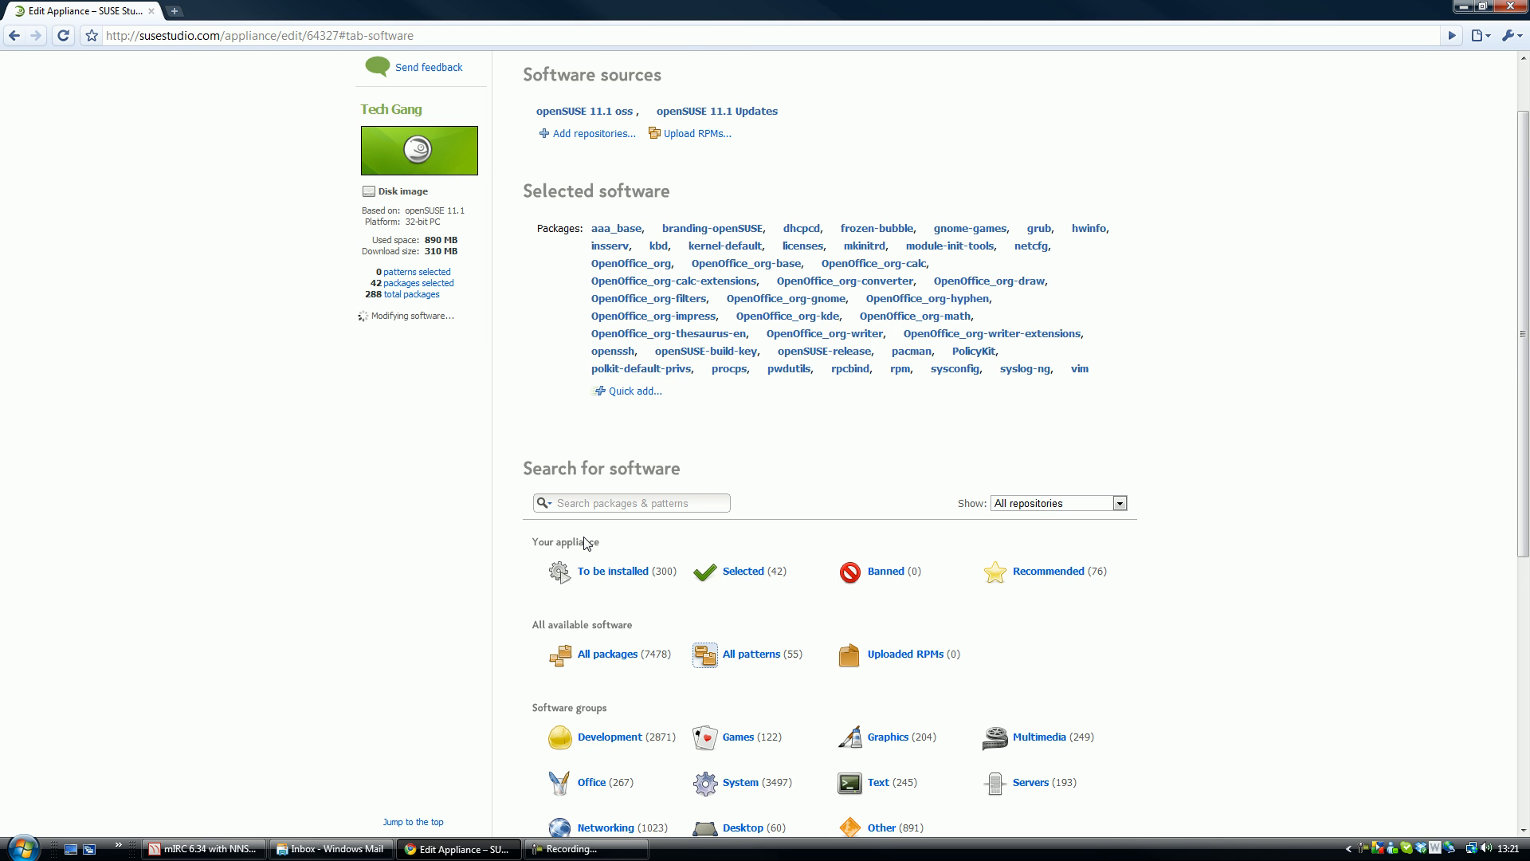
# - Add MozillaFirefox, flash-player and NetworkManager from the Networking group
pyautogui.scroll(-3)
pyautogui.write('in:netw')
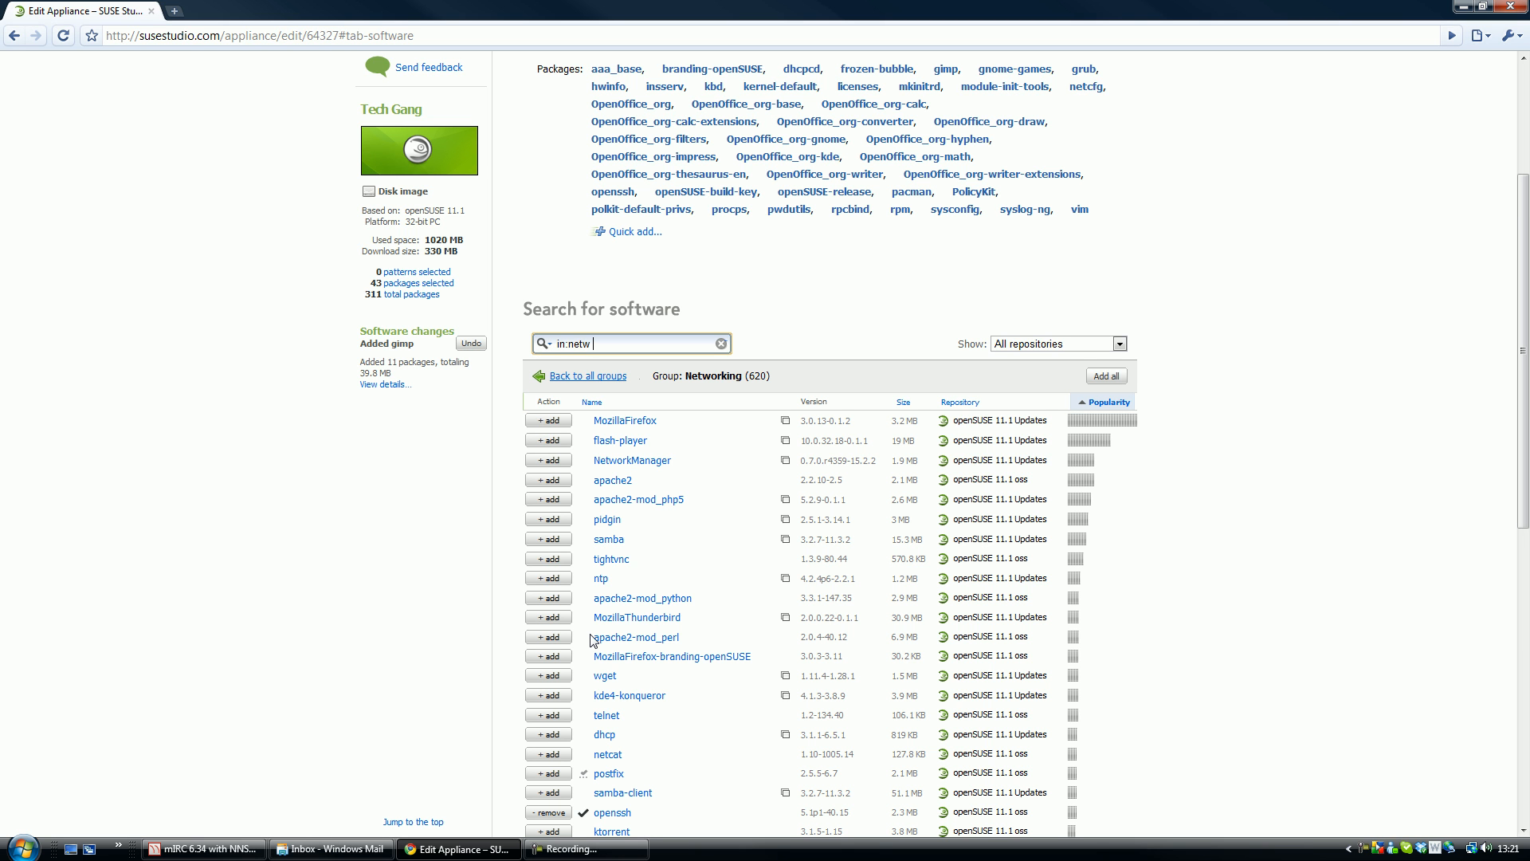
pyautogui.click(547, 419)
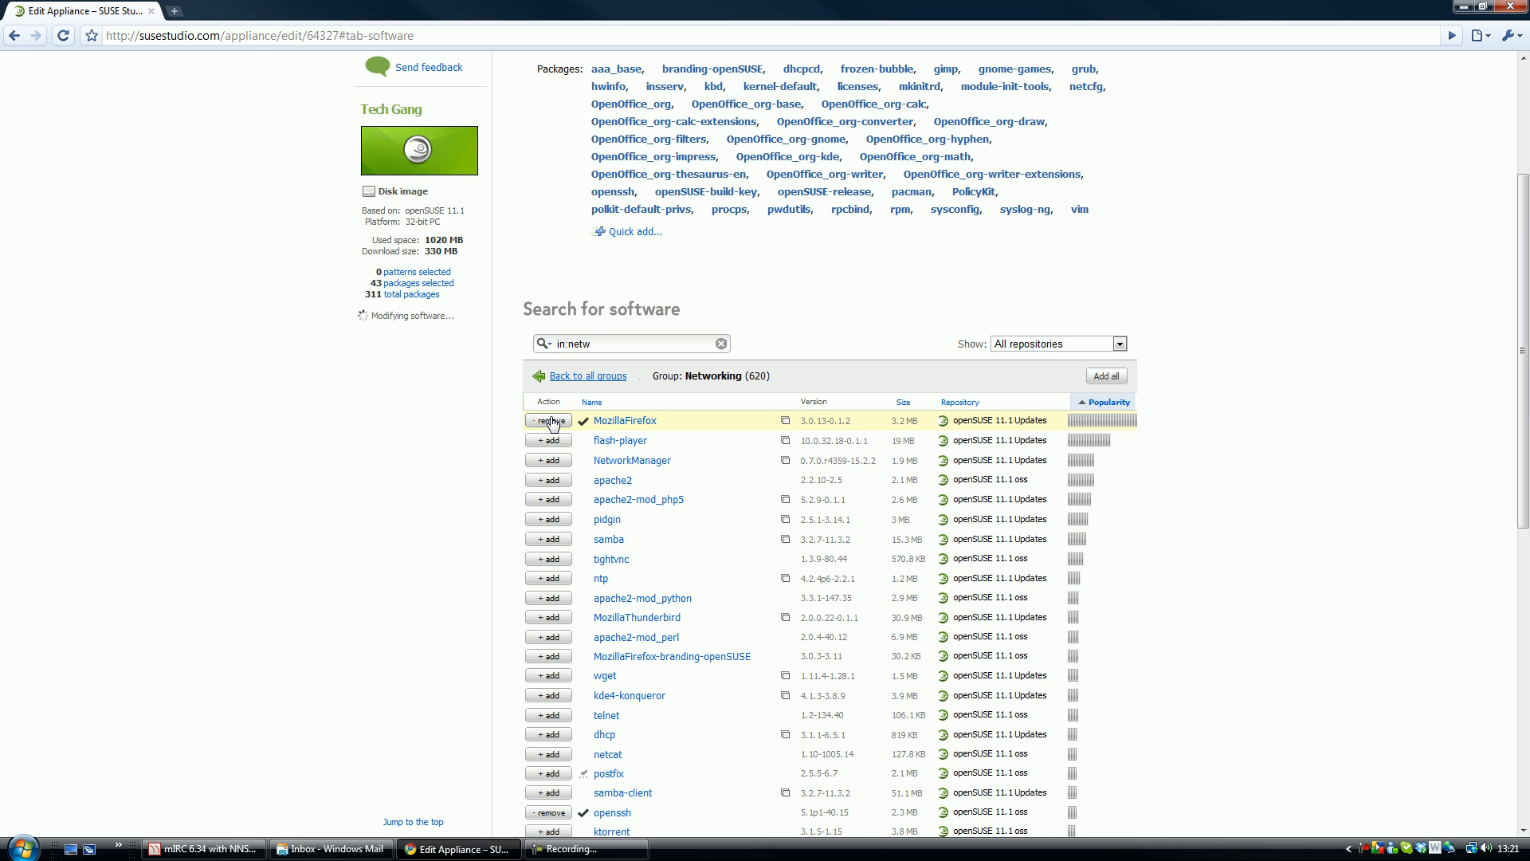
pyautogui.click(549, 440)
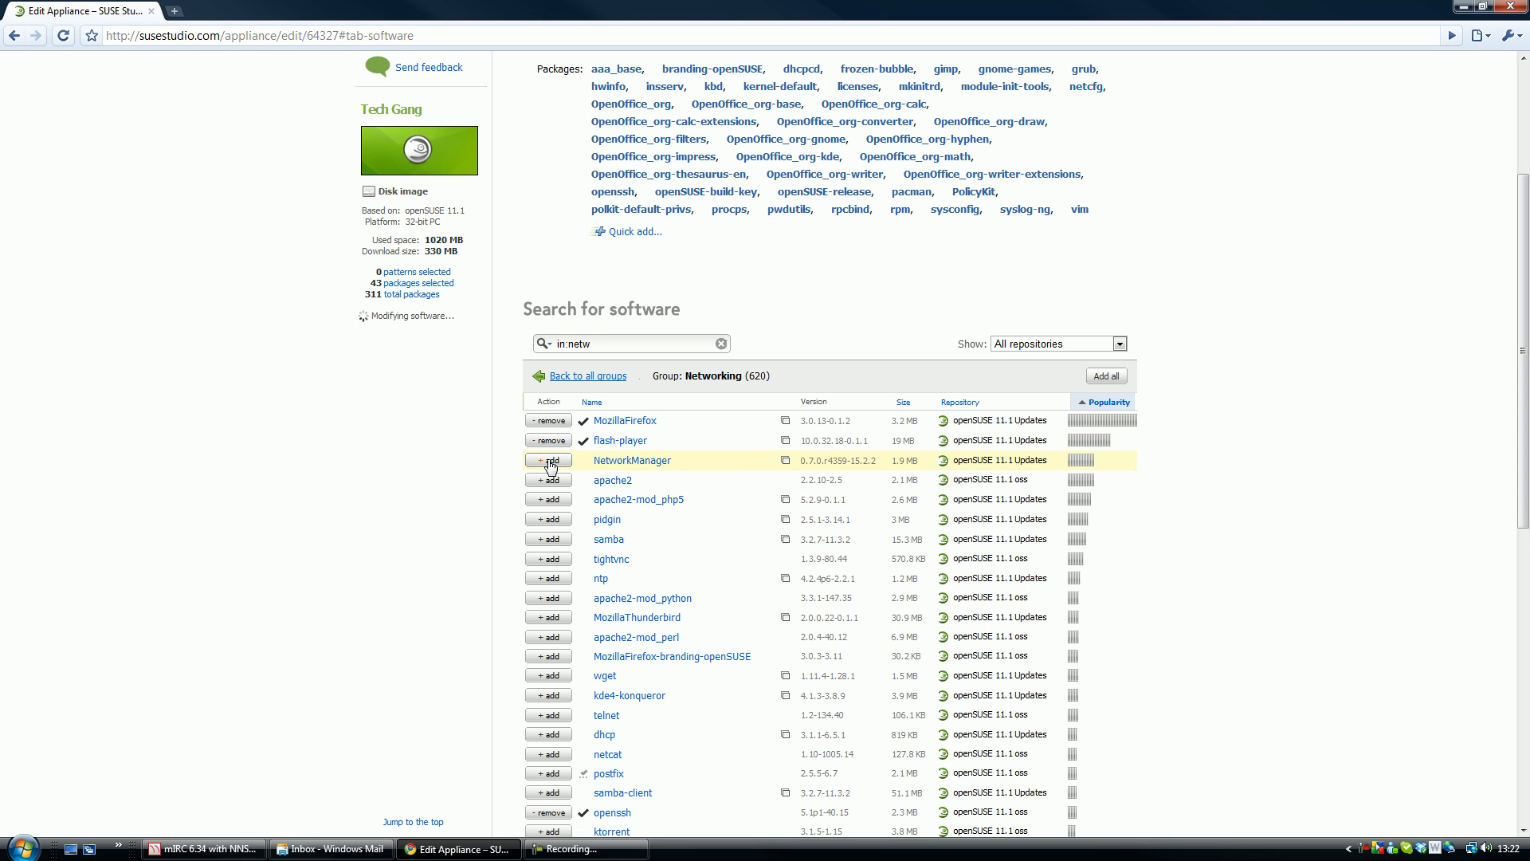
pyautogui.click(546, 459)
pyautogui.write('desk')
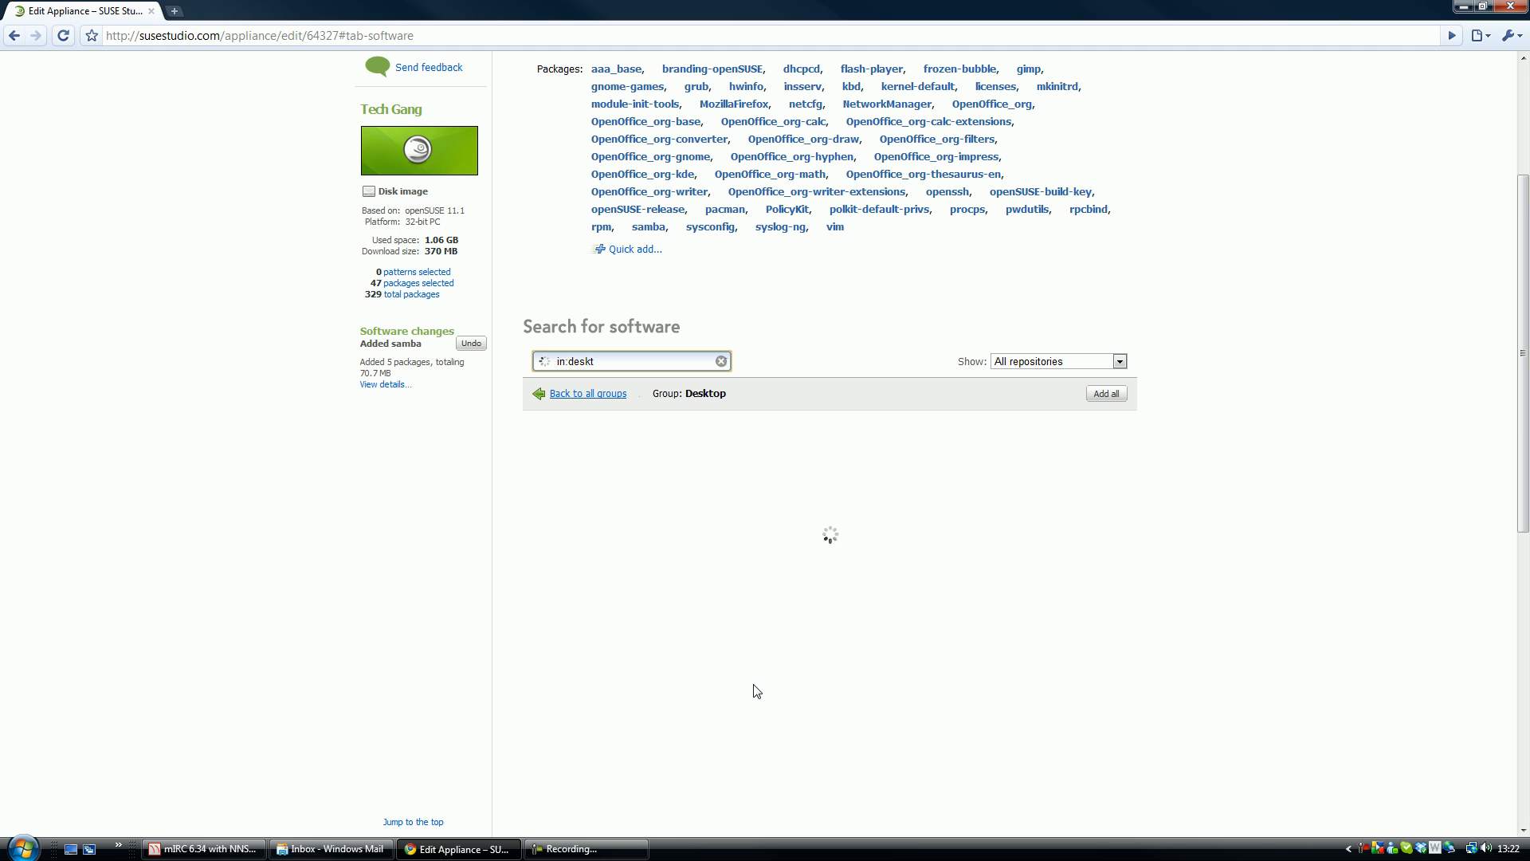
pyautogui.moveTo(744, 631)
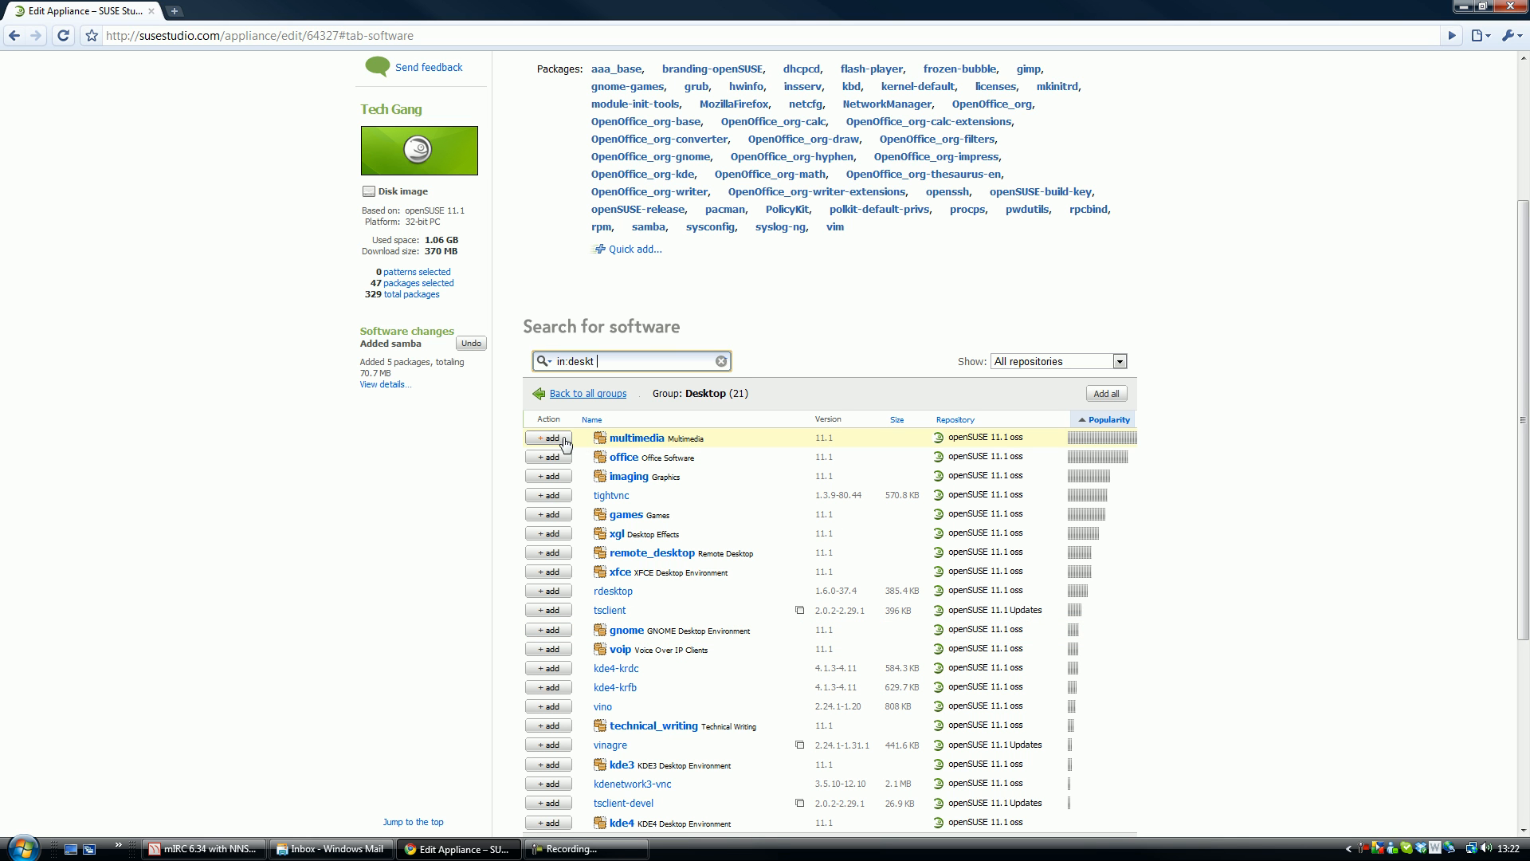
# - Add the multimedia, xgl, remote_desktop and voip Desktop patterns, then return to all groups
pyautogui.click(546, 437)
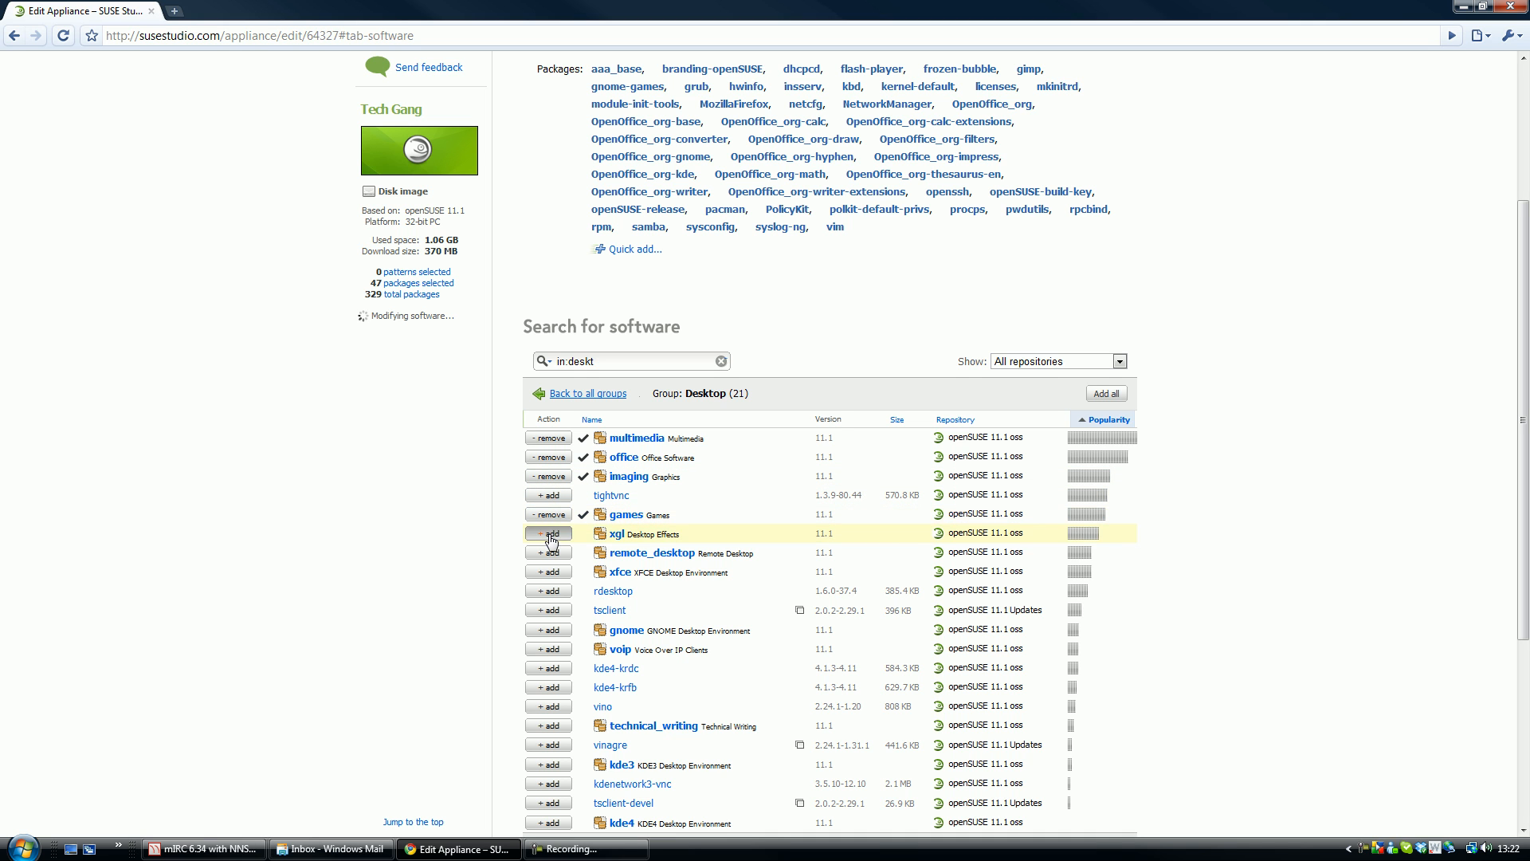
pyautogui.click(547, 534)
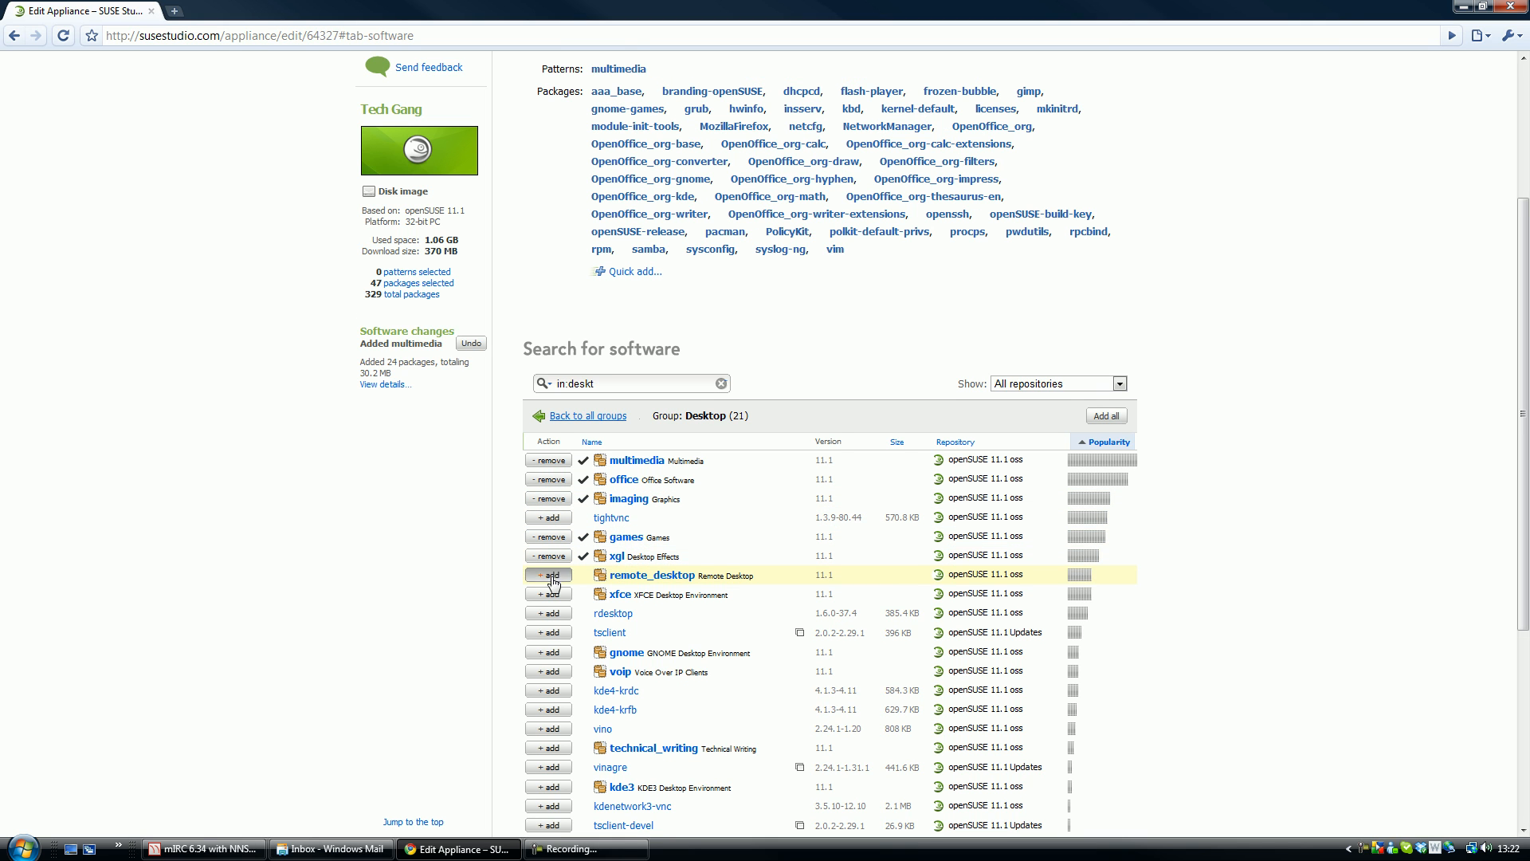
pyautogui.click(546, 575)
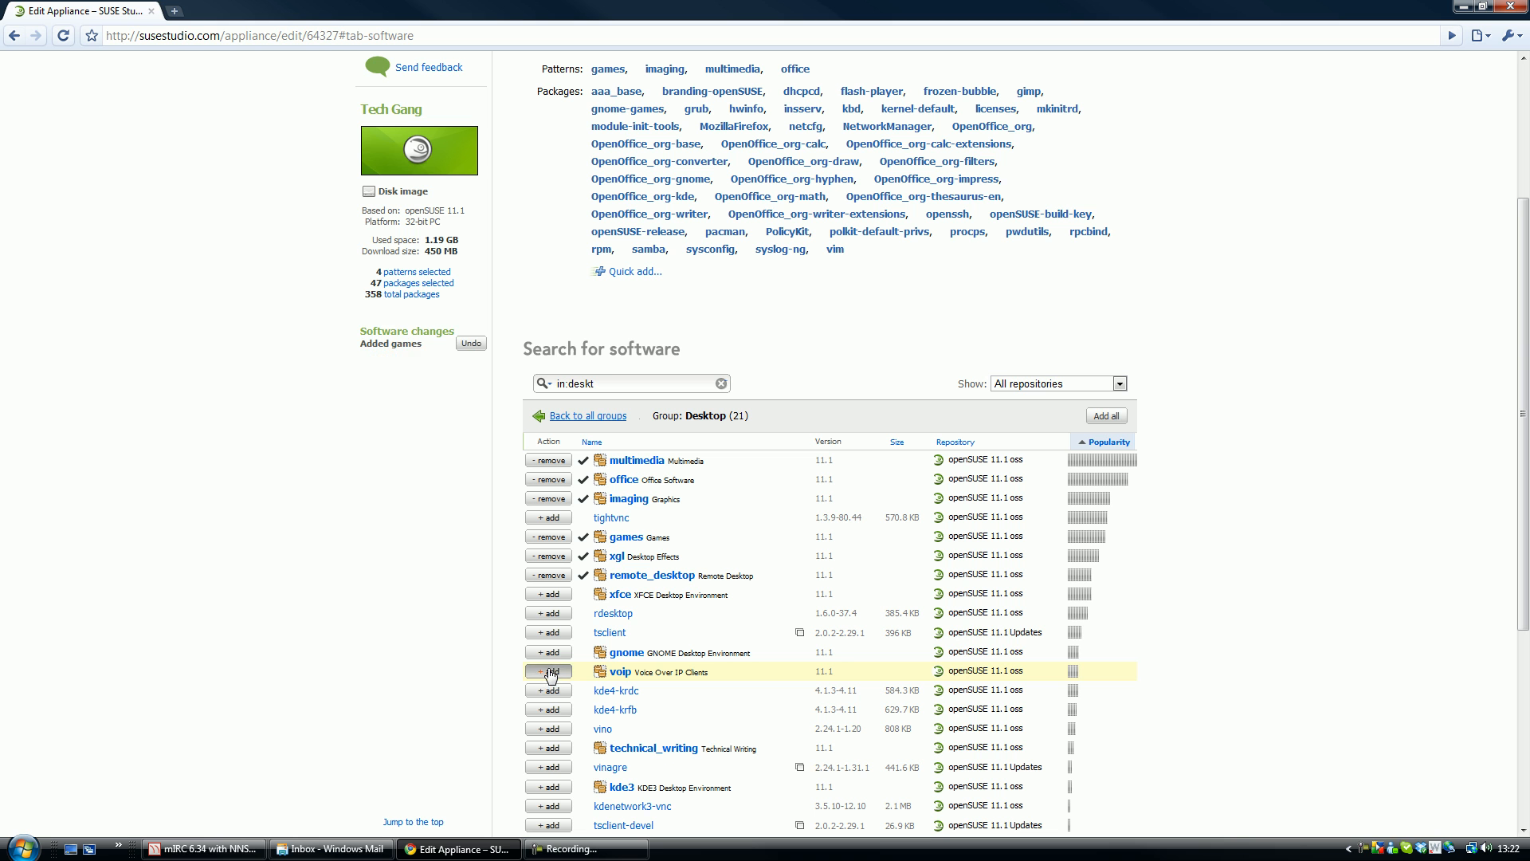
pyautogui.click(547, 671)
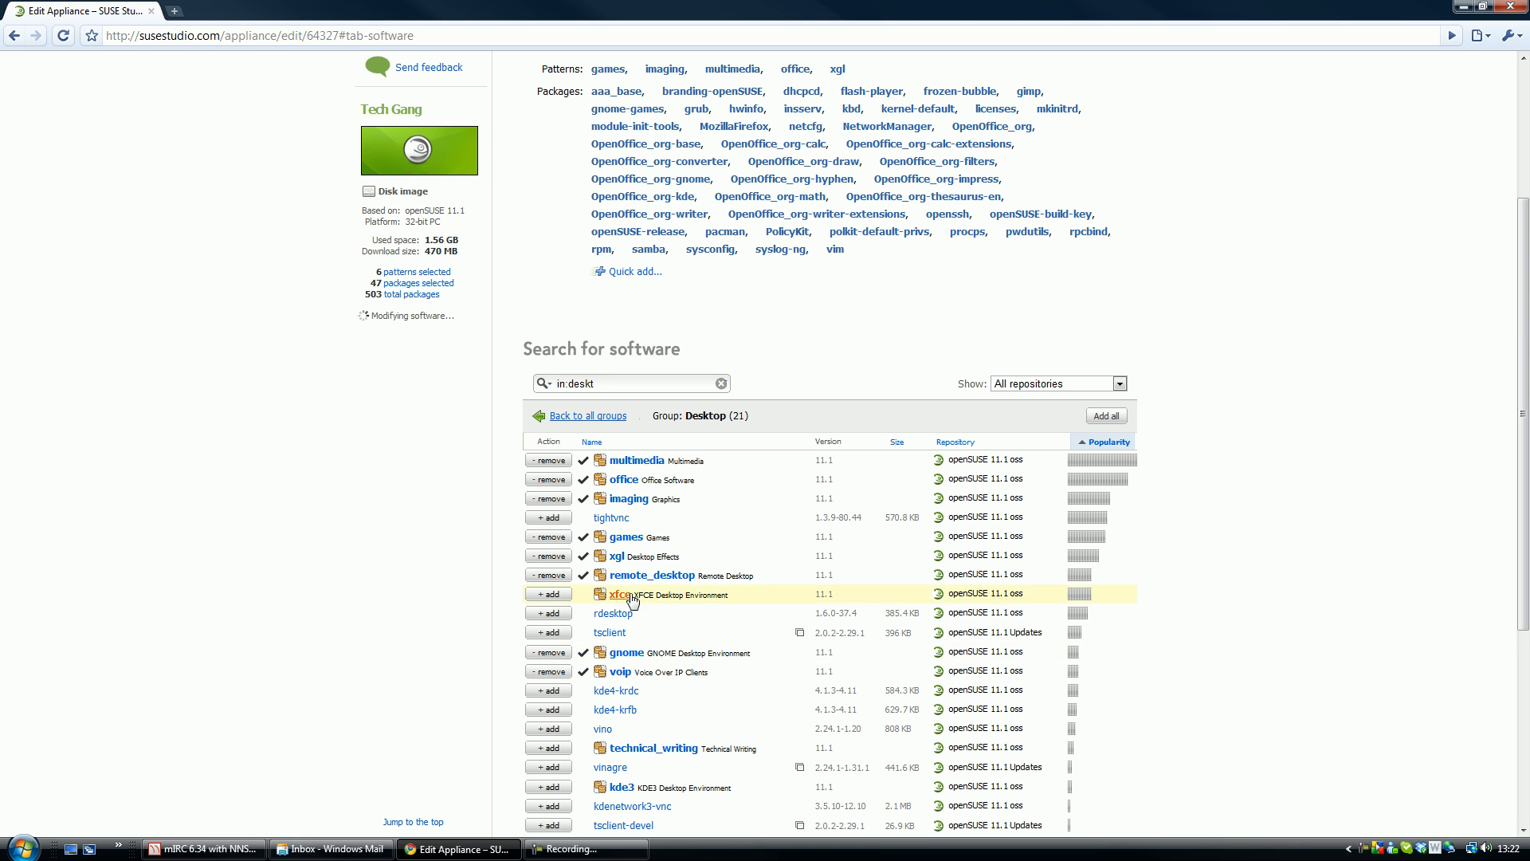
pyautogui.click(546, 576)
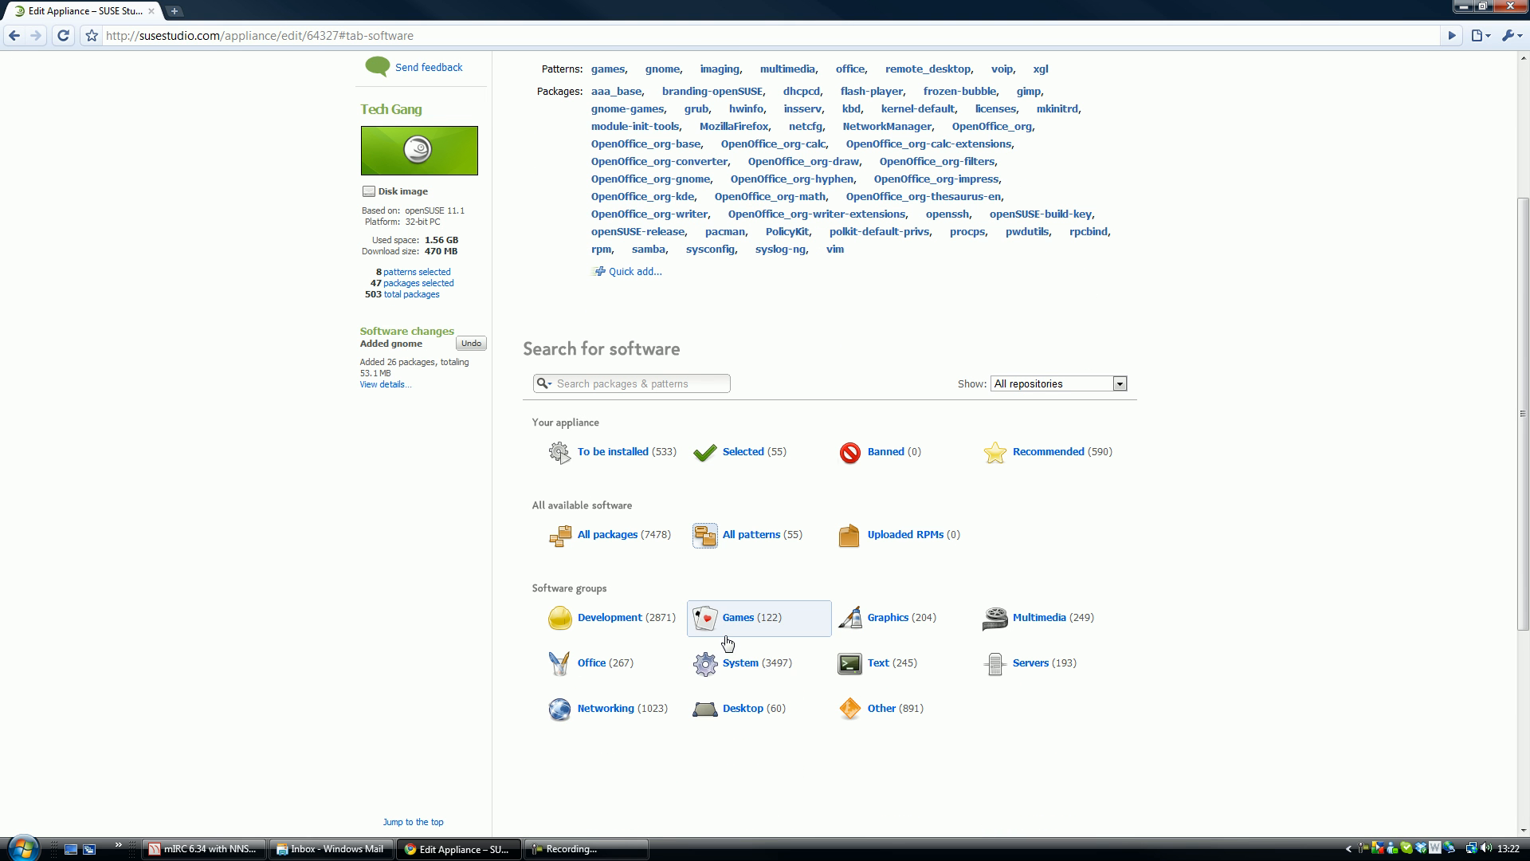
pyautogui.moveTo(633, 636)
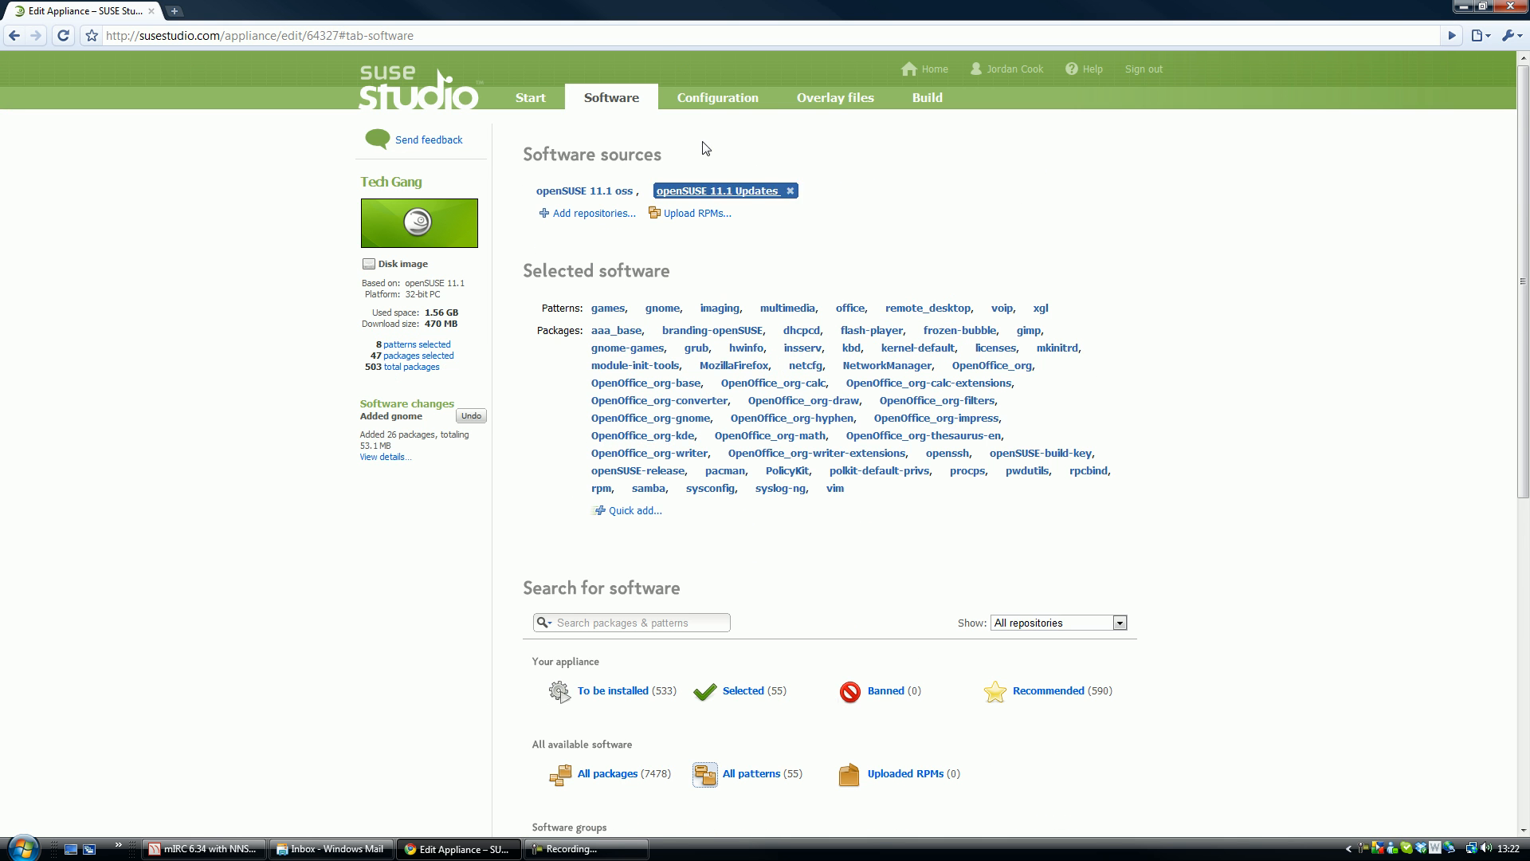
# - Set language, keyboard layout and time zone region to Ask on first boot in Configuration > General
pyautogui.click(716, 98)
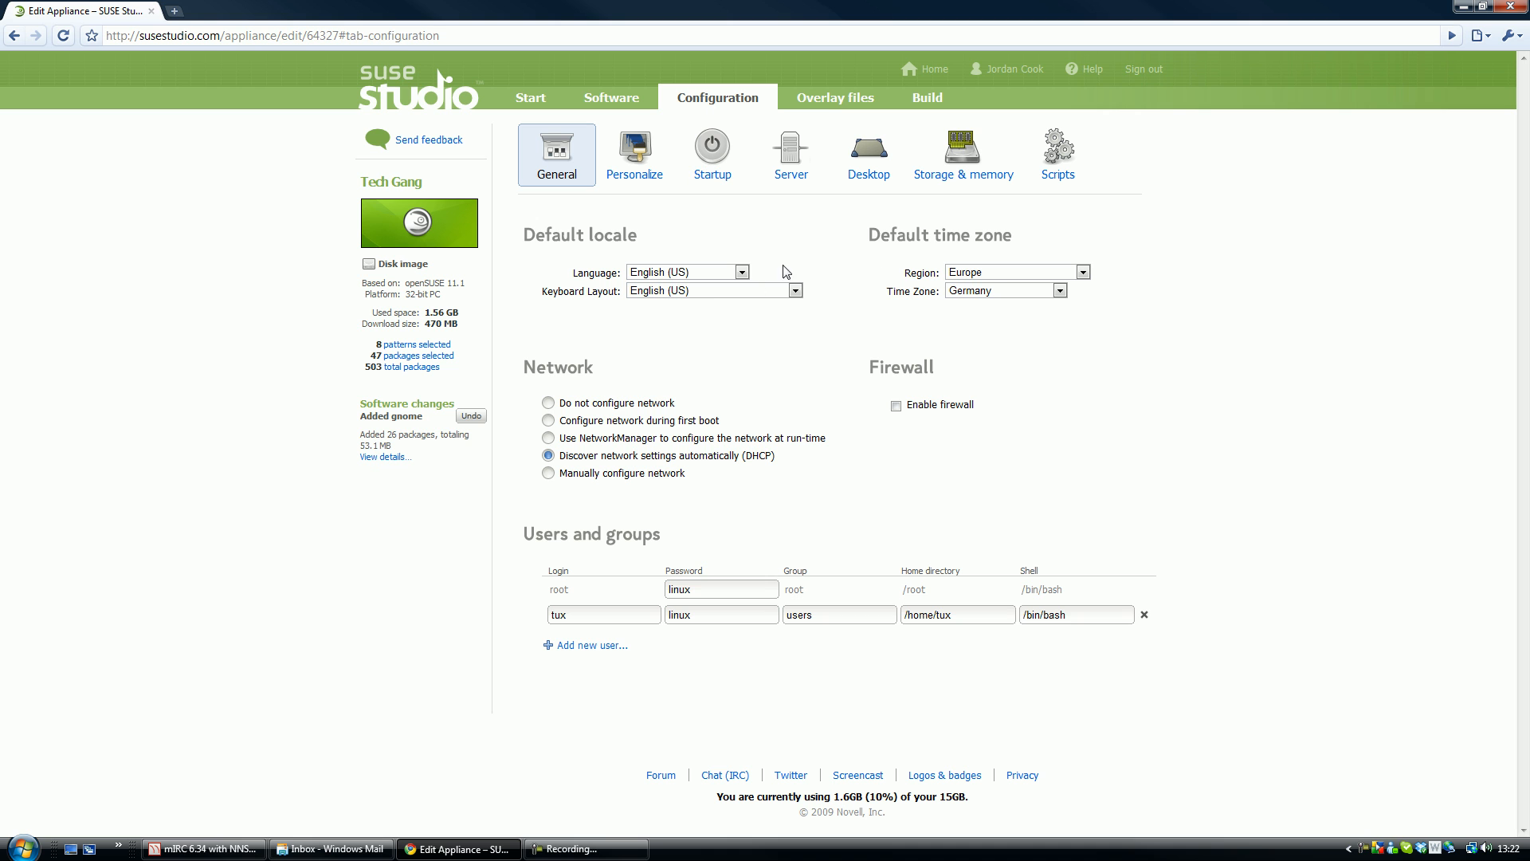
pyautogui.click(741, 271)
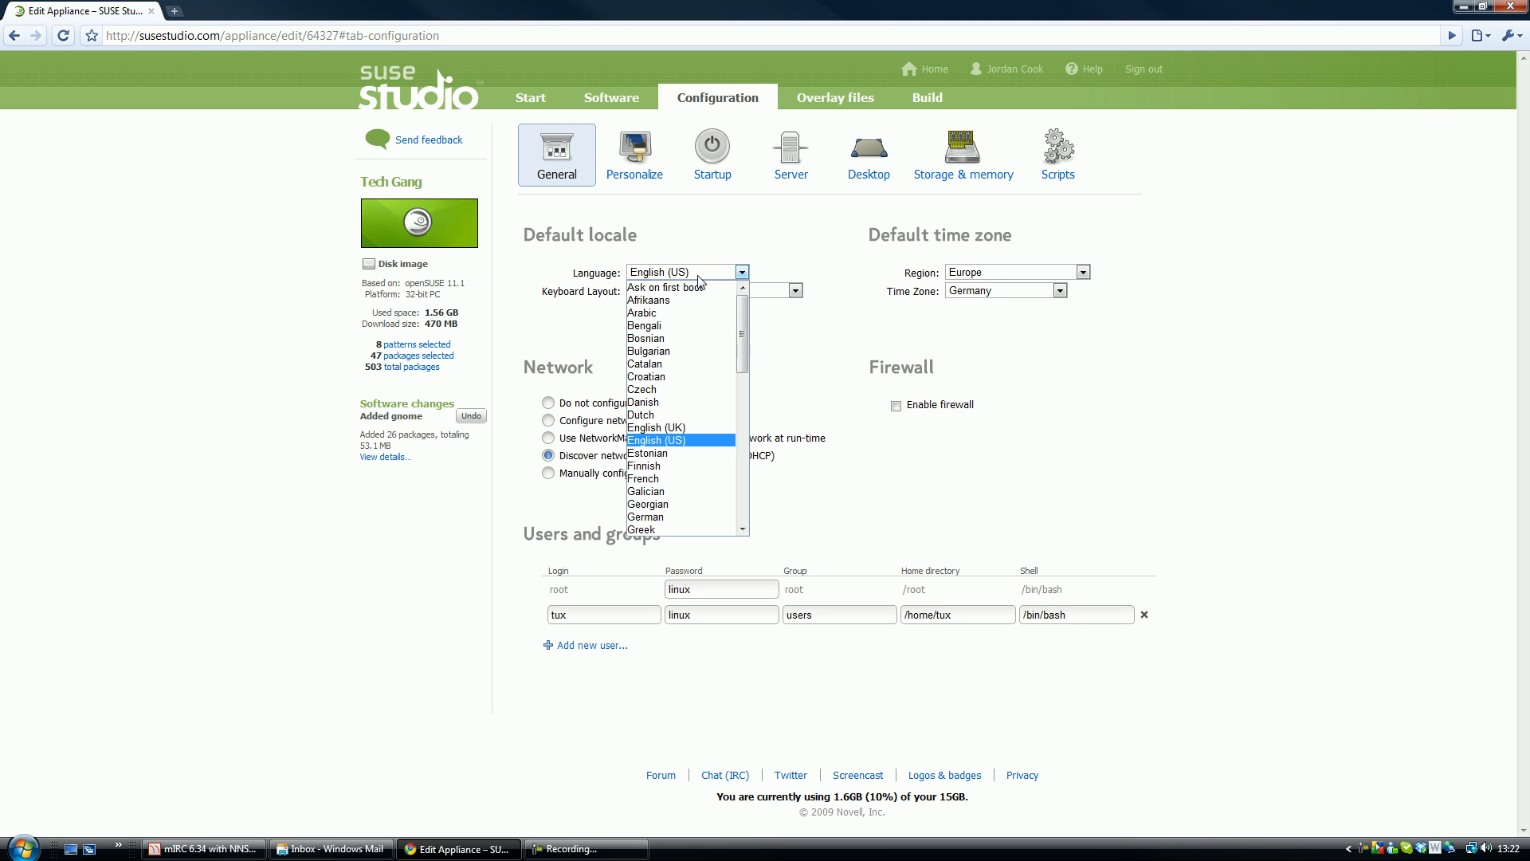
pyautogui.click(666, 285)
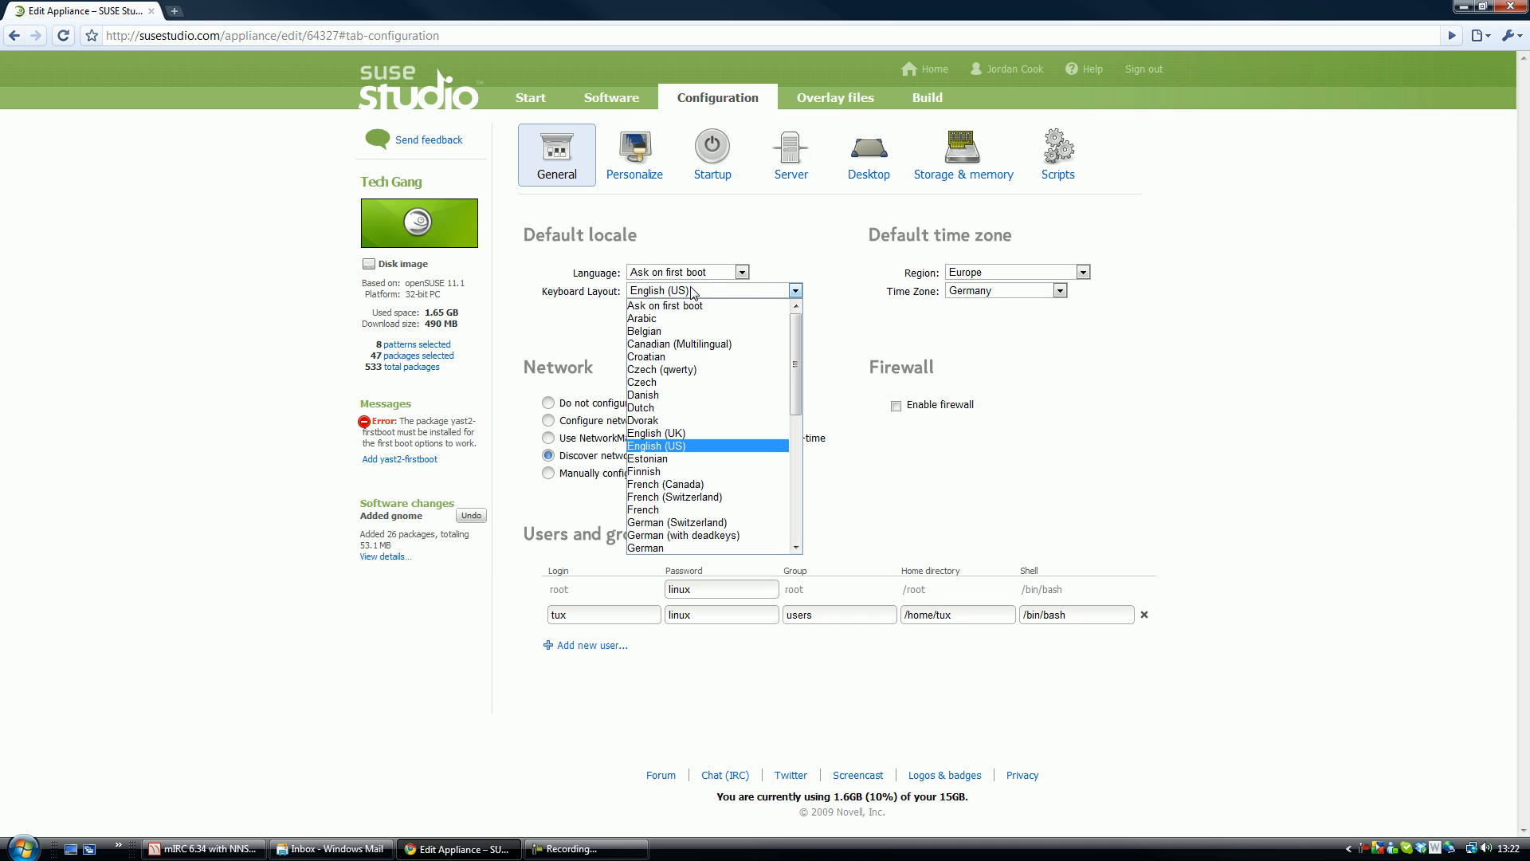
pyautogui.click(1080, 272)
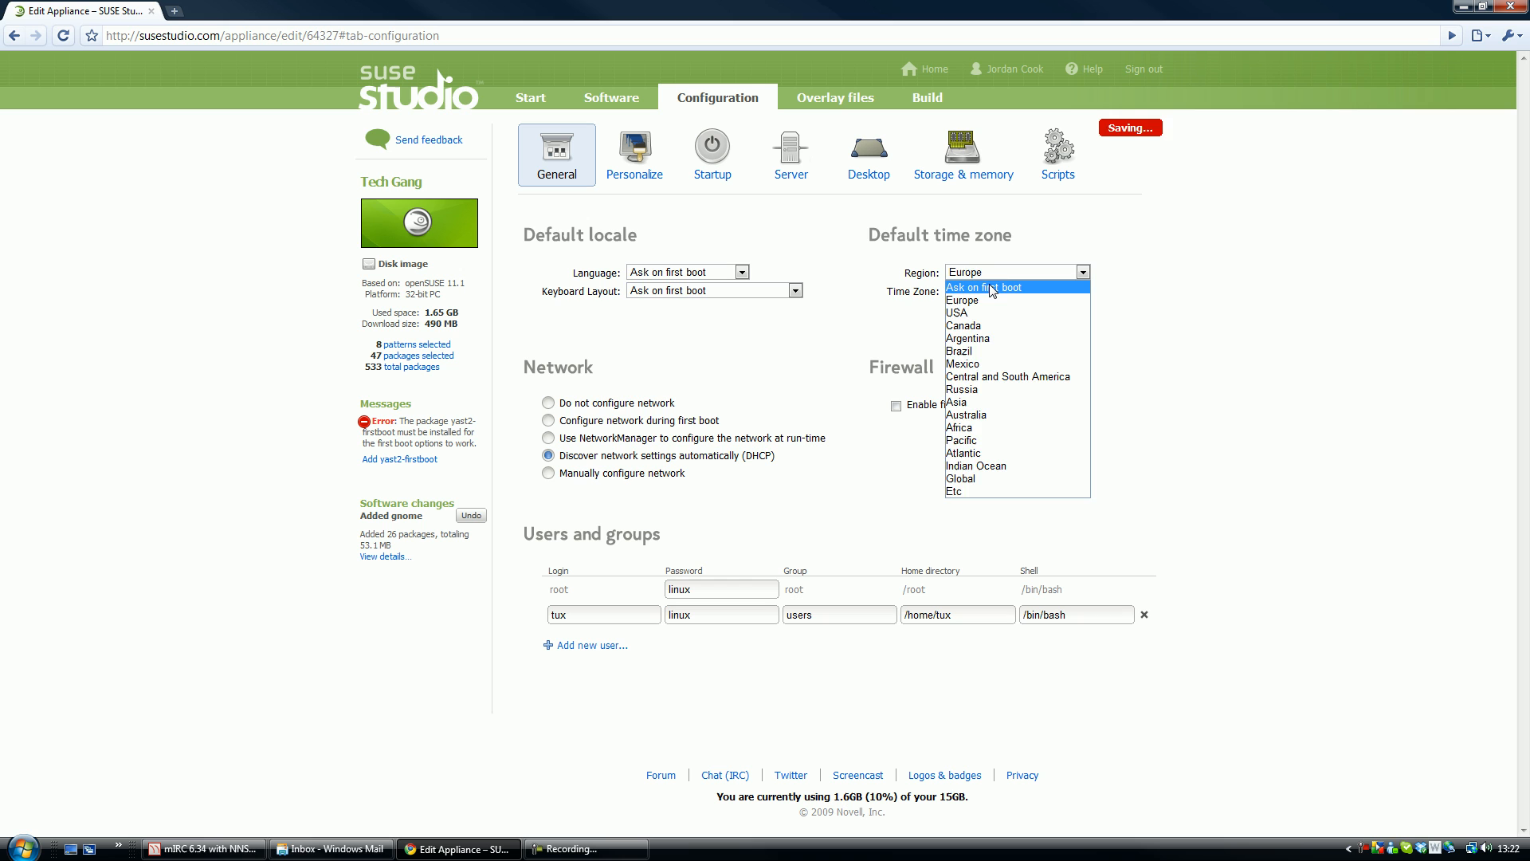
pyautogui.click(980, 287)
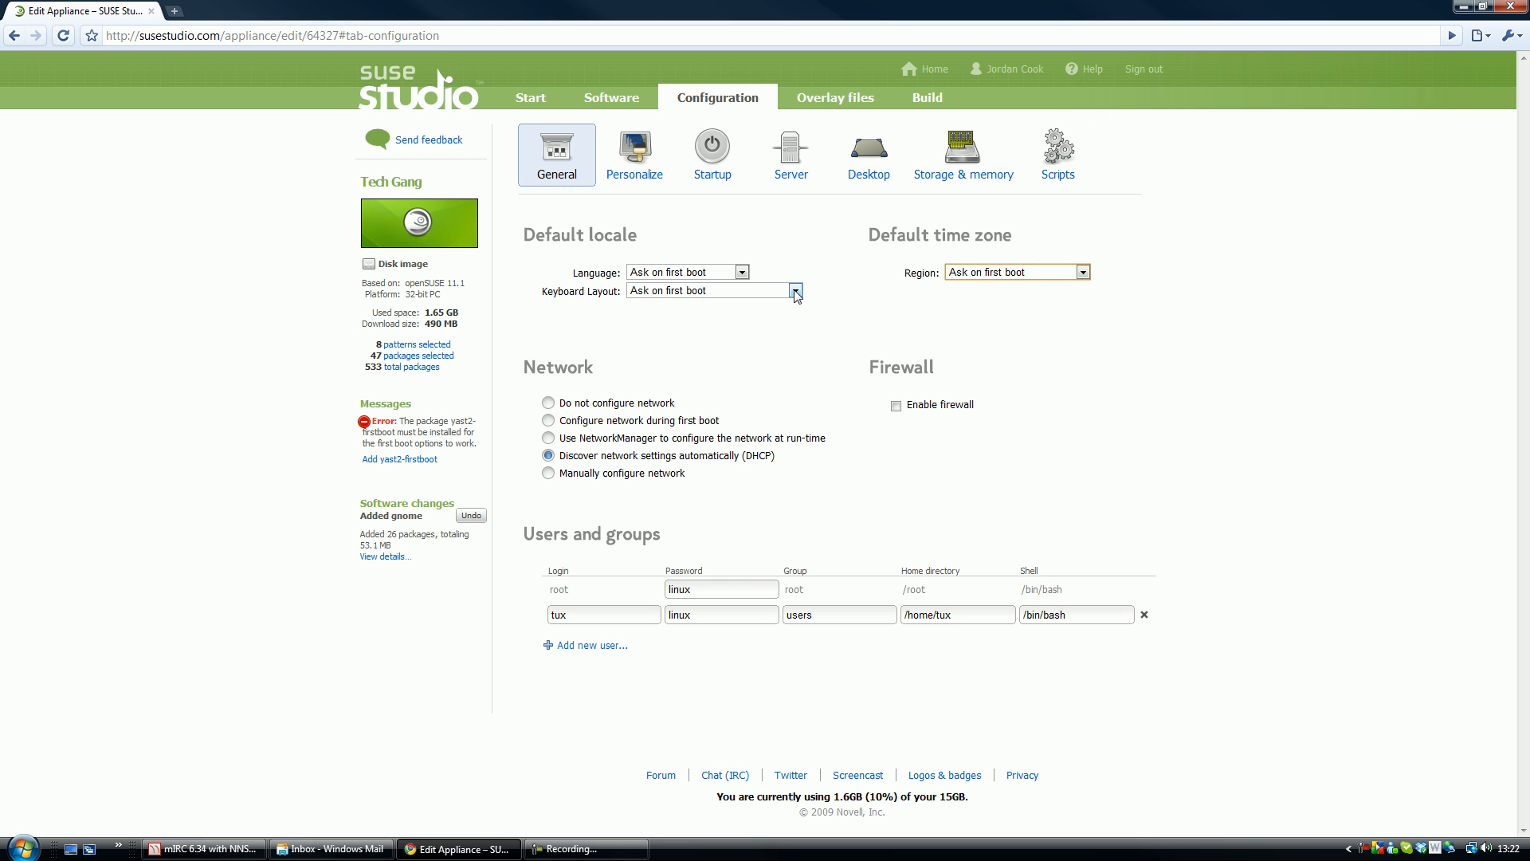
pyautogui.moveTo(610, 457)
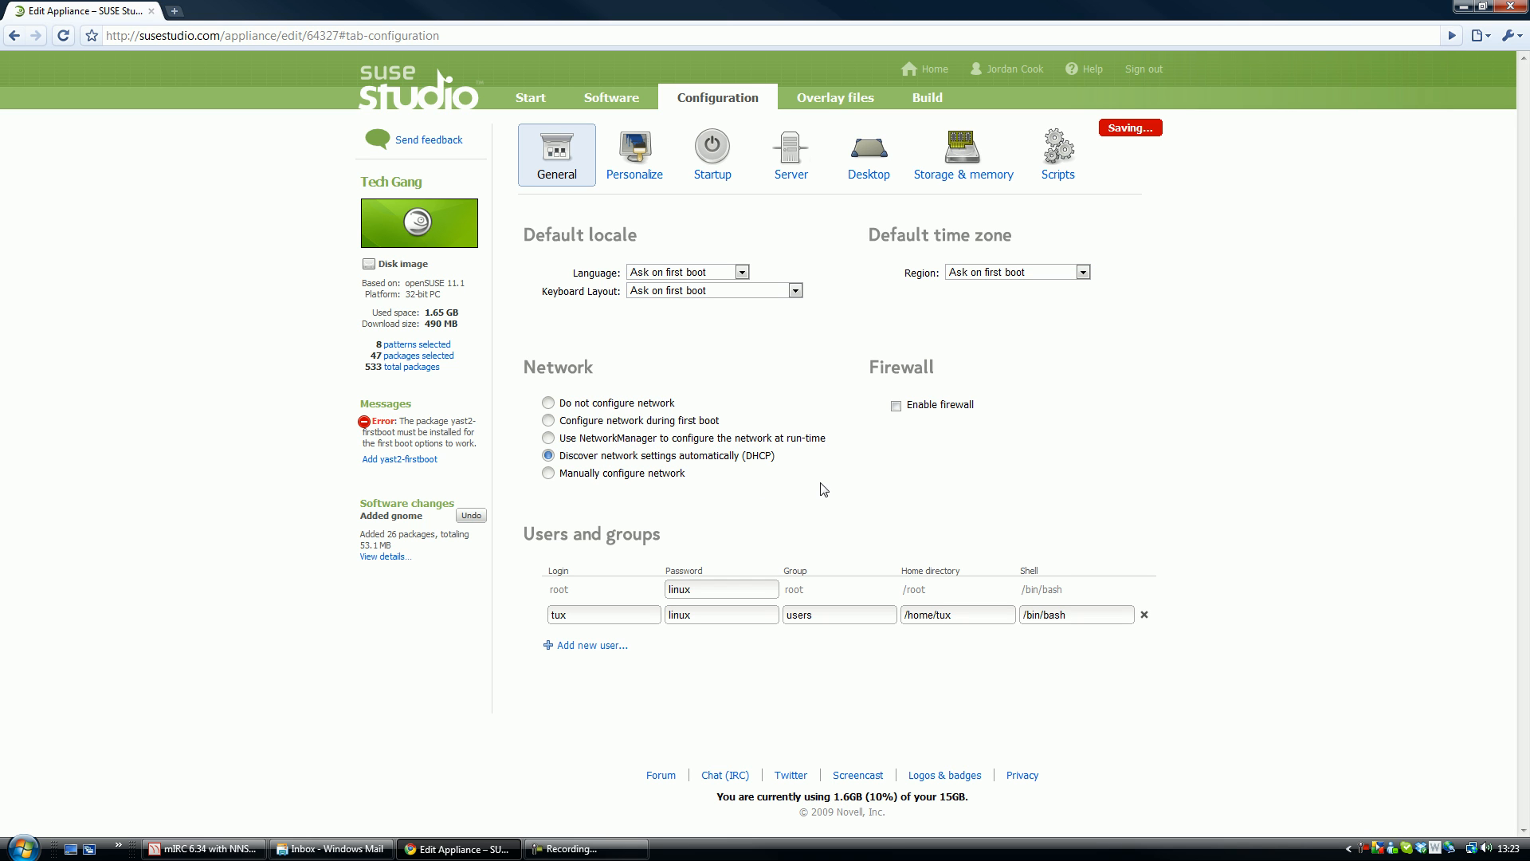
# - Enable the firewall with SSH and HTTP ports open, leaving the root password as is
pyautogui.click(894, 403)
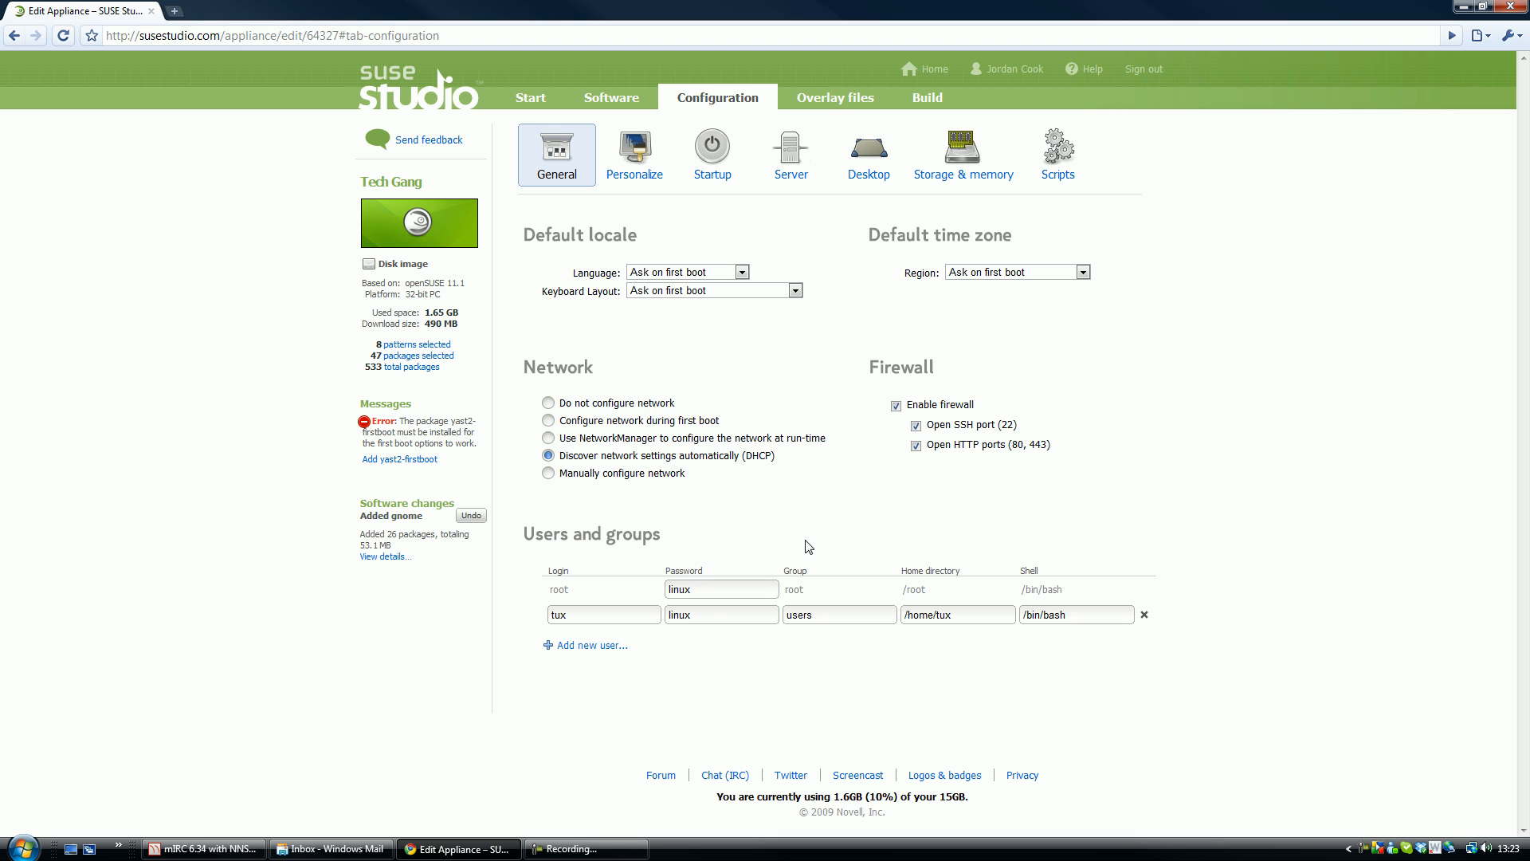
pyautogui.click(720, 614)
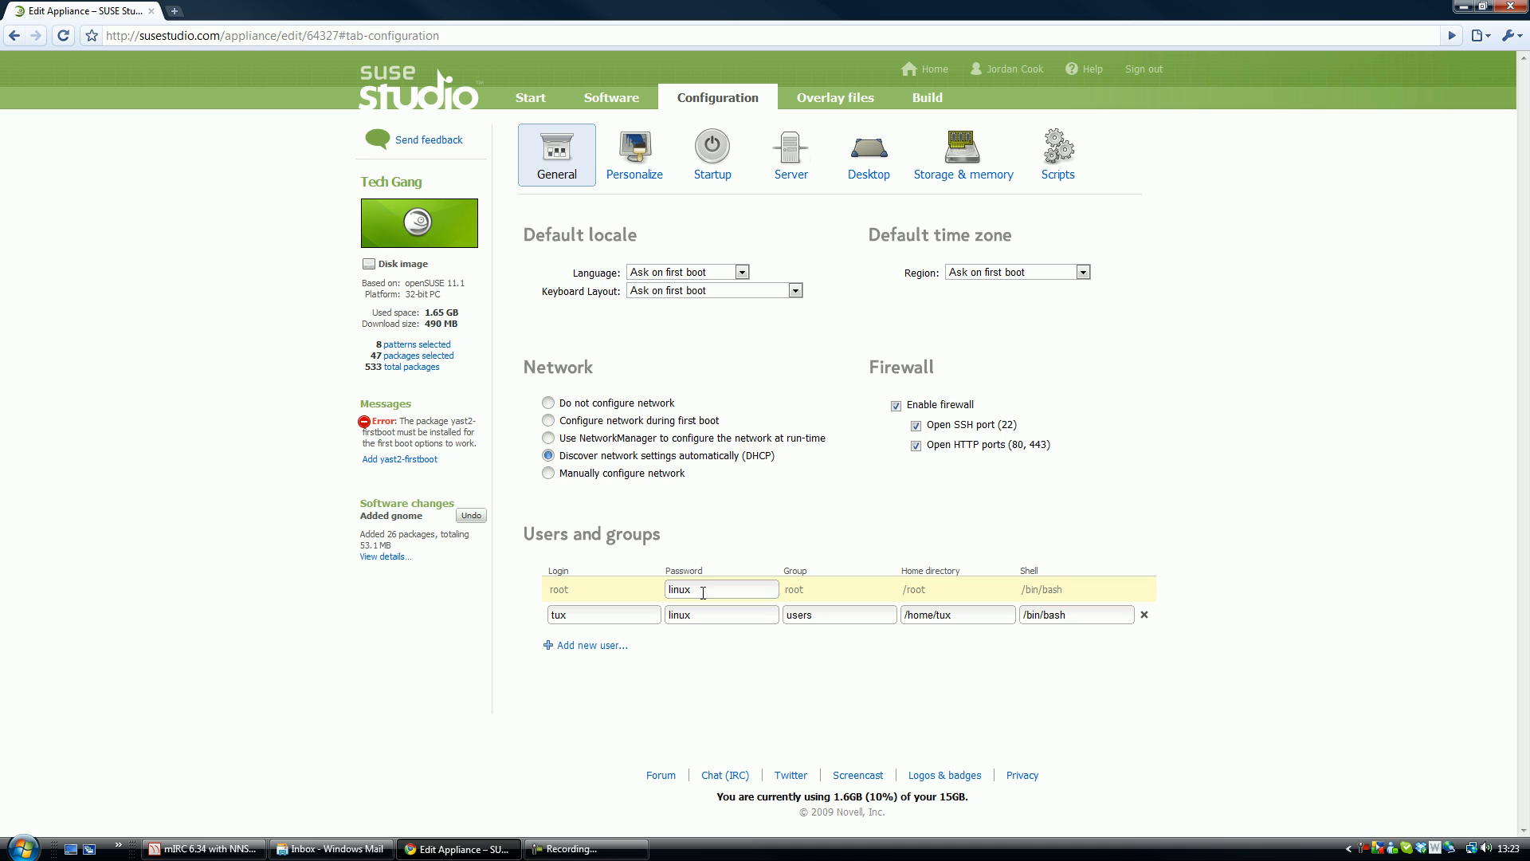
pyautogui.click(634, 155)
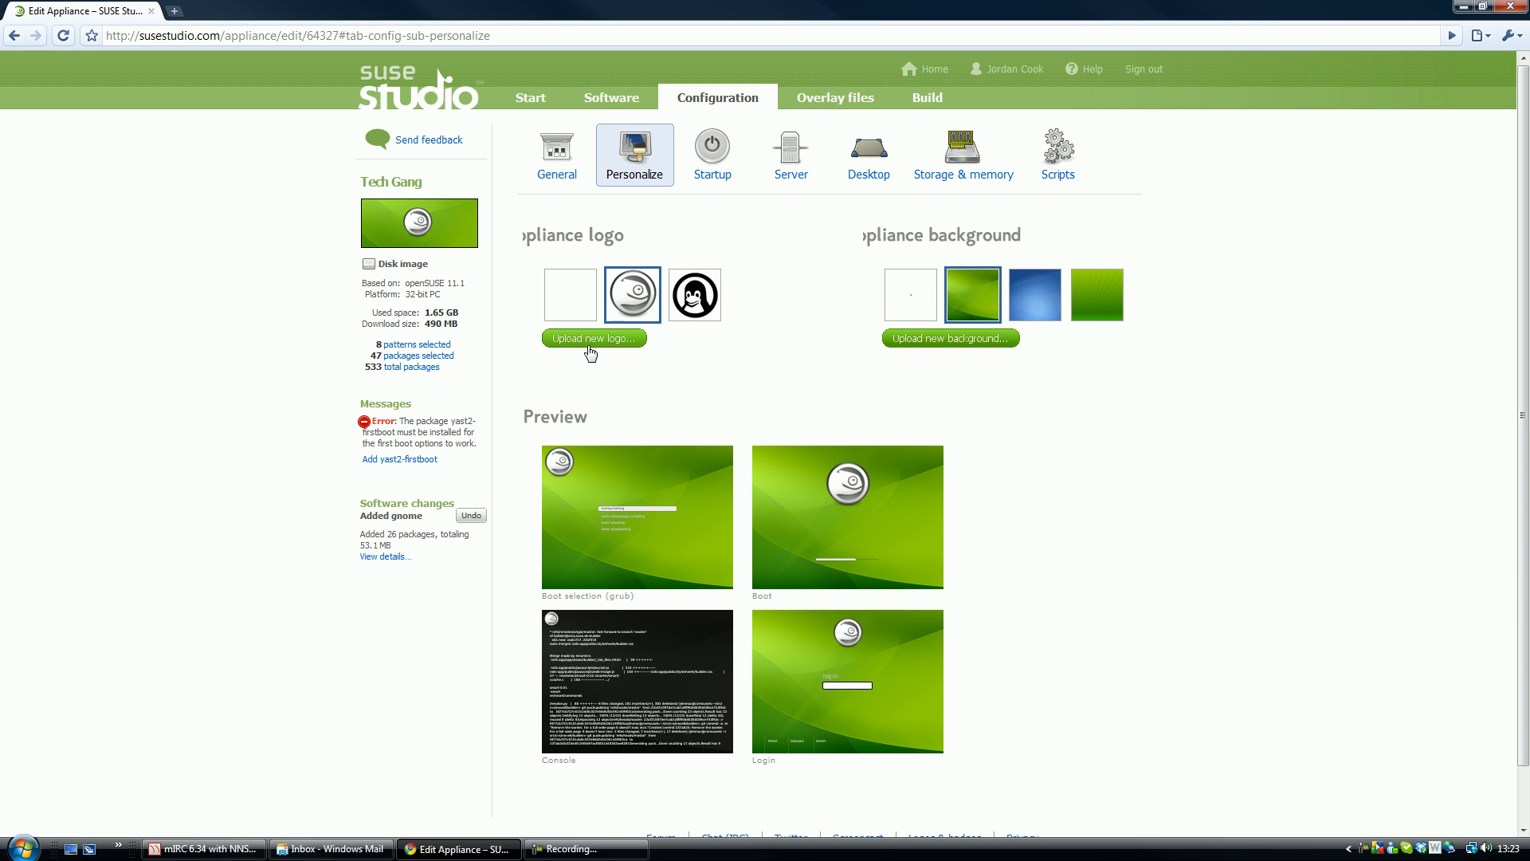
# - Choose the Tux penguin logo and the blue background on the Personalize page
pyautogui.click(693, 294)
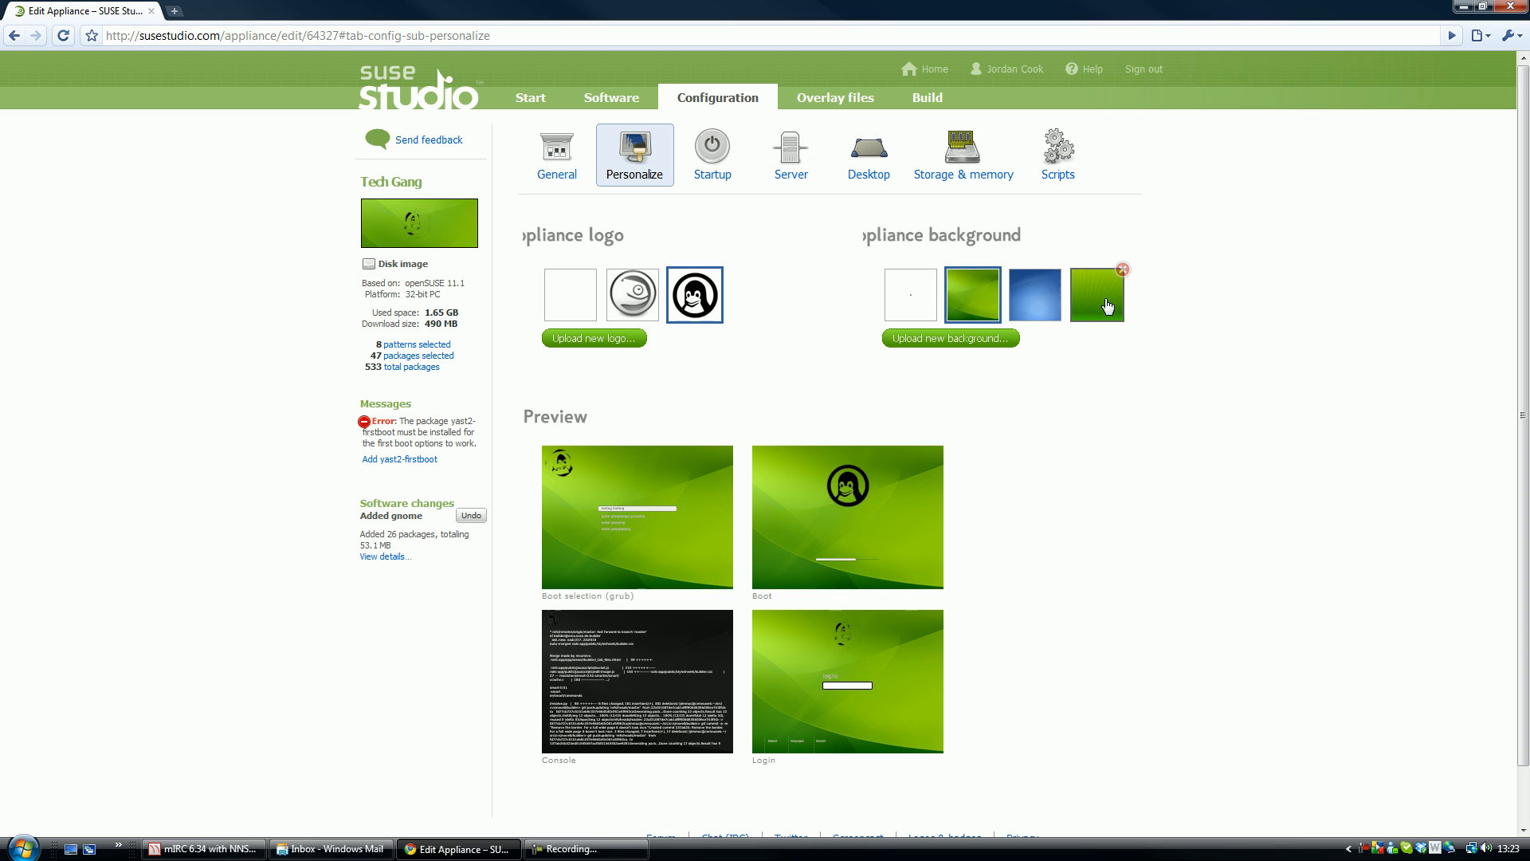
pyautogui.click(1033, 294)
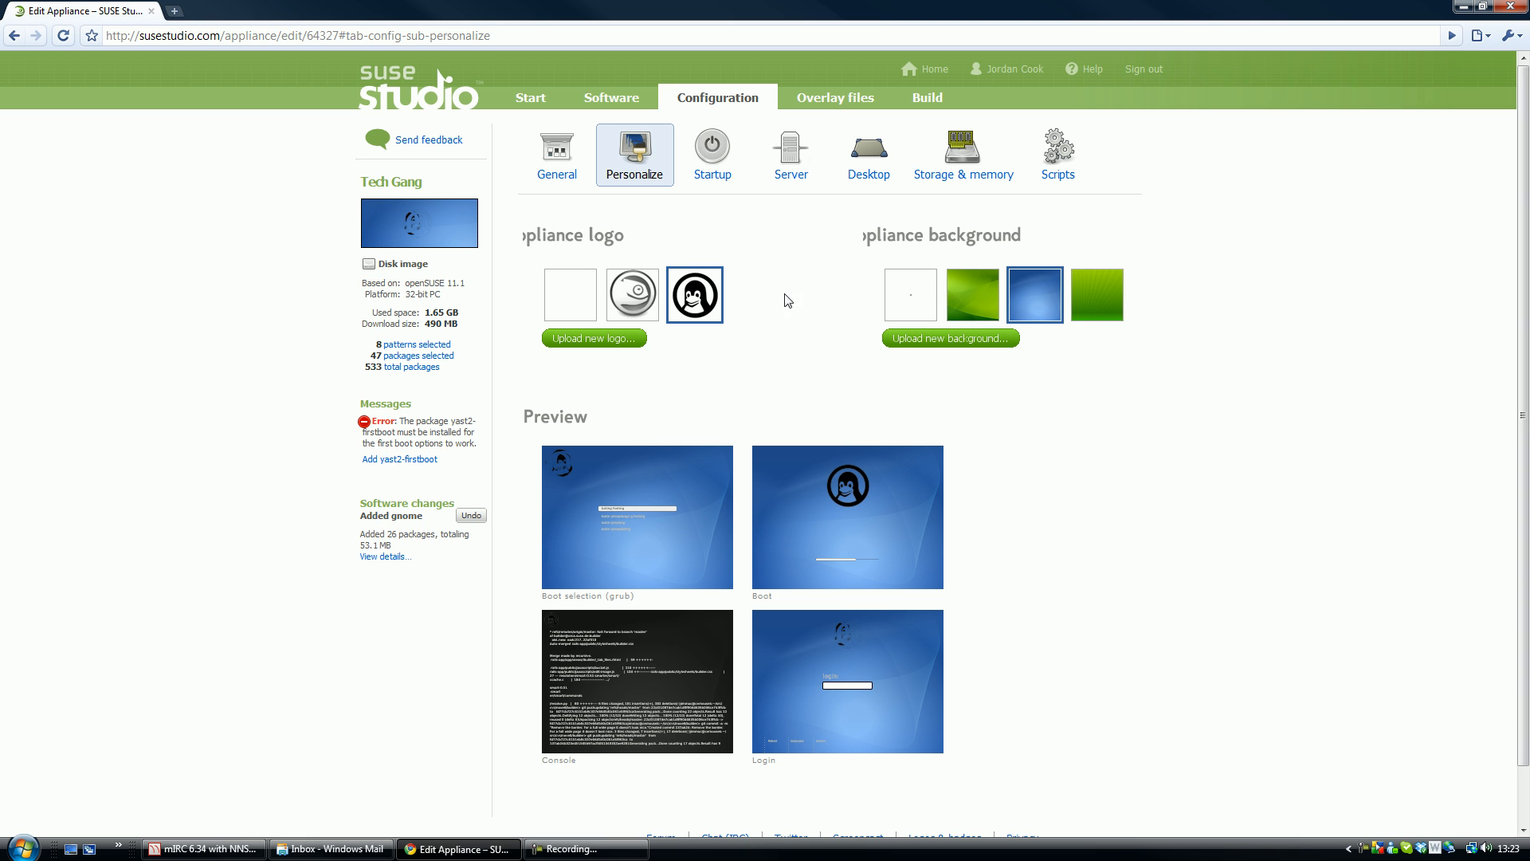
pyautogui.moveTo(802, 658)
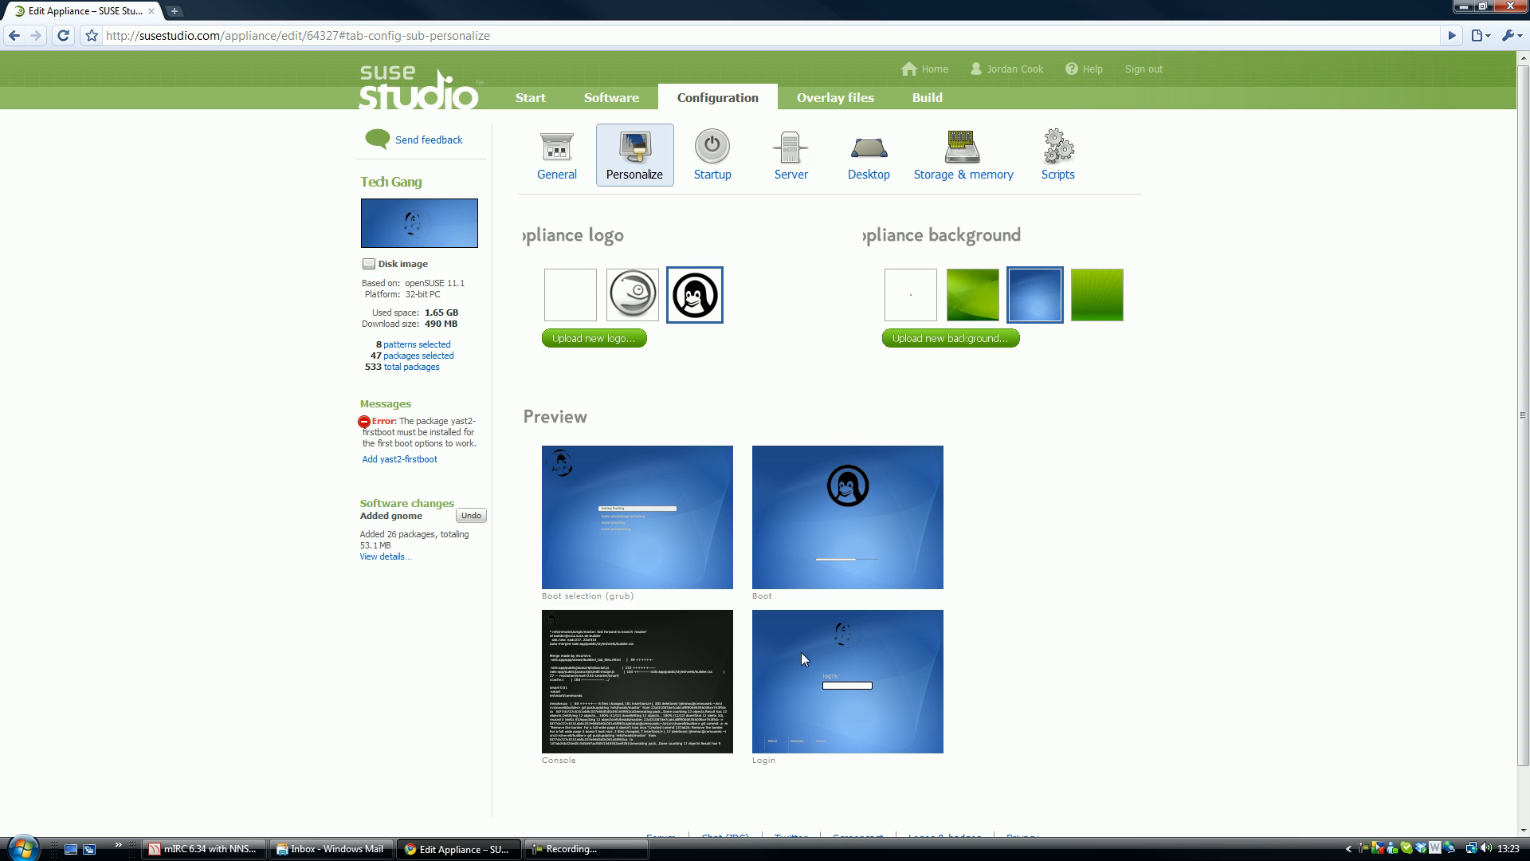
# - Set the default runlevel in Startup to 5: Graphical Login
pyautogui.click(711, 155)
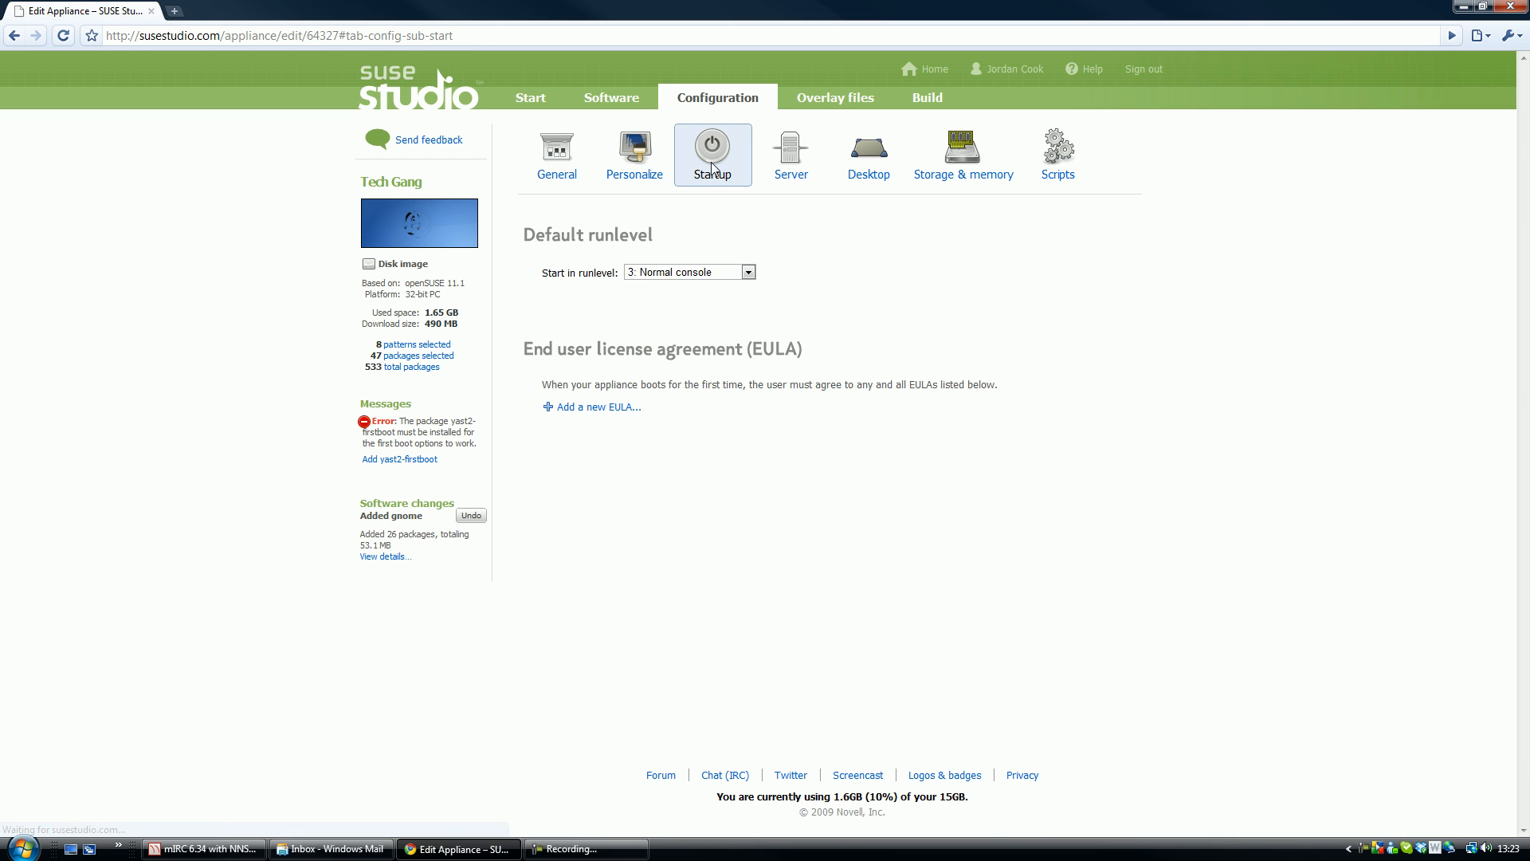
pyautogui.click(688, 271)
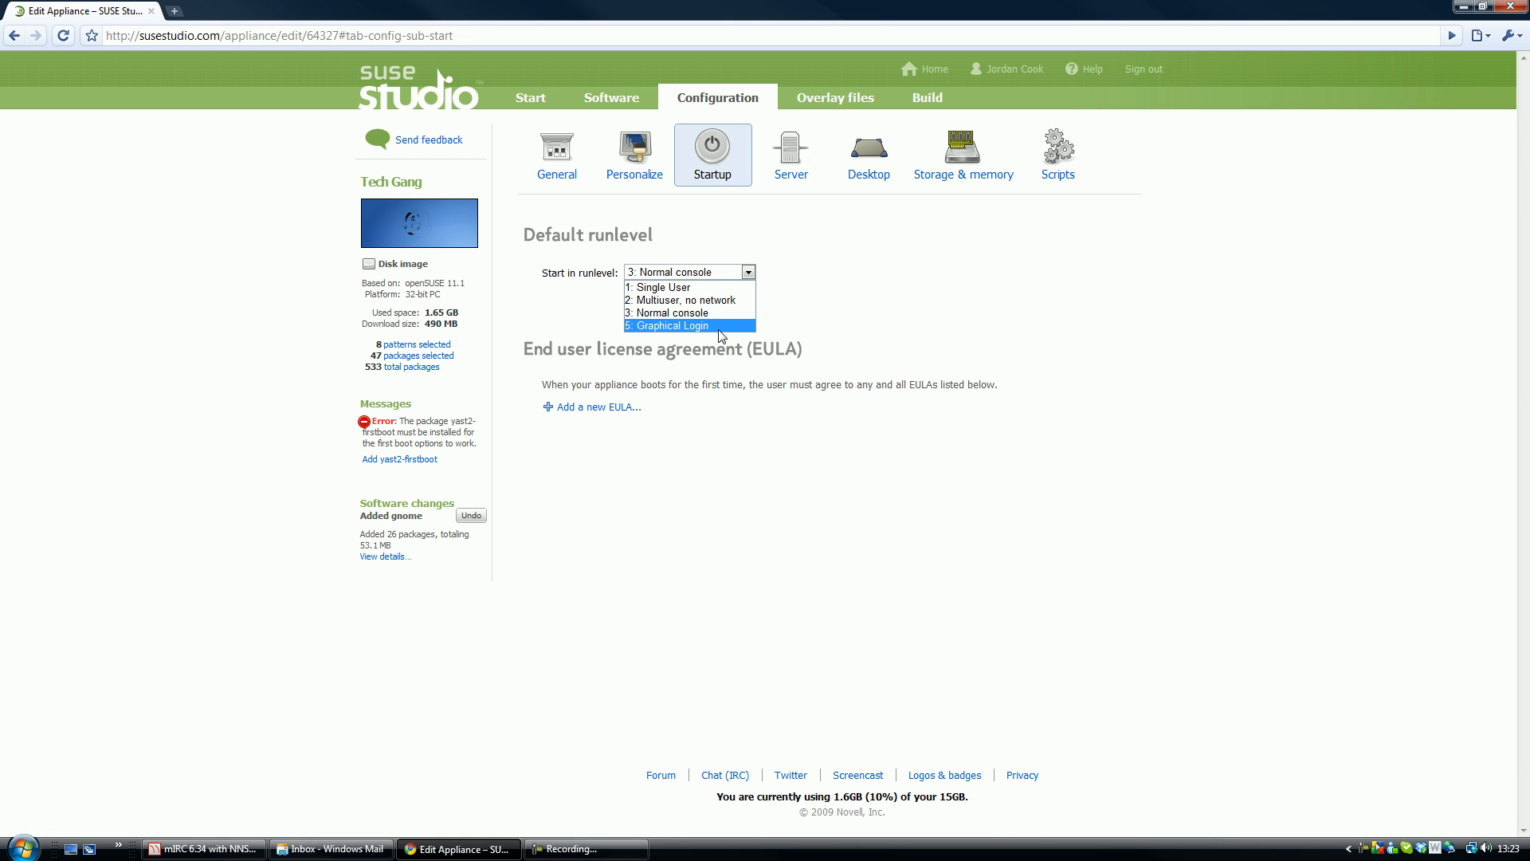
pyautogui.click(668, 325)
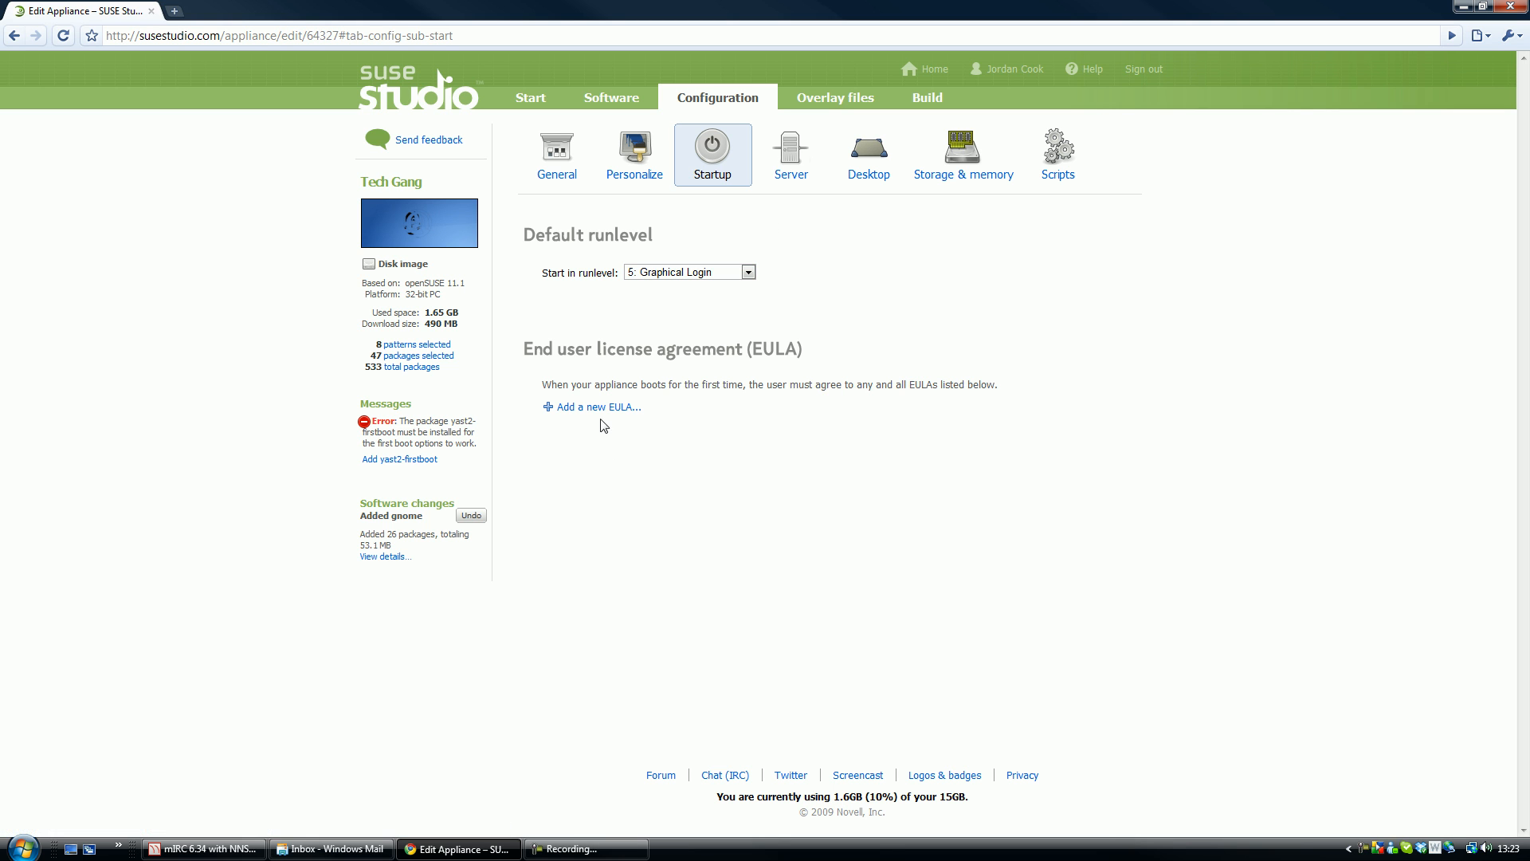
# - Add a new EULA reading 'Thanks For Using Tech Gang'
pyautogui.click(591, 406)
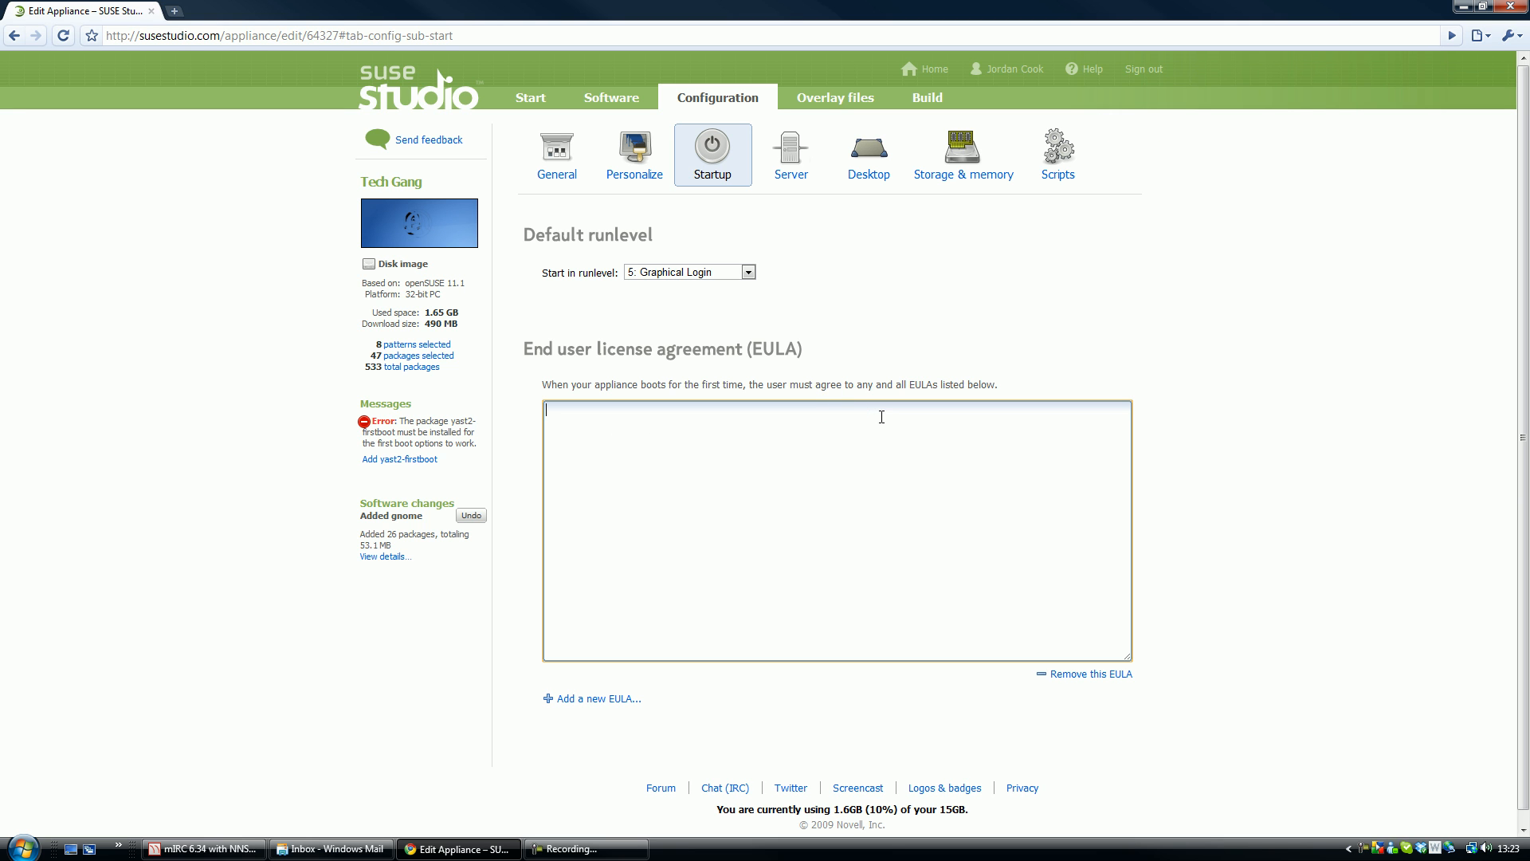
pyautogui.write('Thanks')
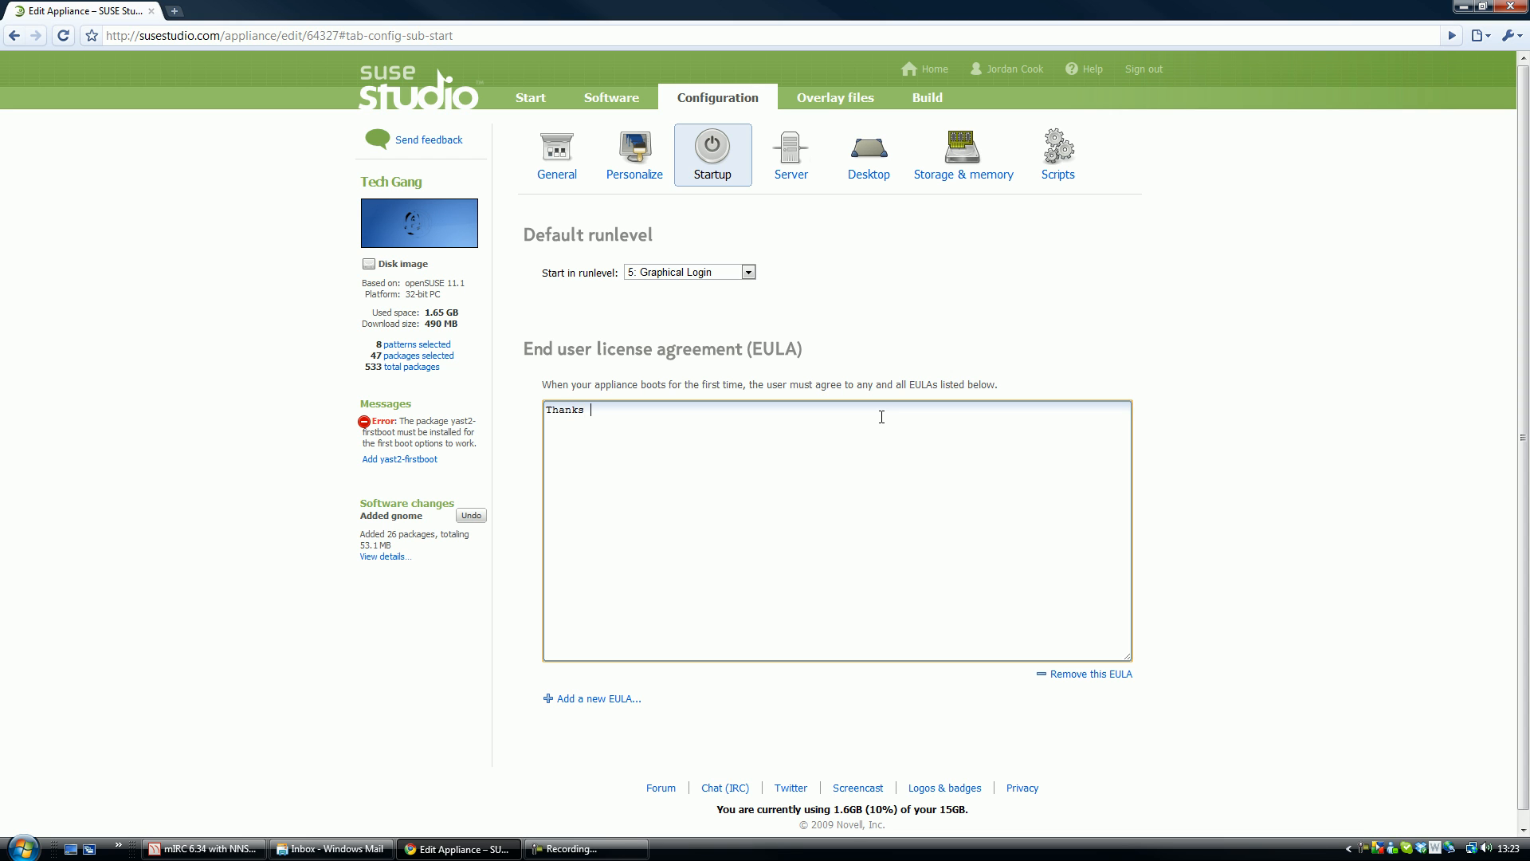
pyautogui.write('For')
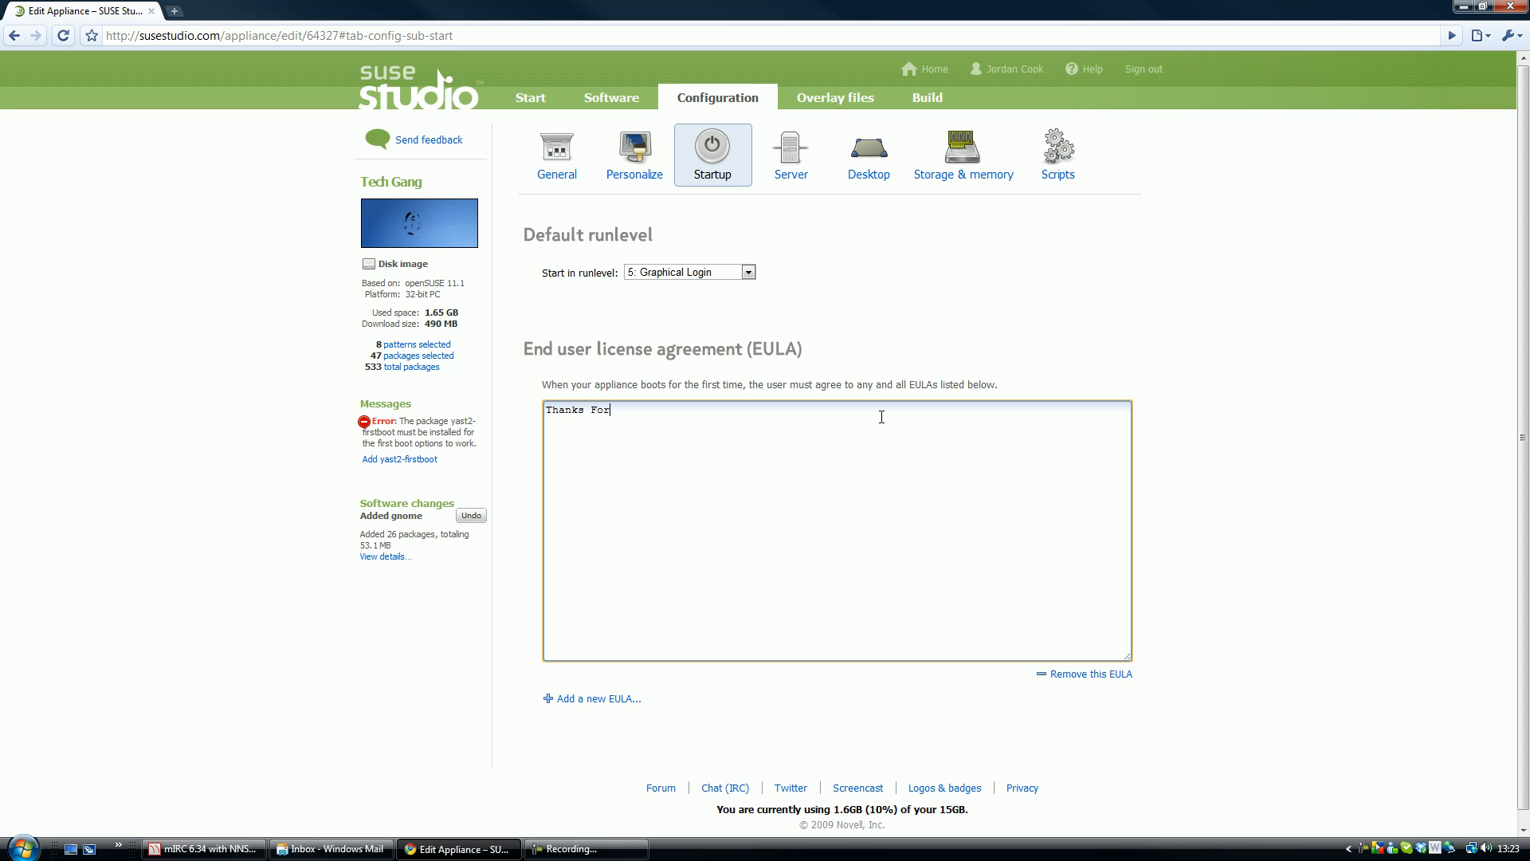
pyautogui.write('Using T')
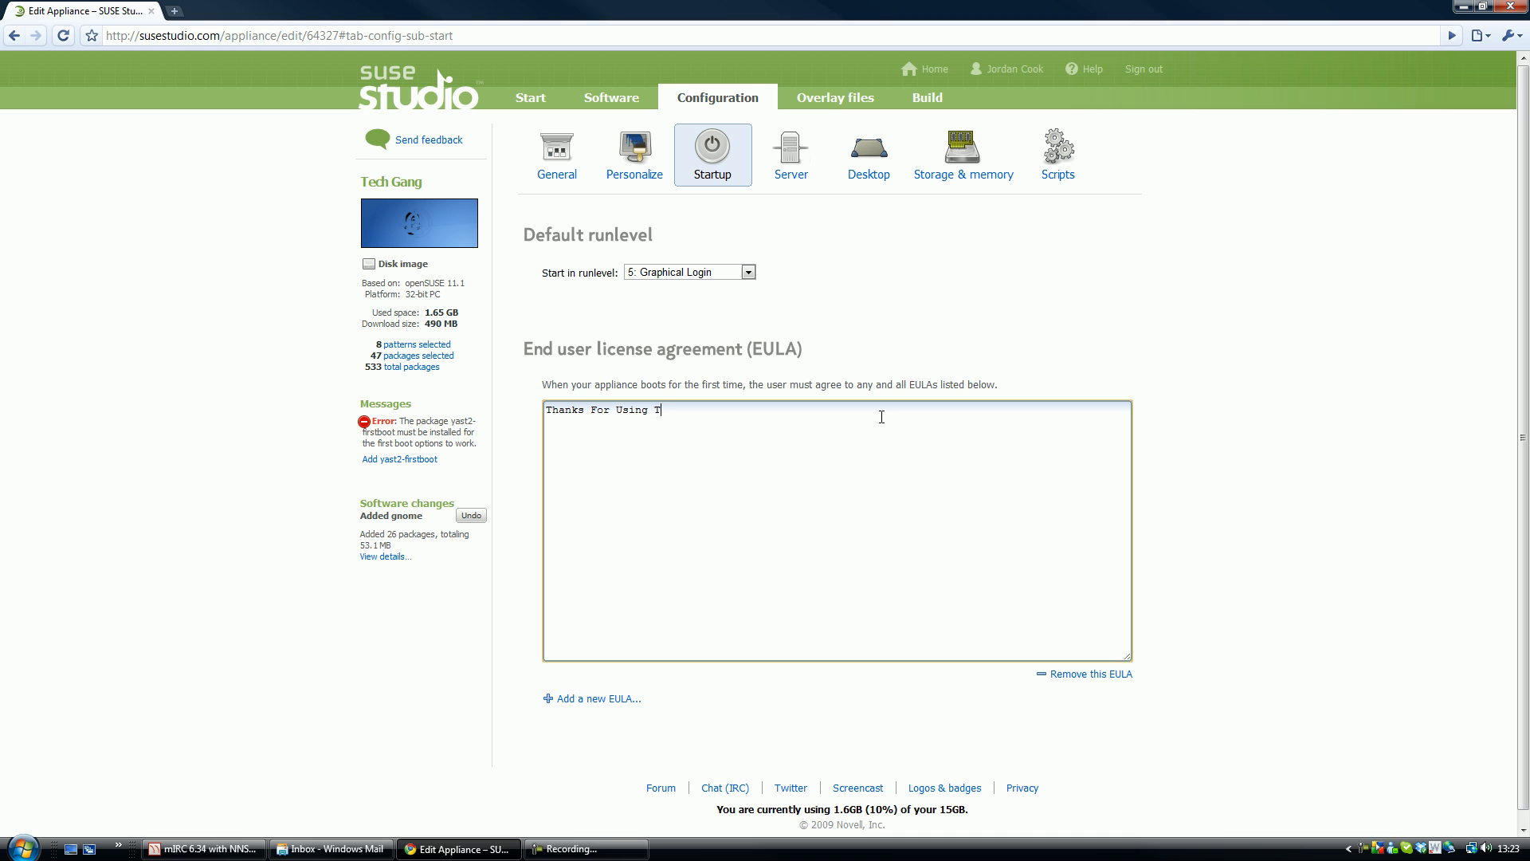
pyautogui.write('ech Gang')
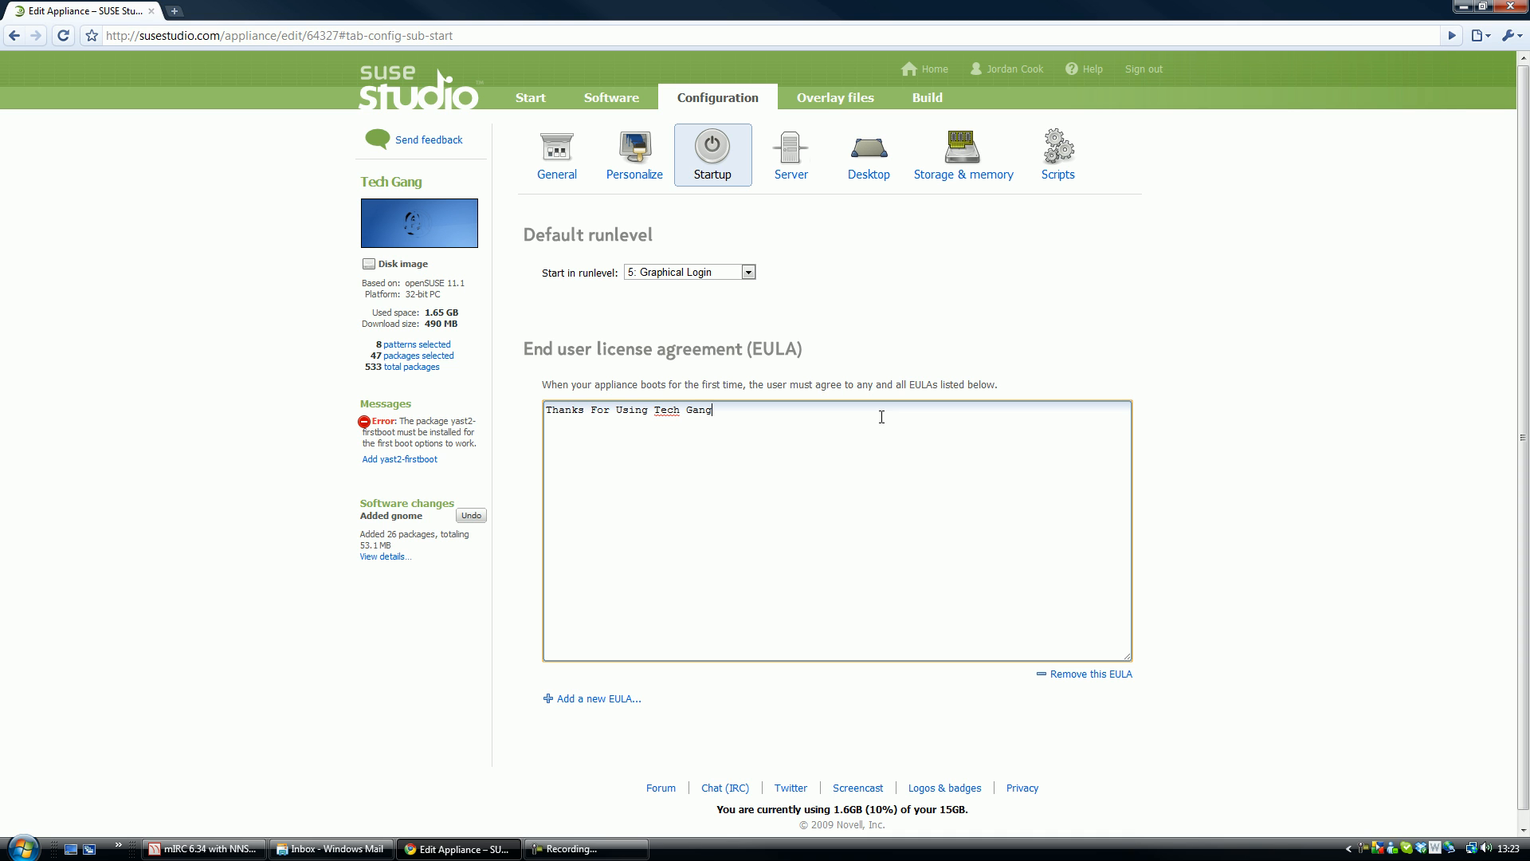
pyautogui.moveTo(782, 217)
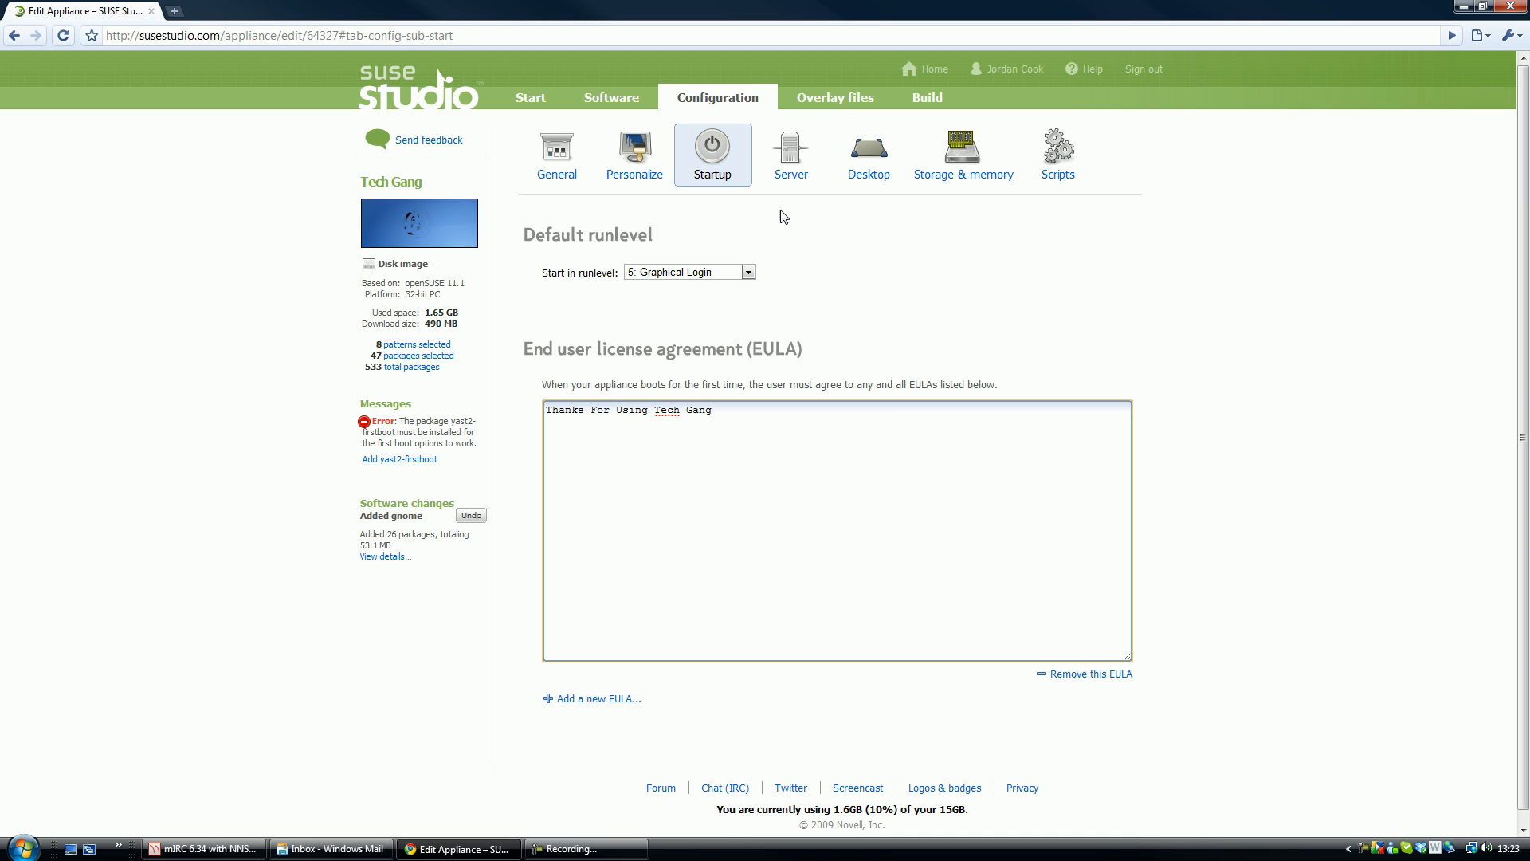
# - Review server settings and enable automatic login for user tux in Desktop
pyautogui.click(790, 155)
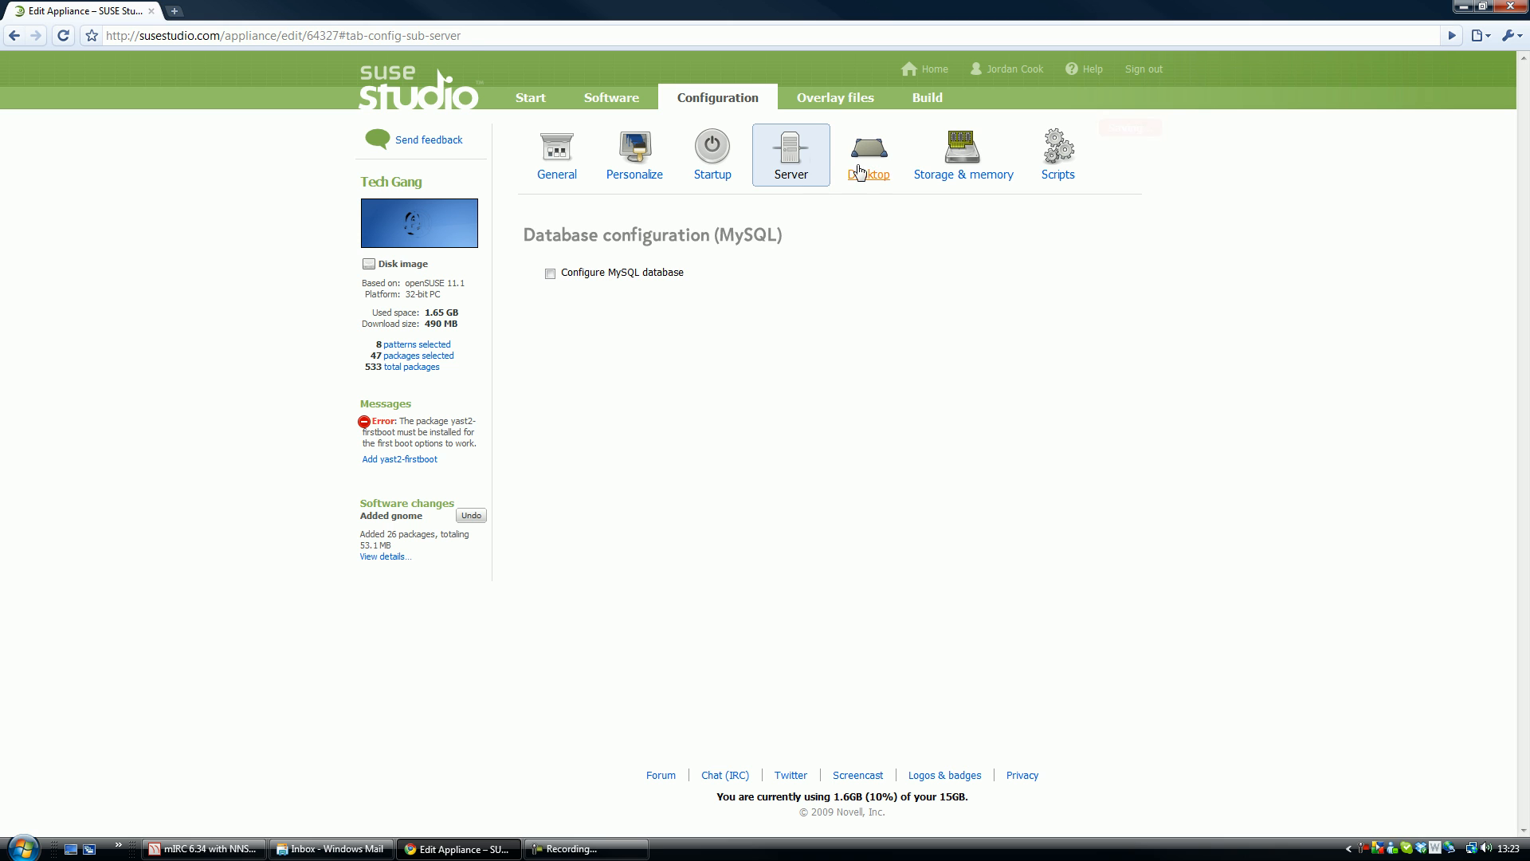
pyautogui.click(867, 153)
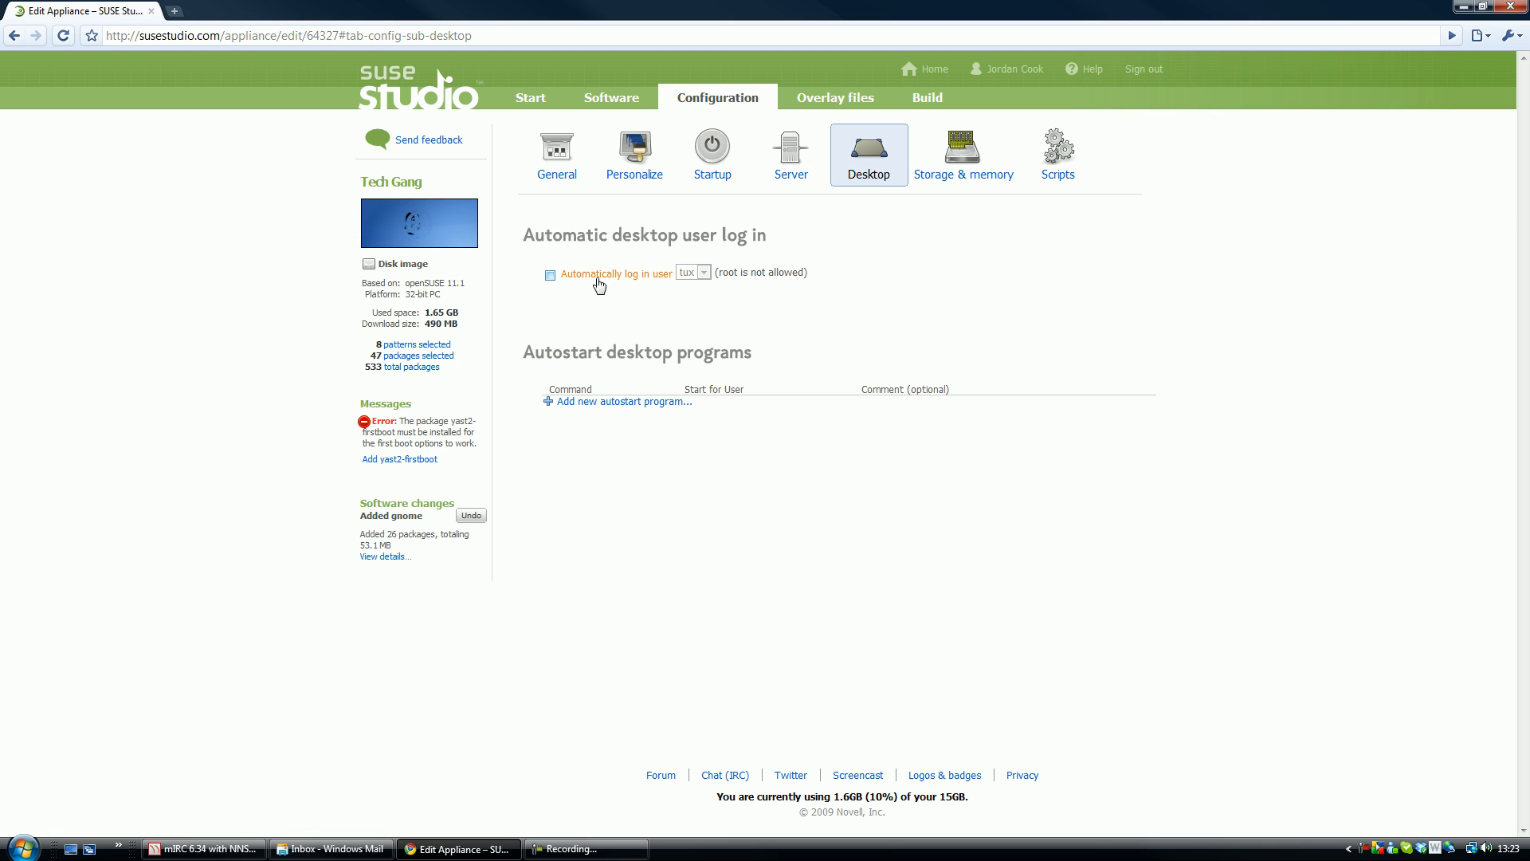
pyautogui.click(550, 272)
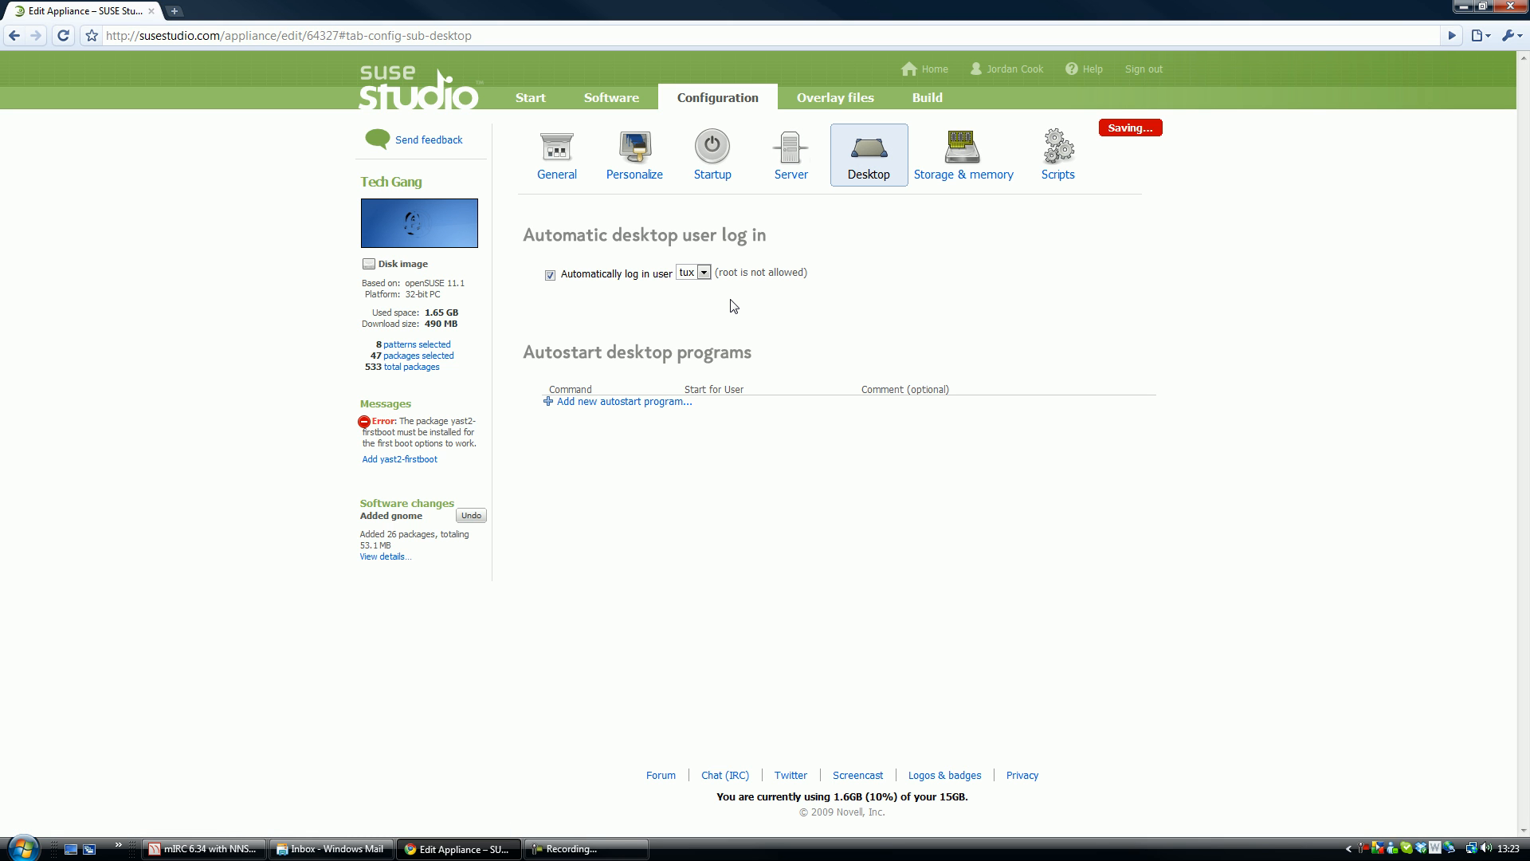
# - Review Storage & memory, then view the end-of-build custom script under Scripts
pyautogui.click(963, 153)
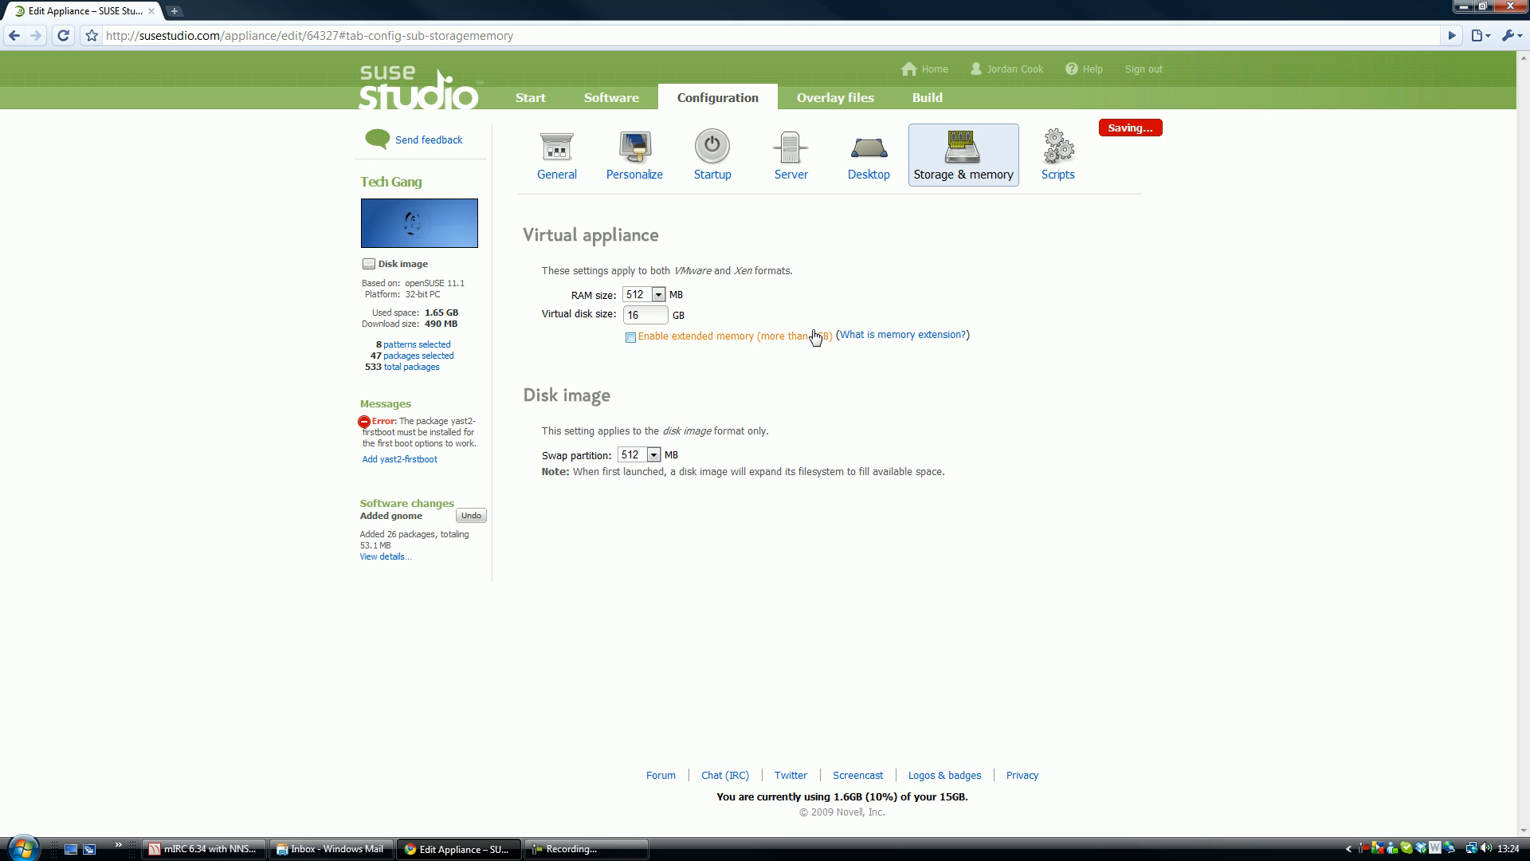
pyautogui.click(1057, 155)
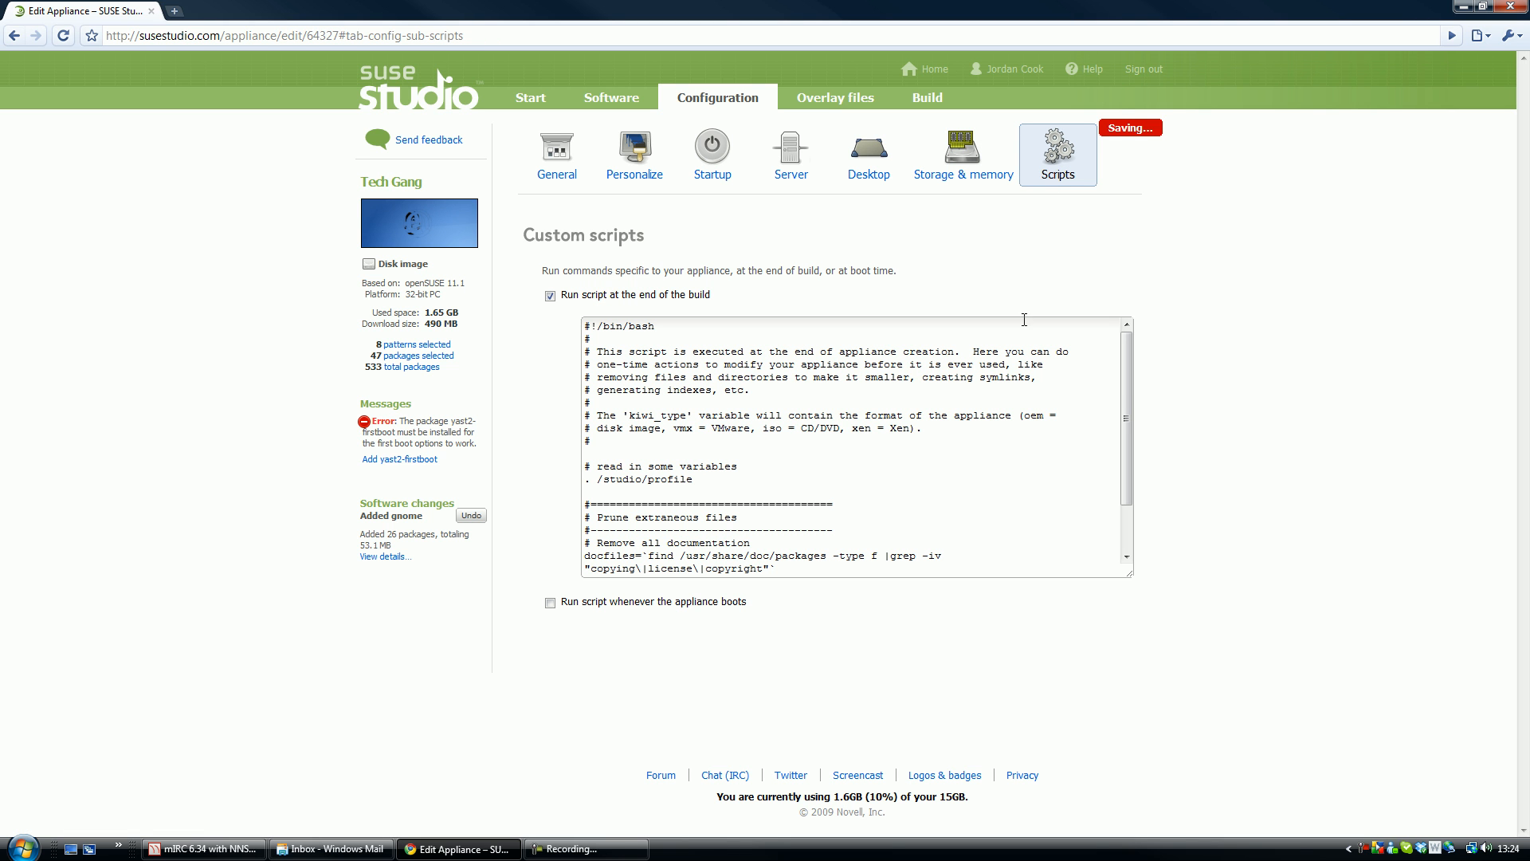
pyautogui.scroll(-3)
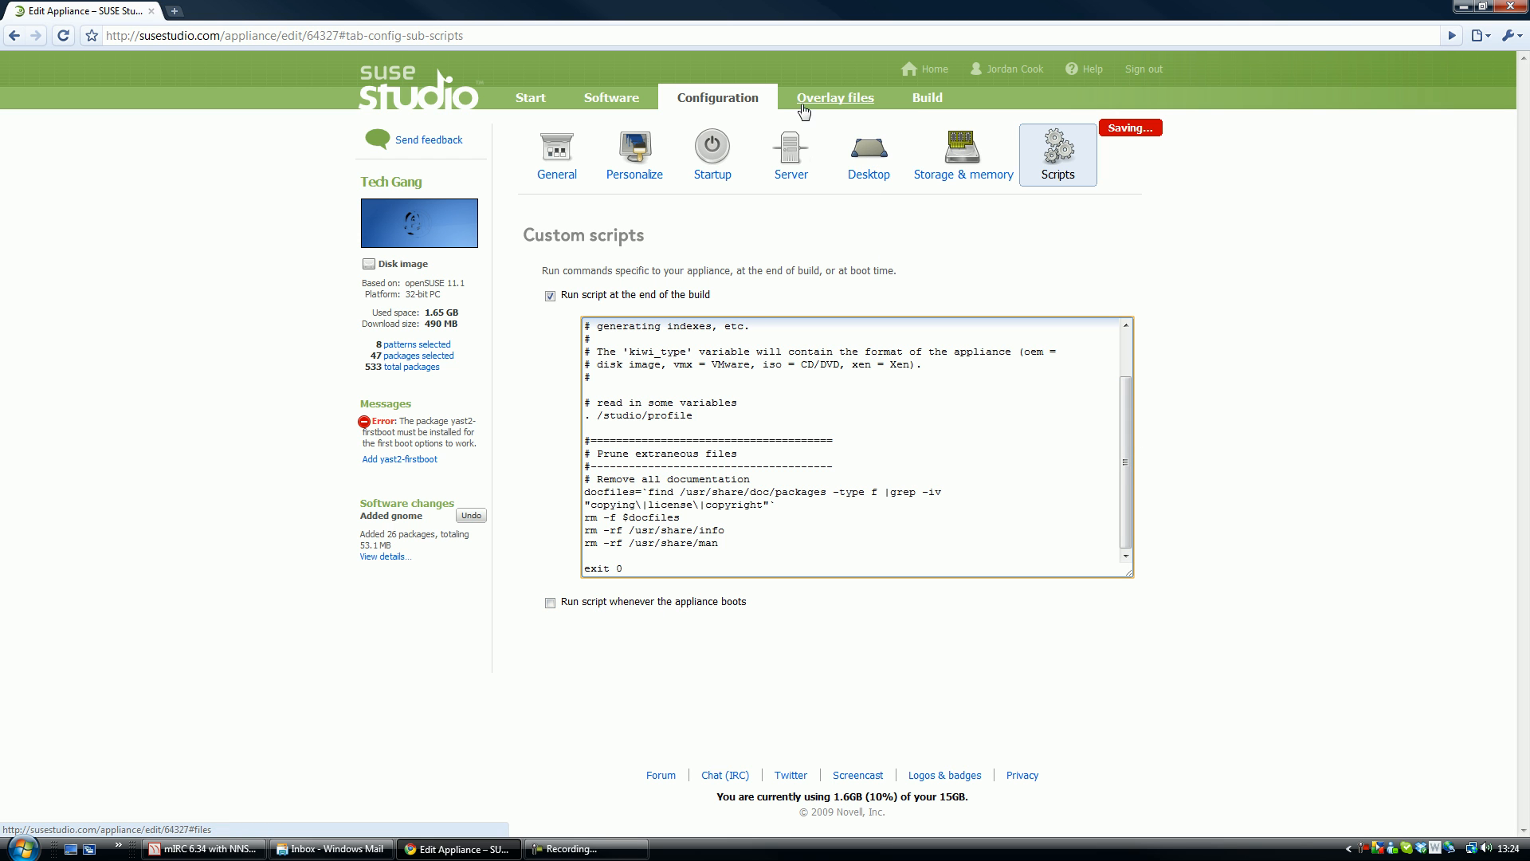
# - Upload a custom file from the Documents folder to the appliance's overlay files
pyautogui.click(833, 97)
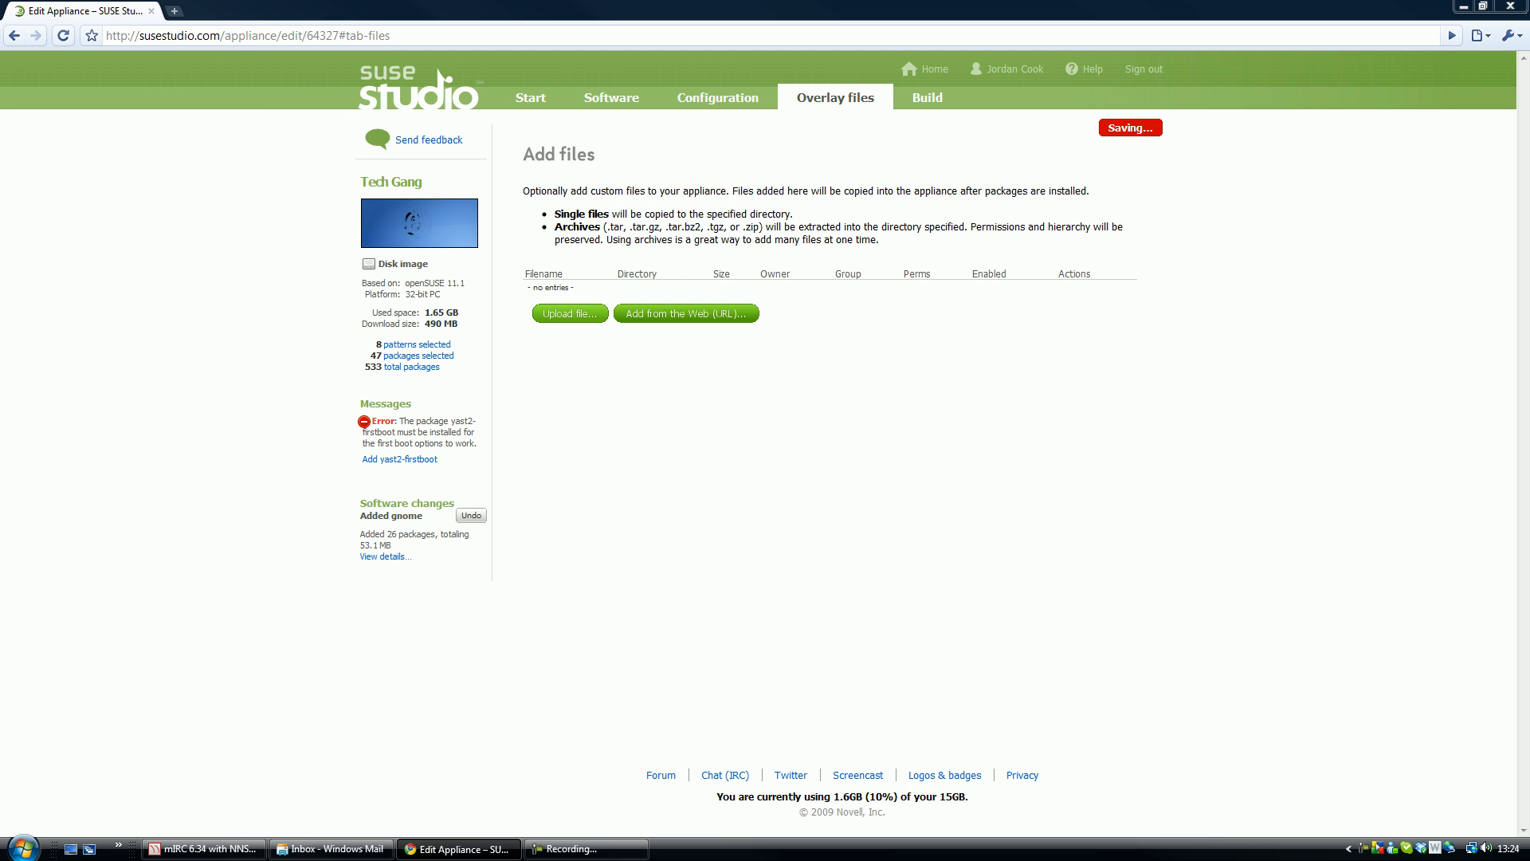
pyautogui.click(569, 314)
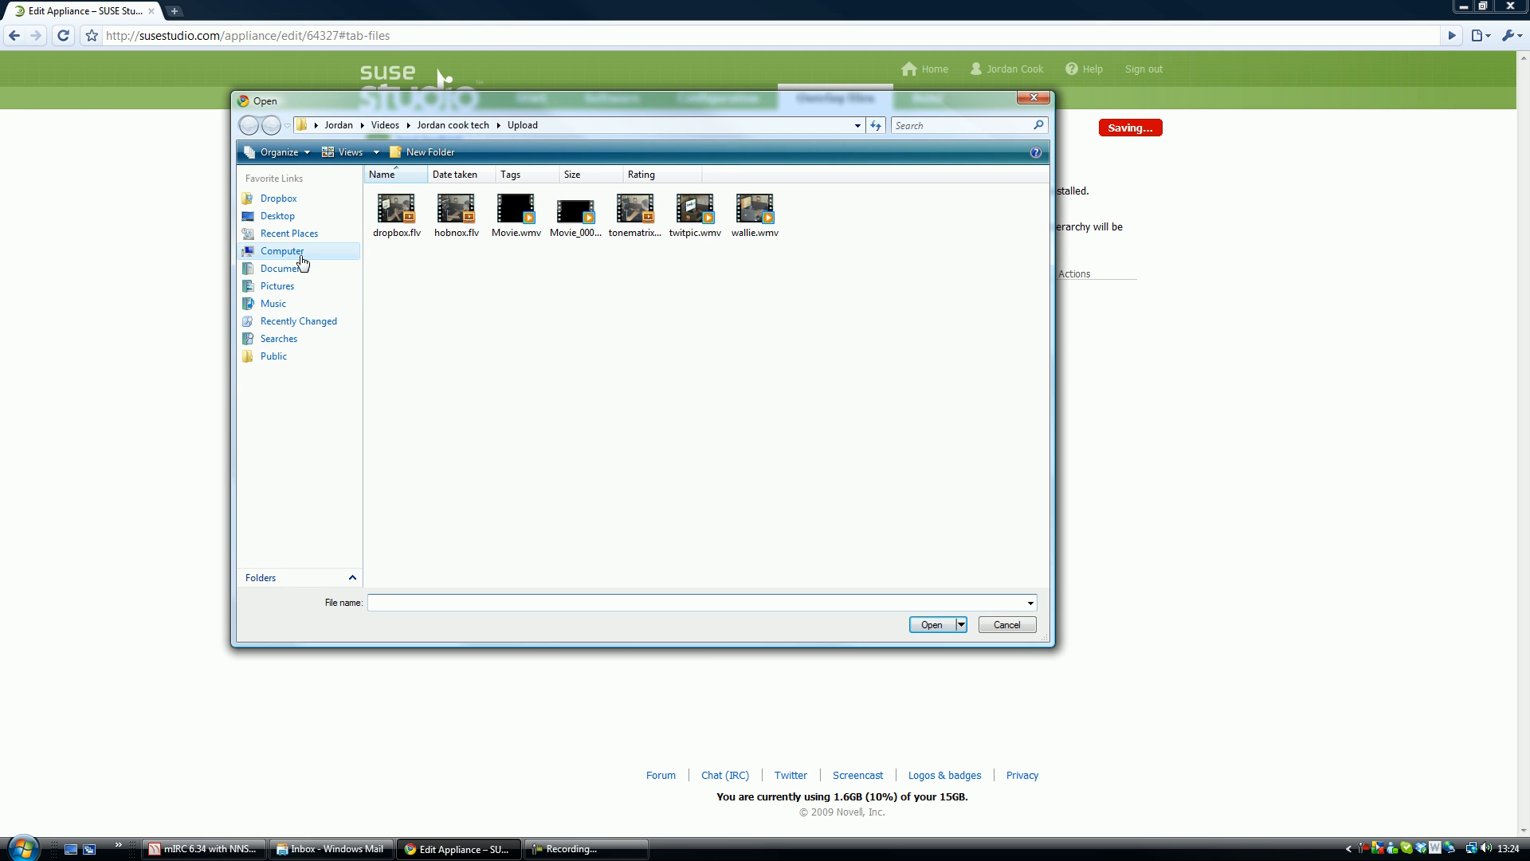
pyautogui.click(284, 268)
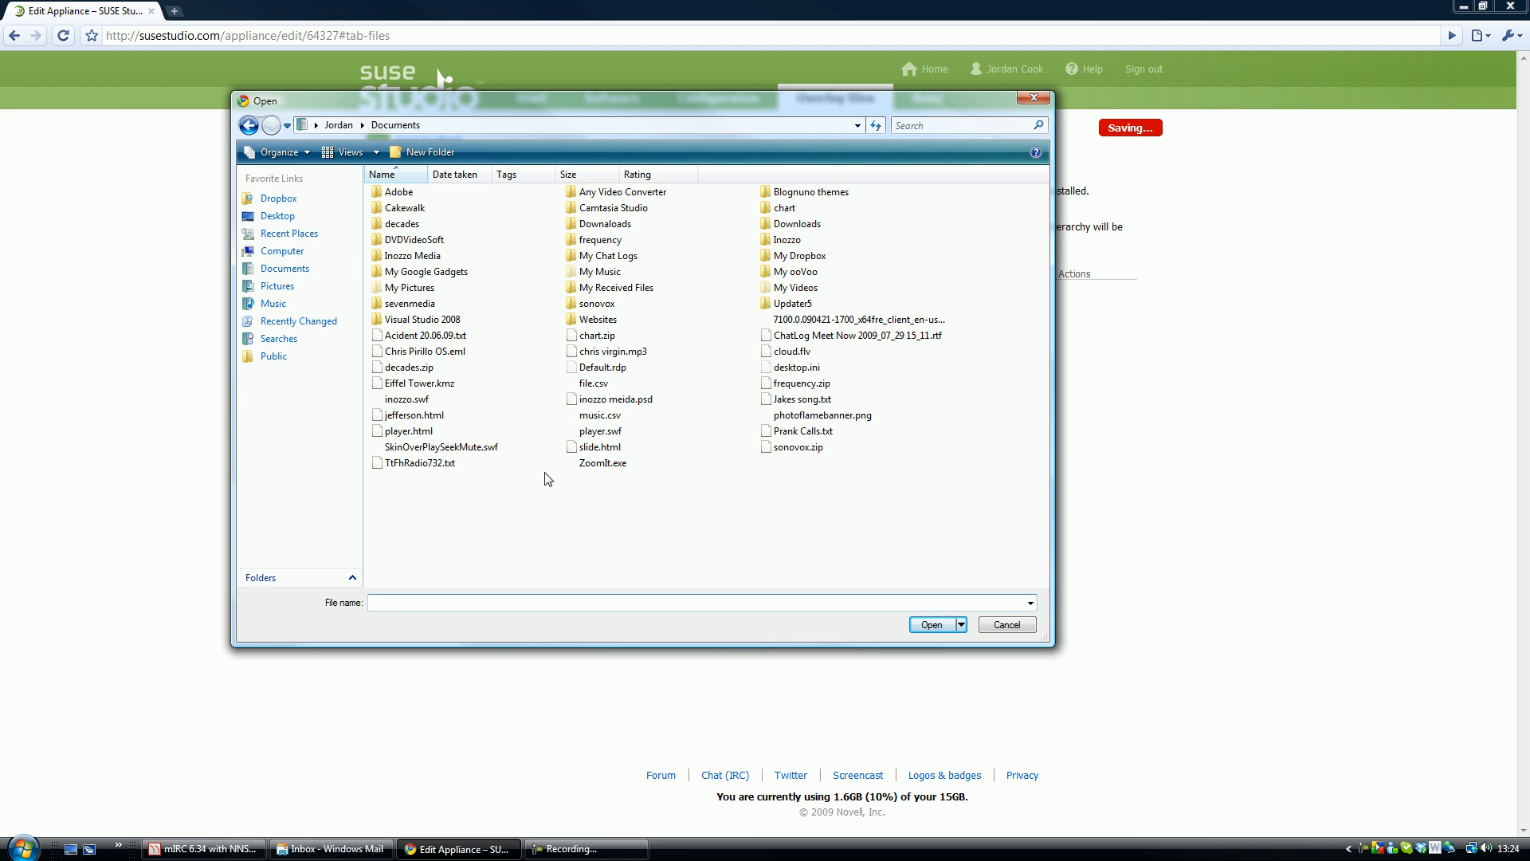
pyautogui.click(615, 398)
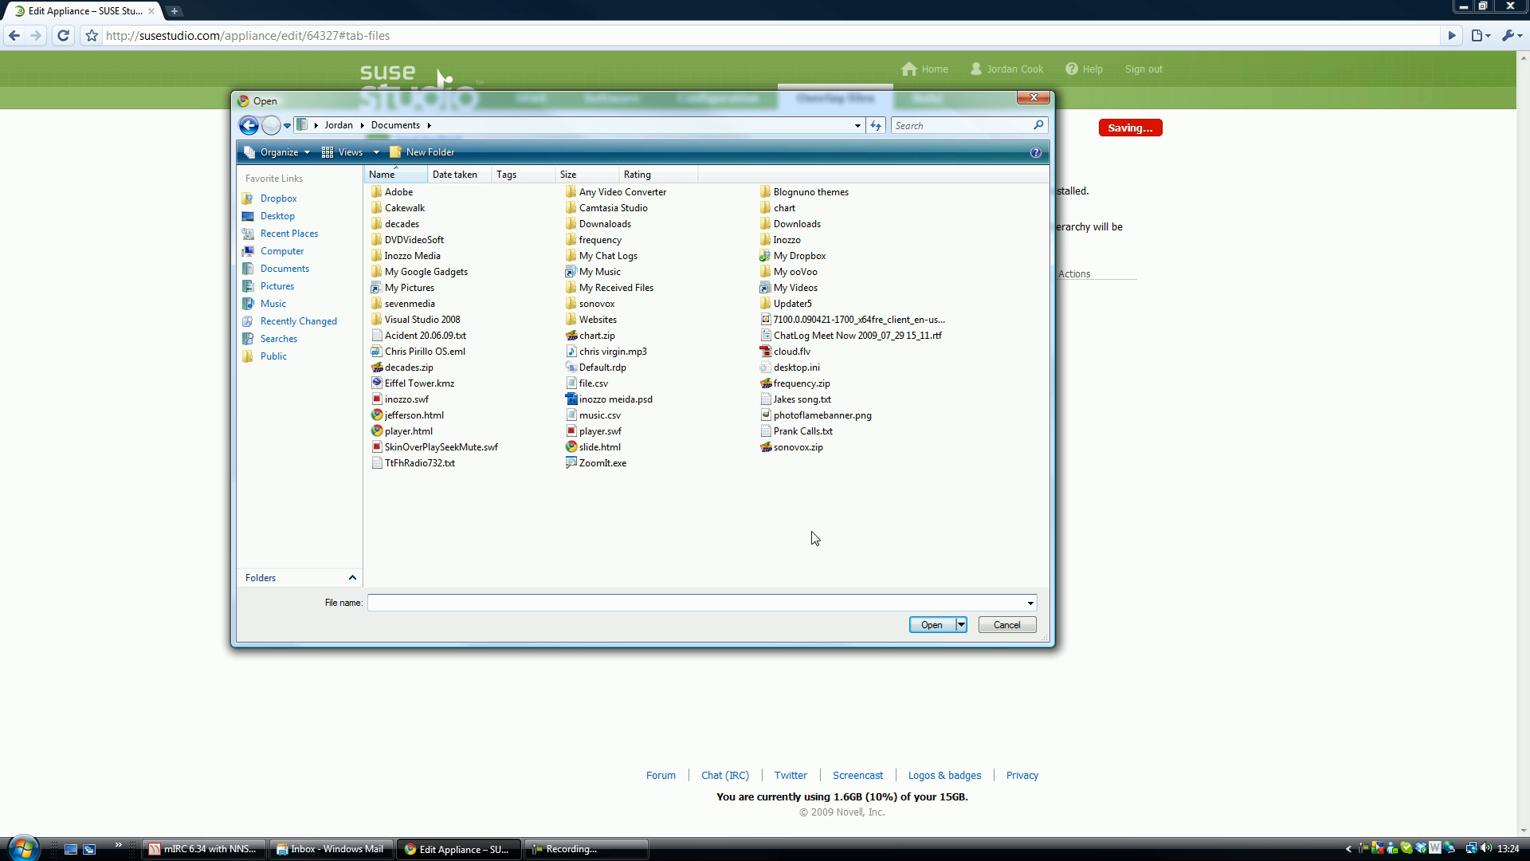
pyautogui.click(933, 623)
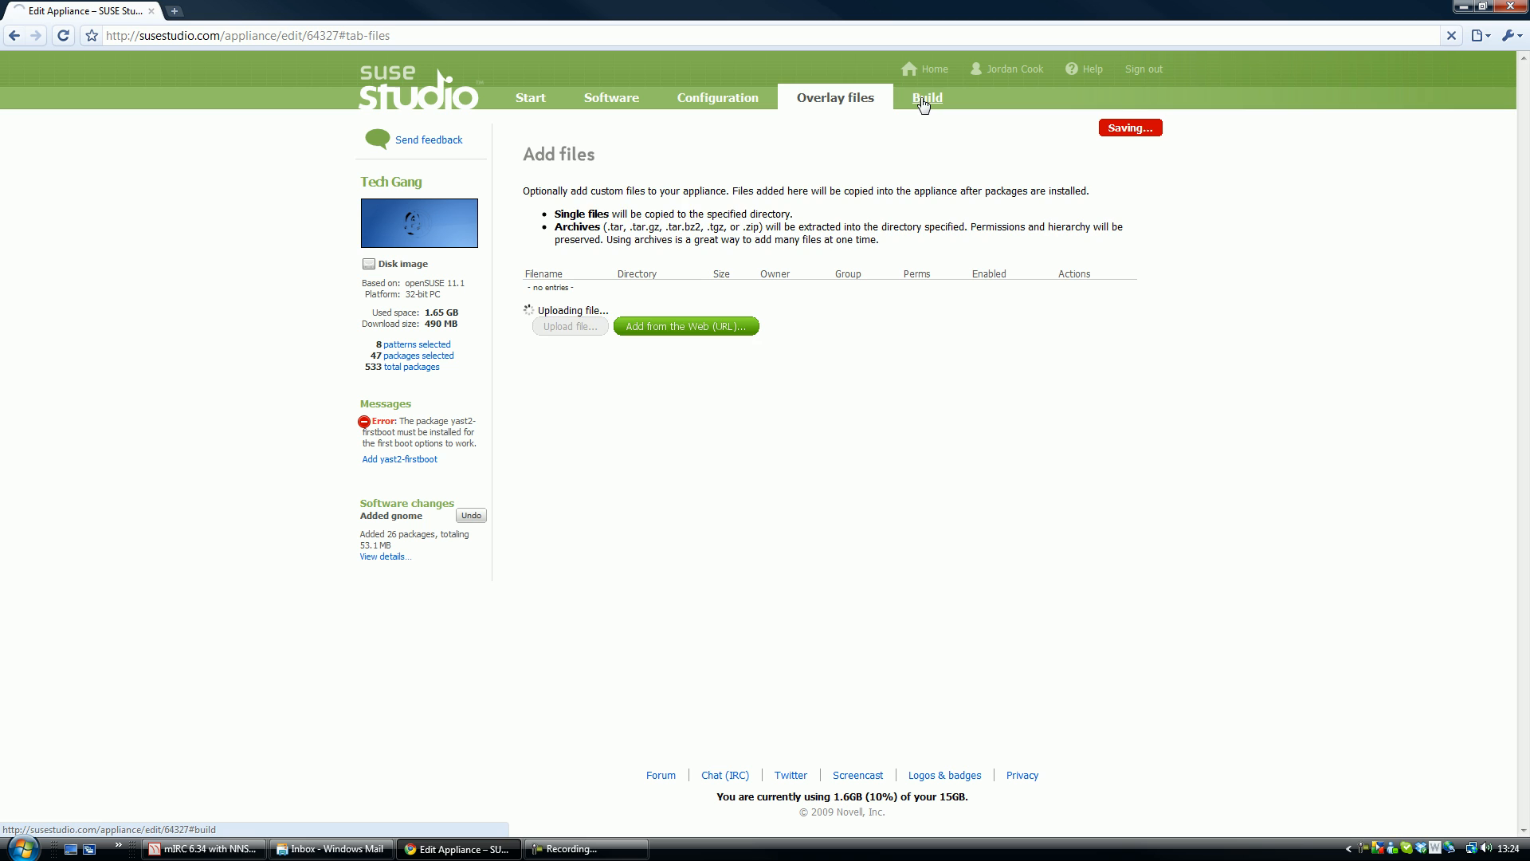
# - Set the build format to Live CD/DVD (.iso)
pyautogui.click(925, 97)
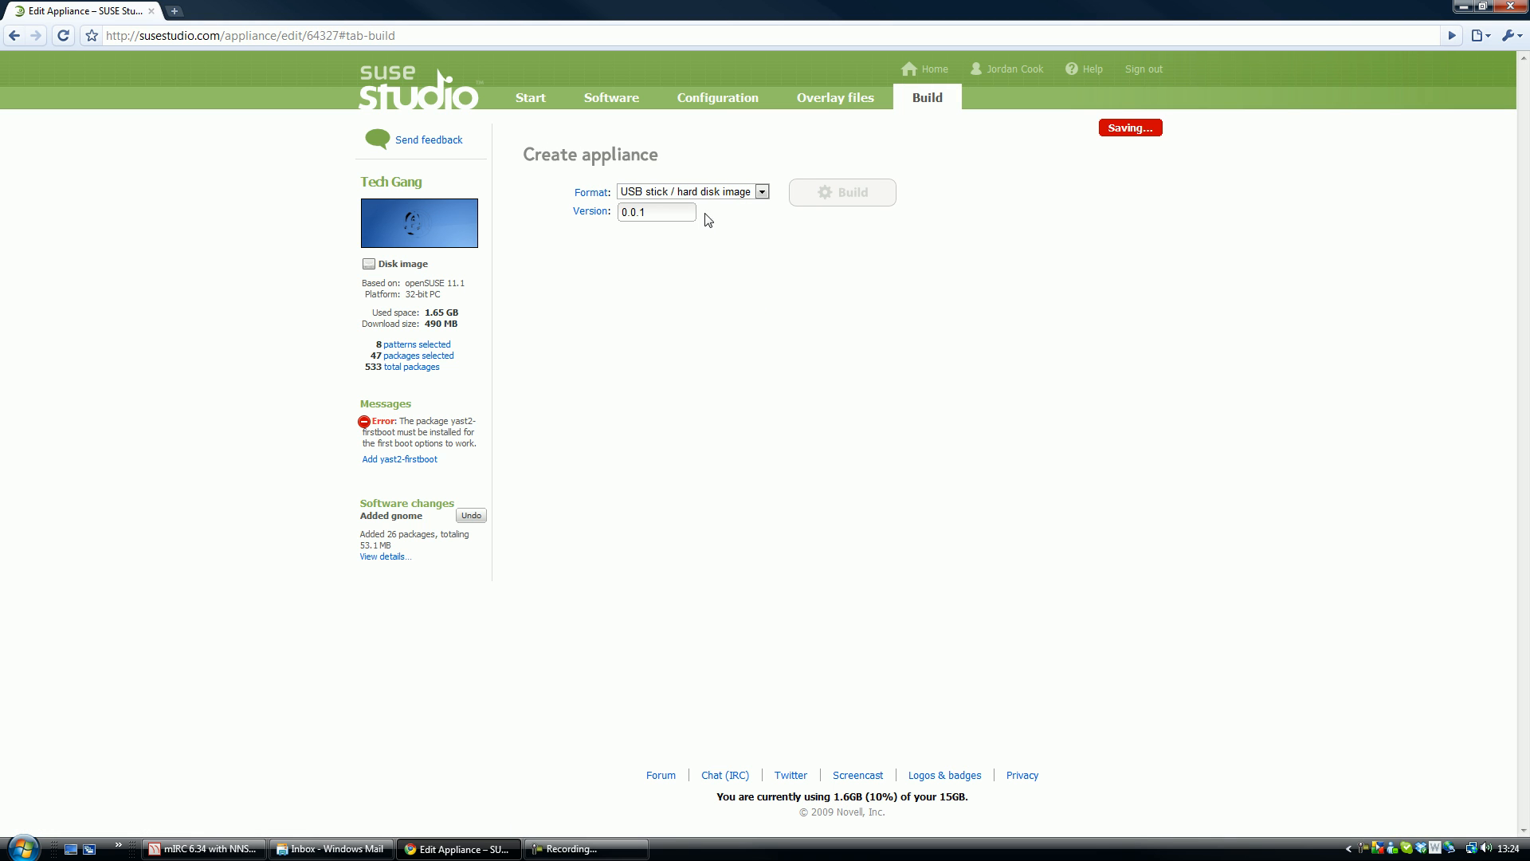
pyautogui.click(762, 192)
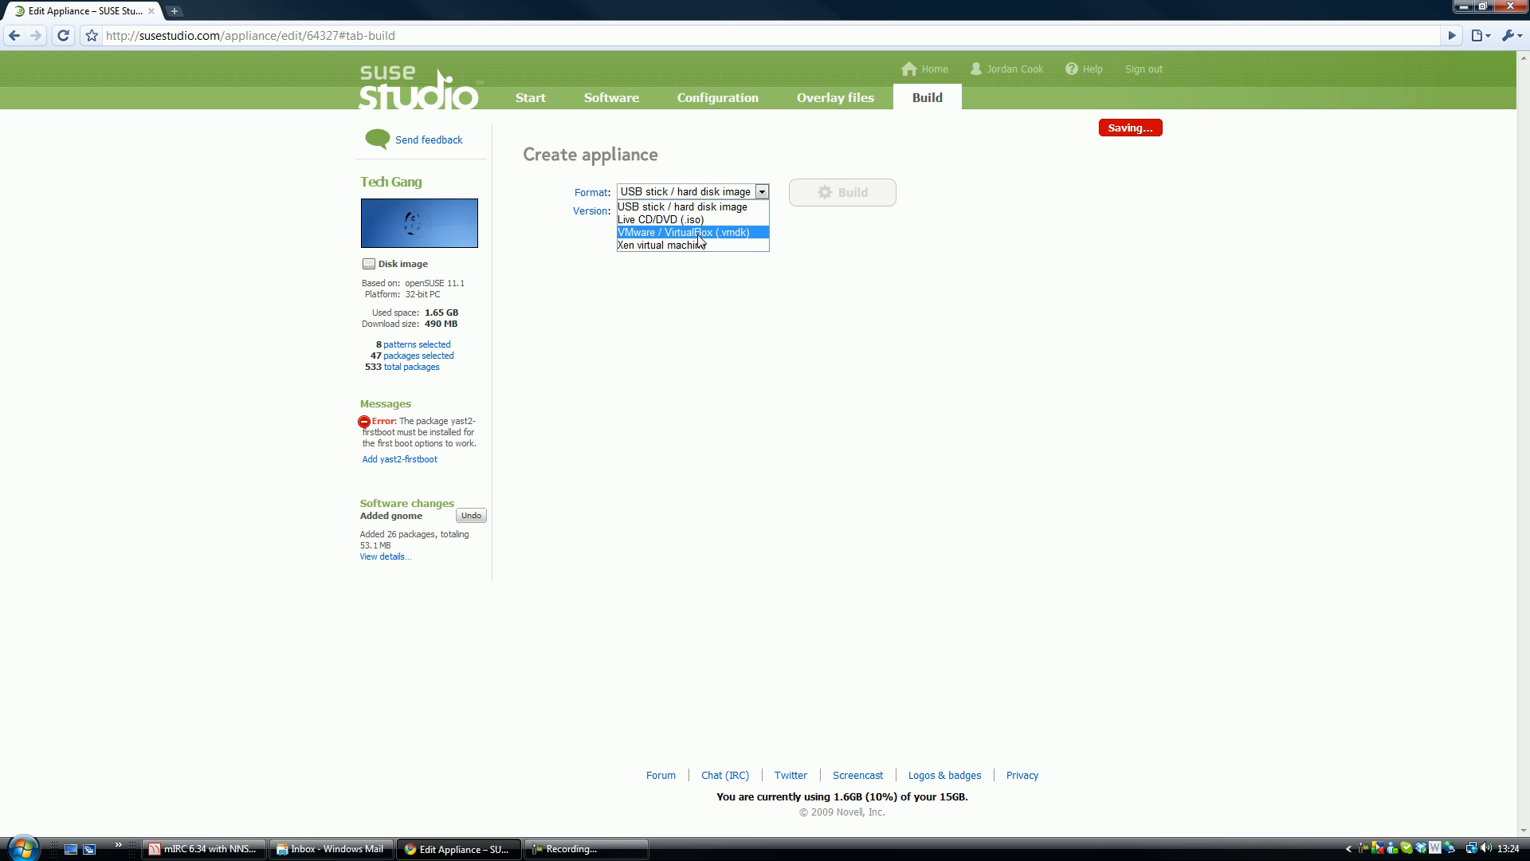
pyautogui.click(658, 219)
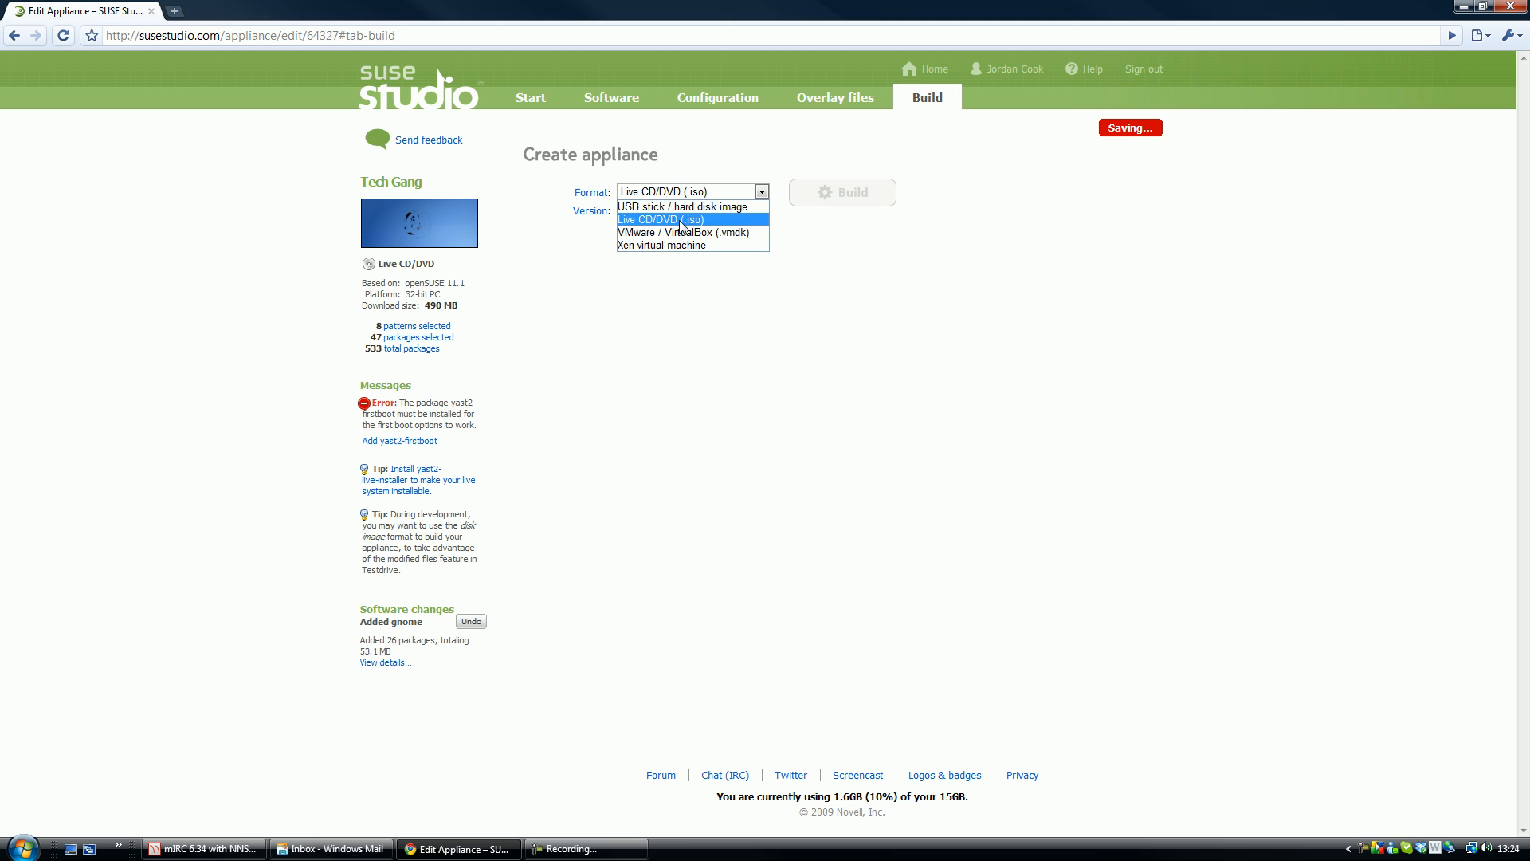
pyautogui.click(660, 218)
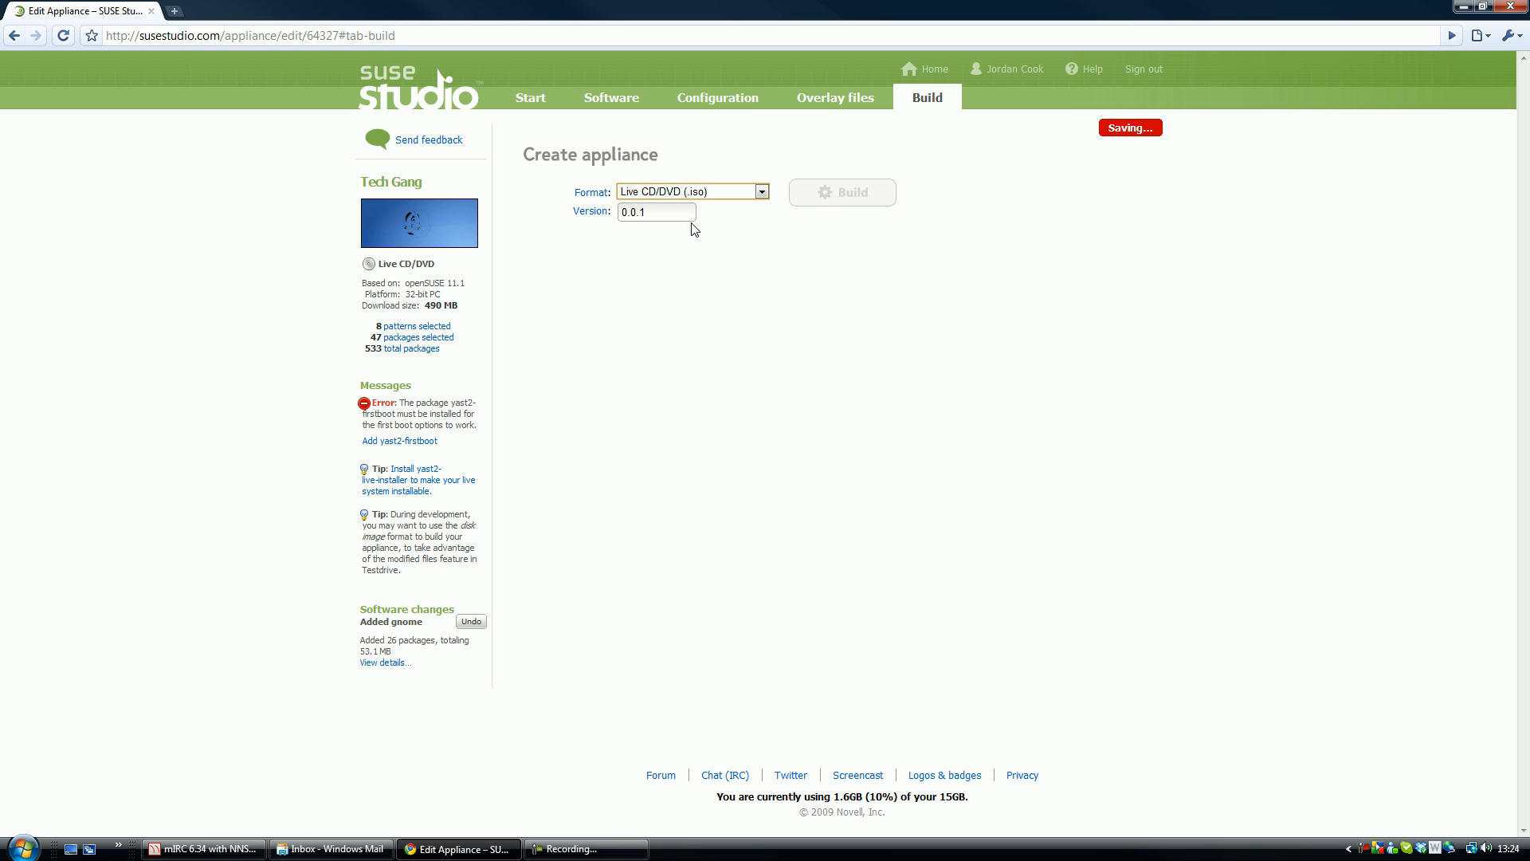
# - Enter build version 1.0.0 and copy the required yast2-firstboot package name
pyautogui.write('1')
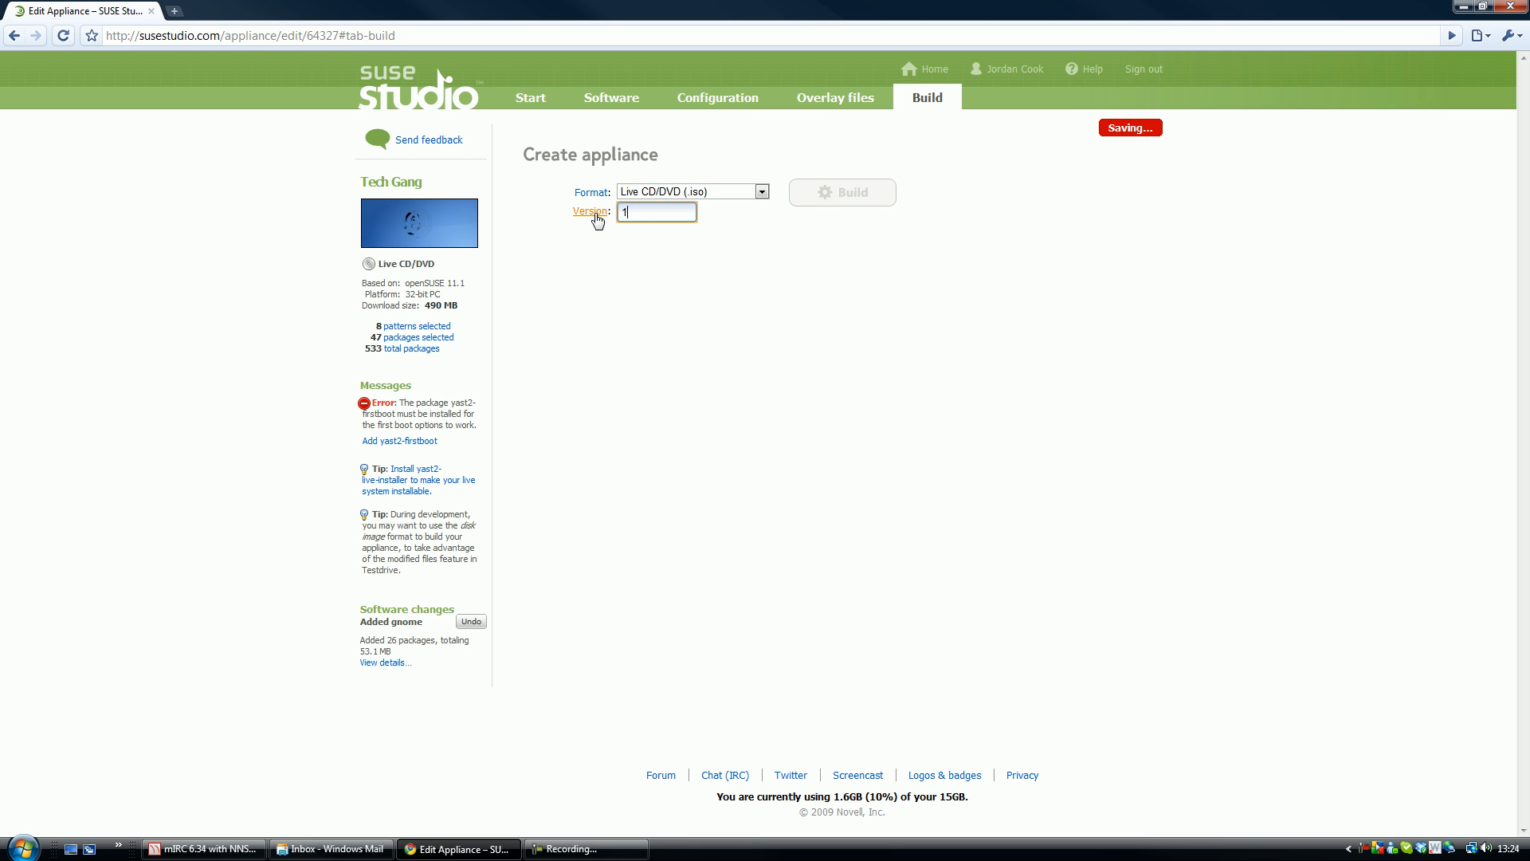
pyautogui.write('.0.0')
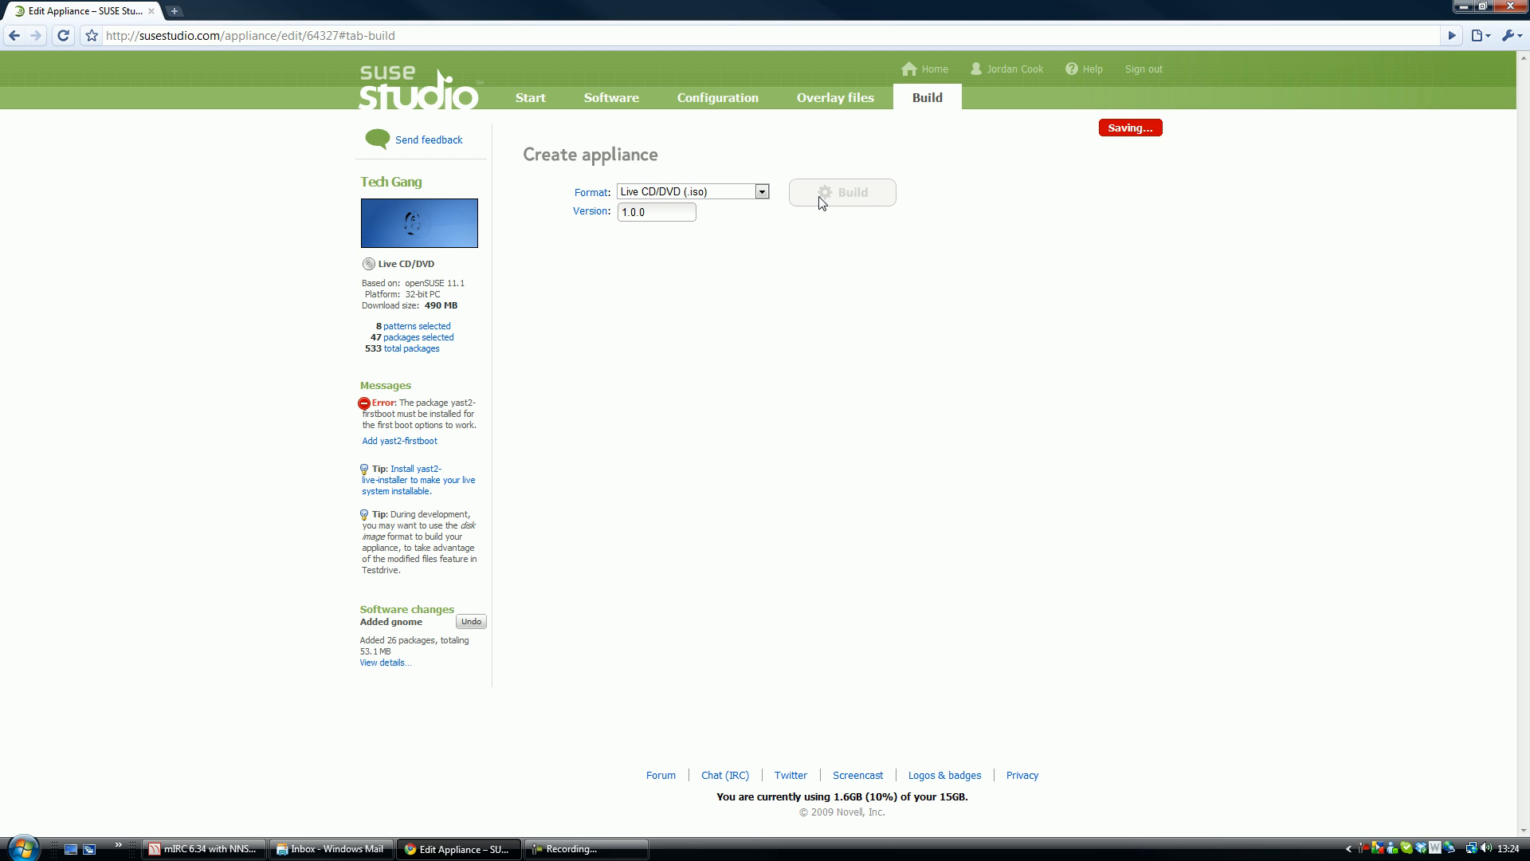
pyautogui.moveTo(381, 405)
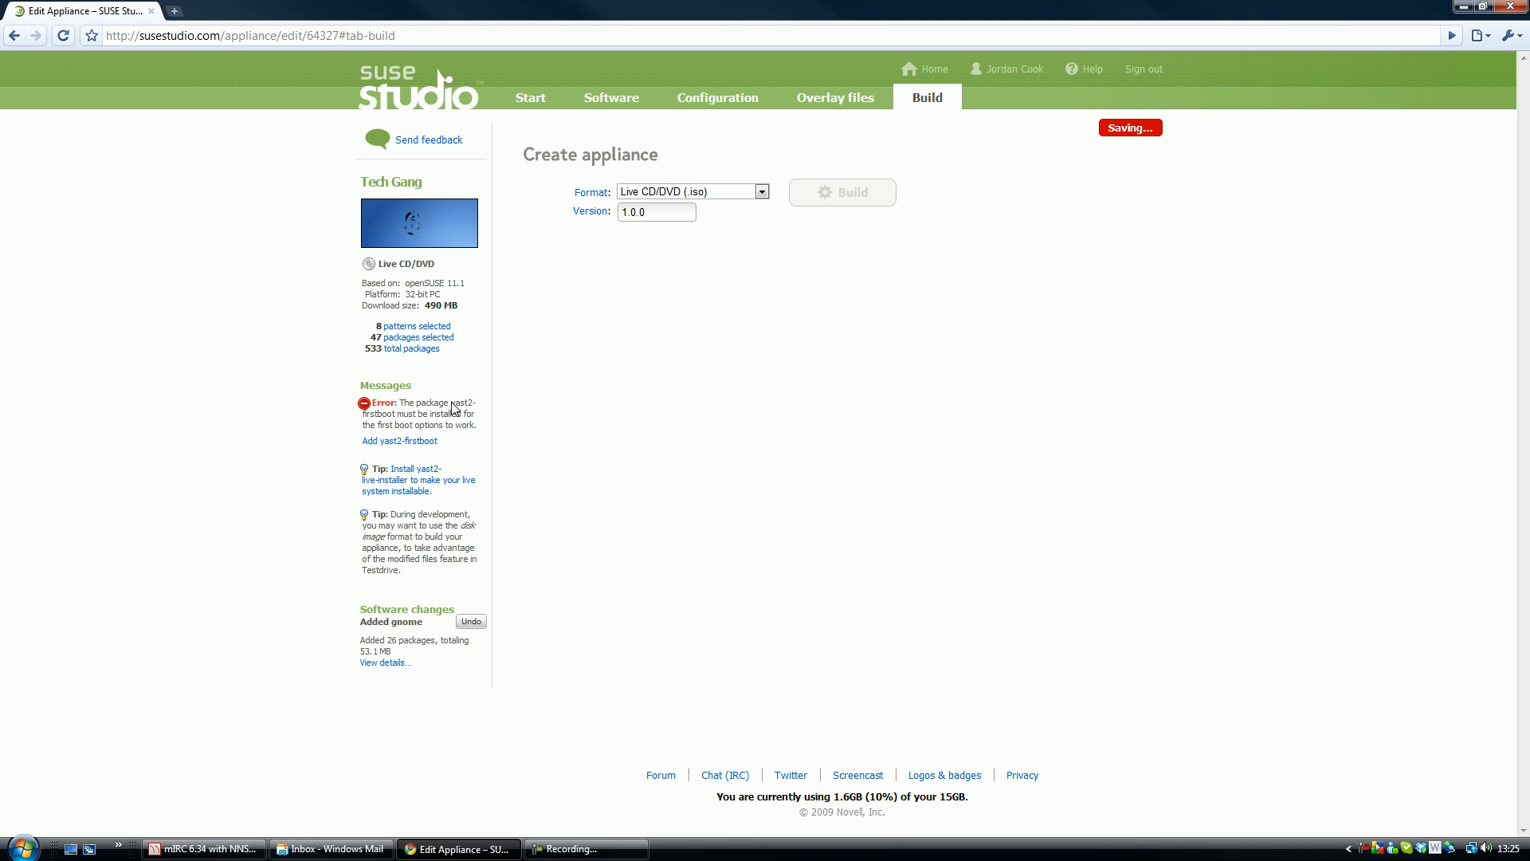
pyautogui.rightClick(459, 403)
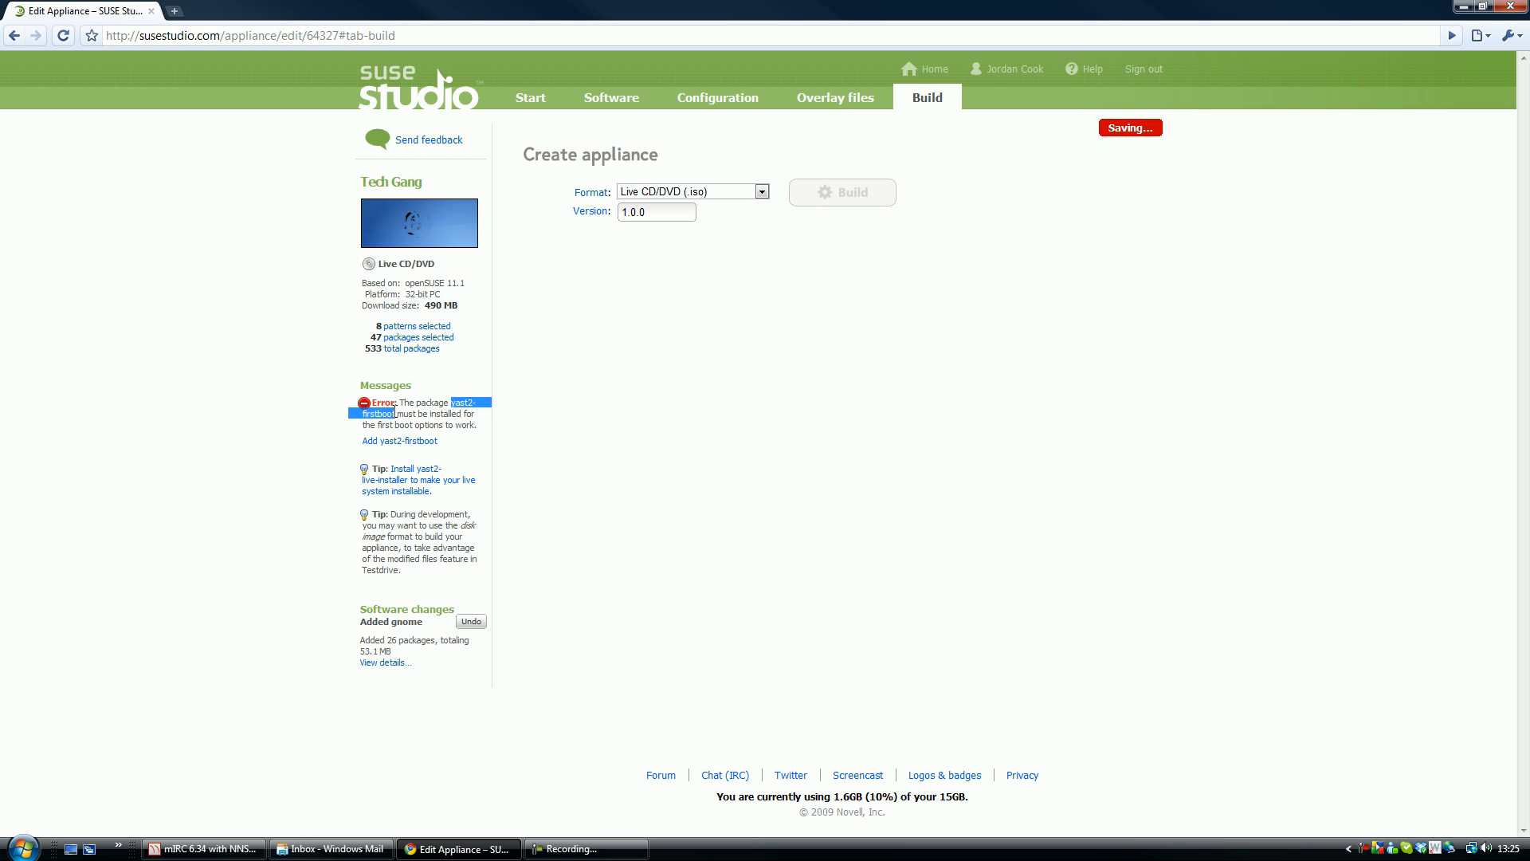
# - Search the Software catalog for yast2 packages
pyautogui.click(611, 97)
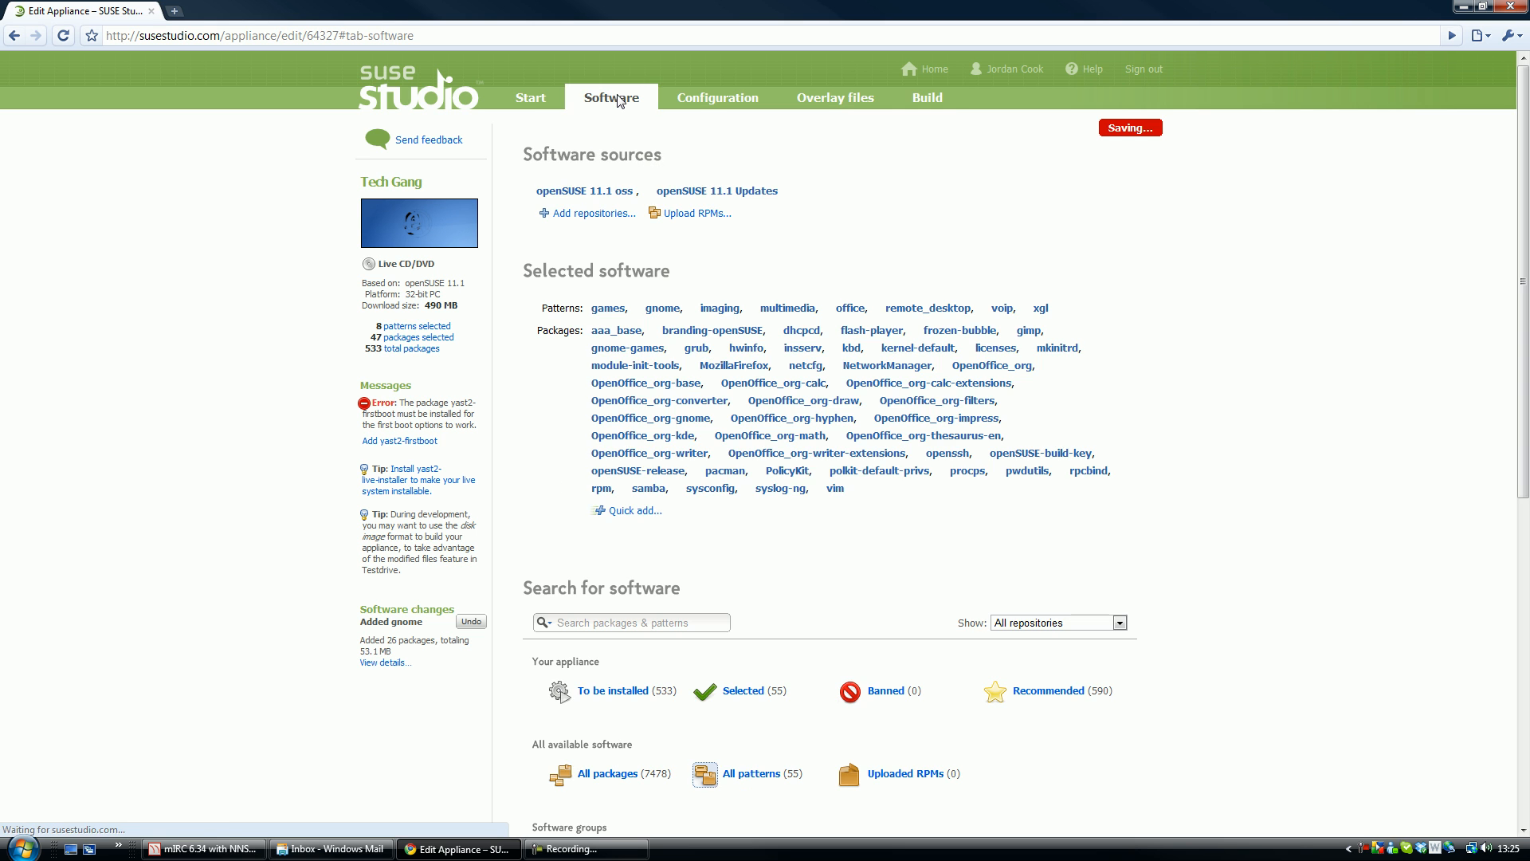
pyautogui.click(631, 622)
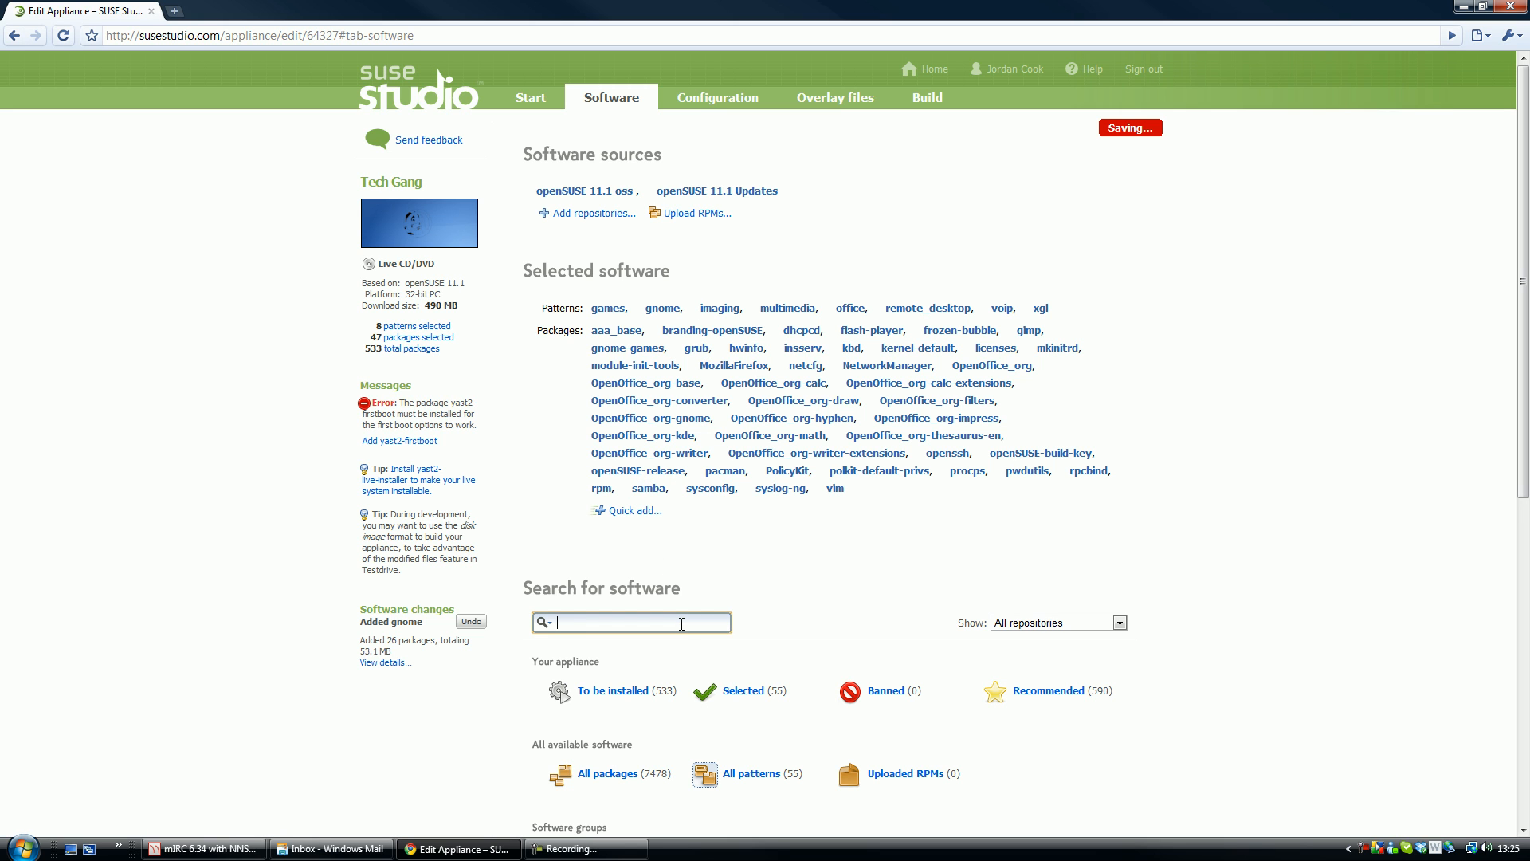
pyautogui.write('yast2')
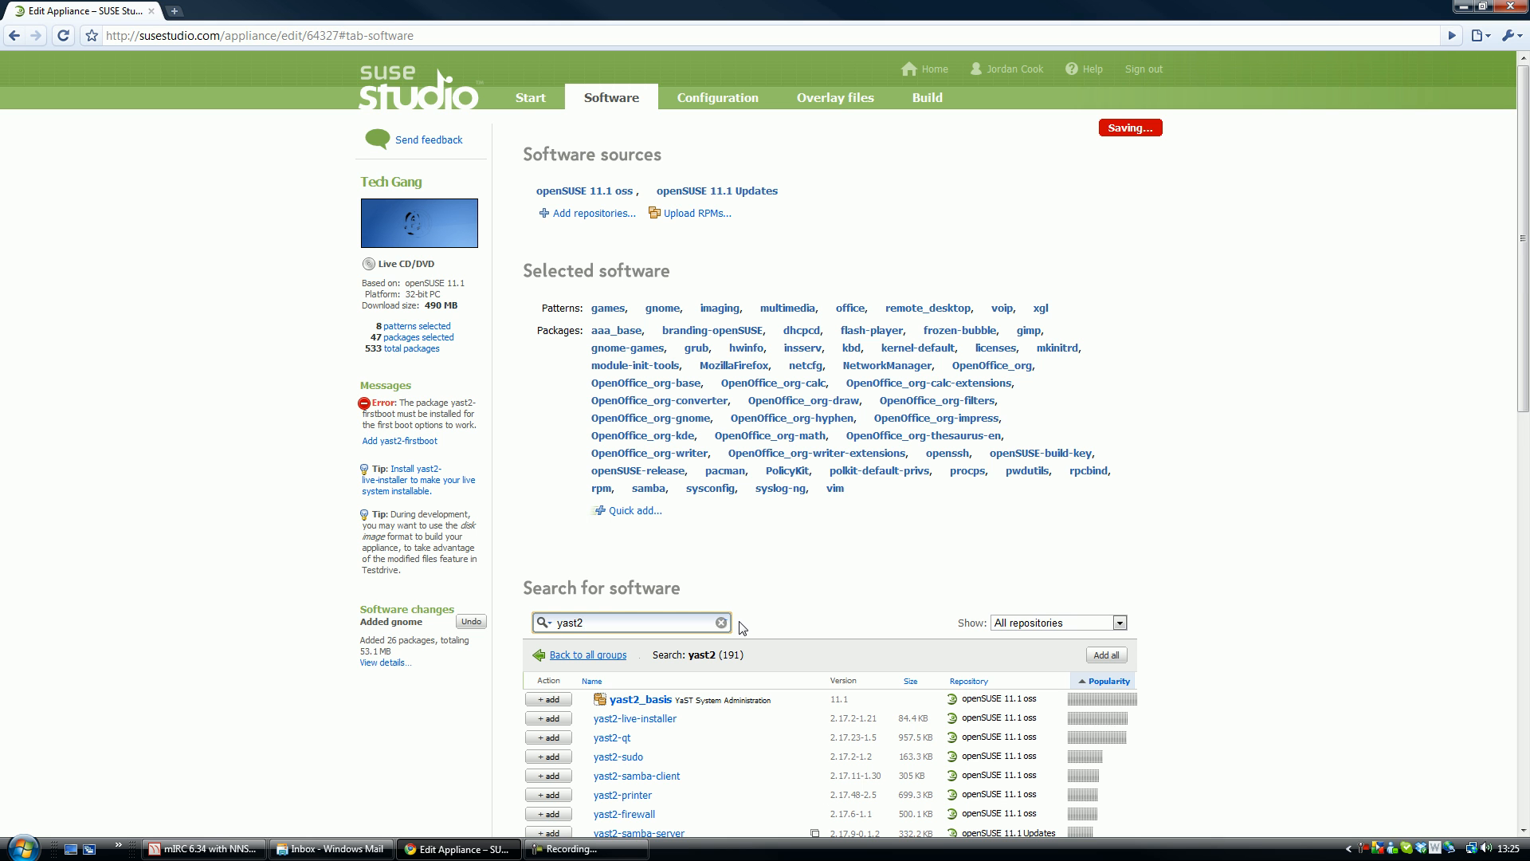
pyautogui.scroll(-3)
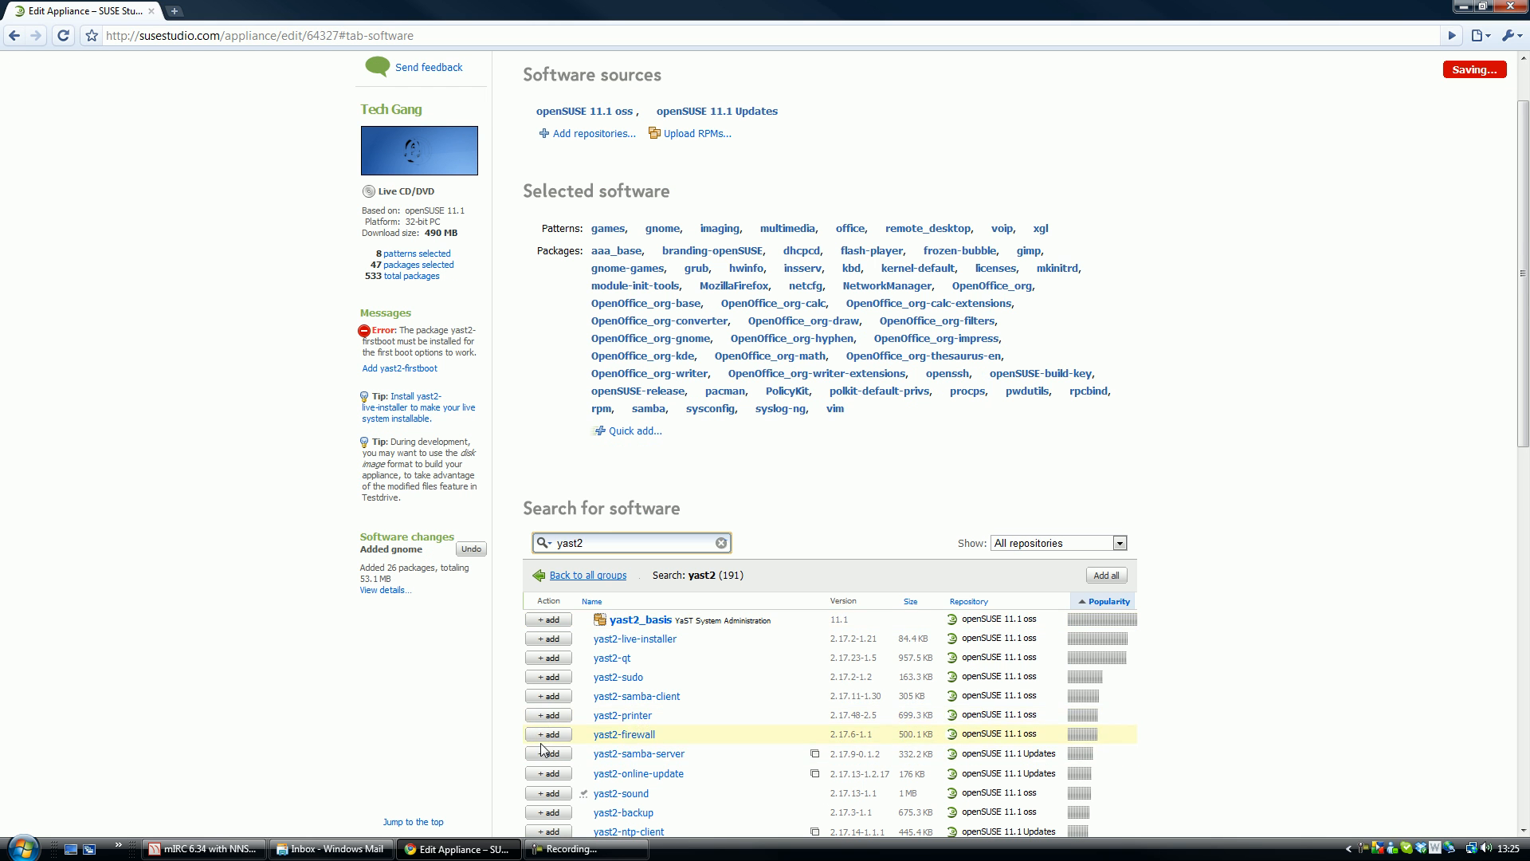
pyautogui.scroll(-3)
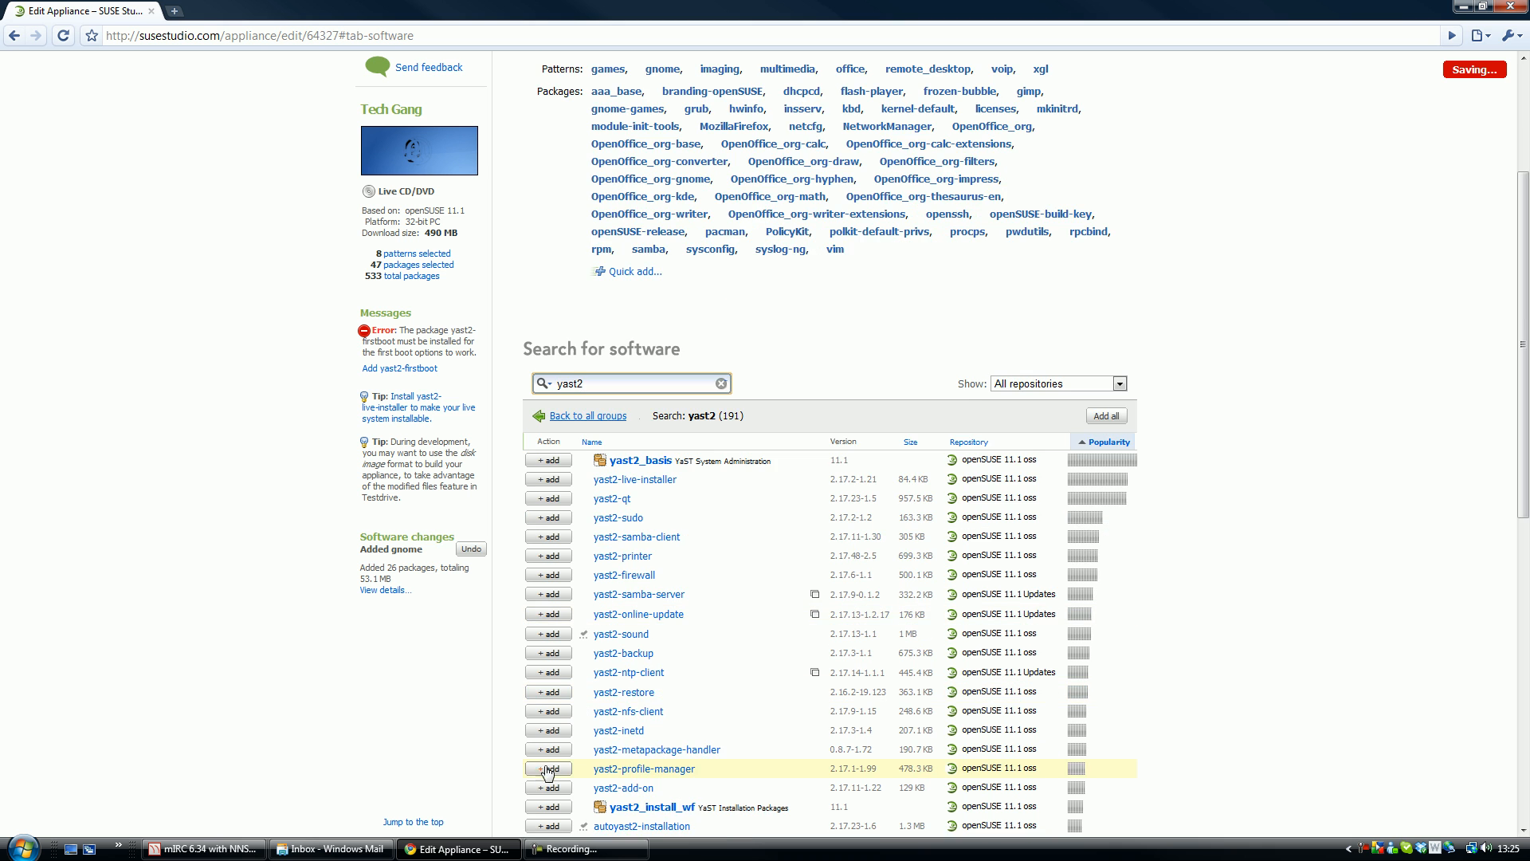
pyautogui.scroll(-3)
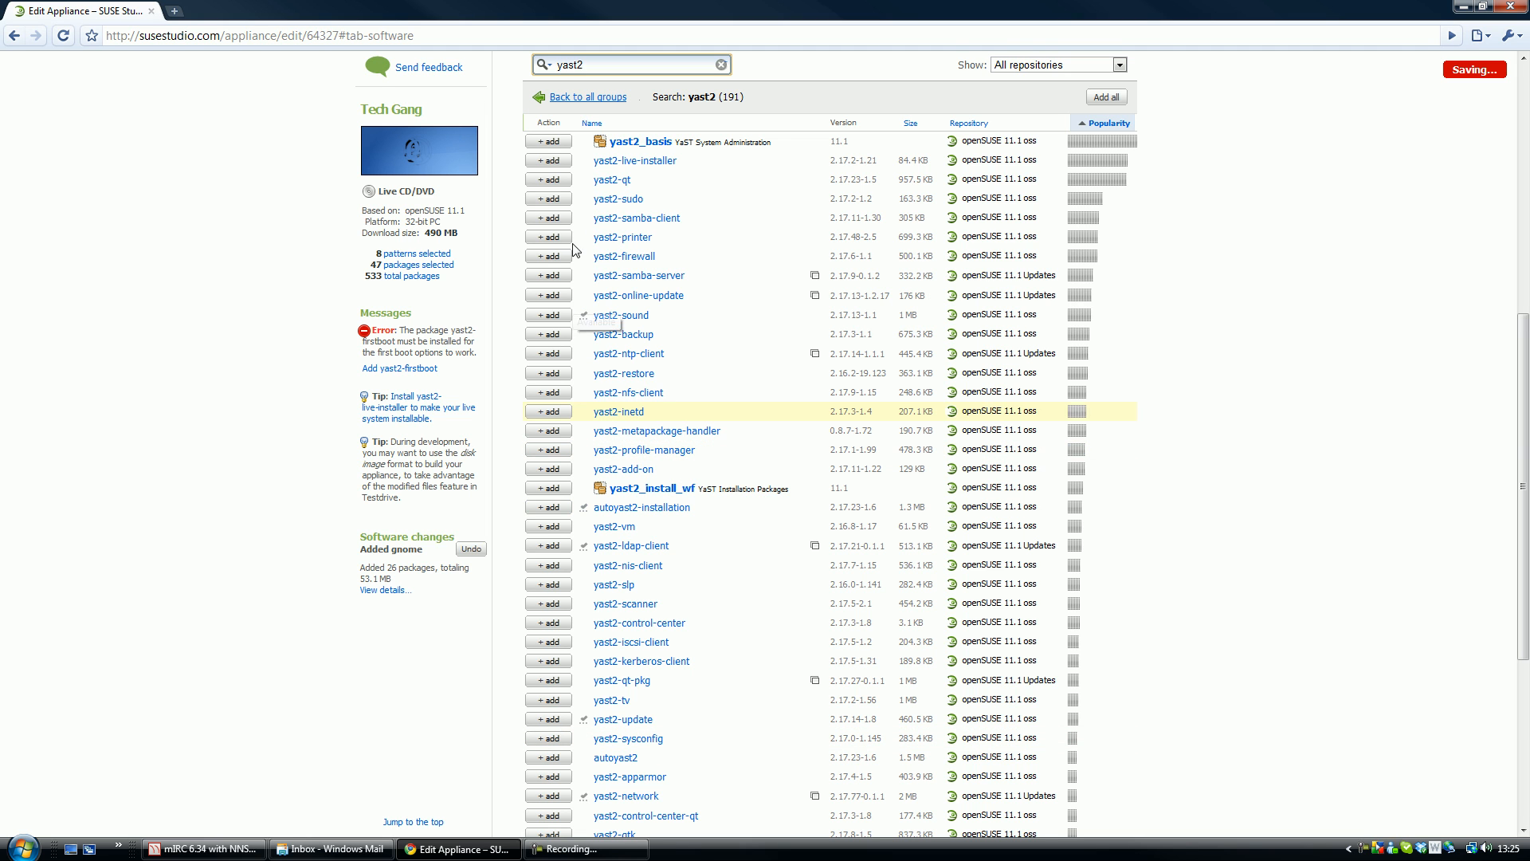
# - Add yast2 samba-client, printer, samba-server, online-update and backup modules to the appliance
pyautogui.click(546, 218)
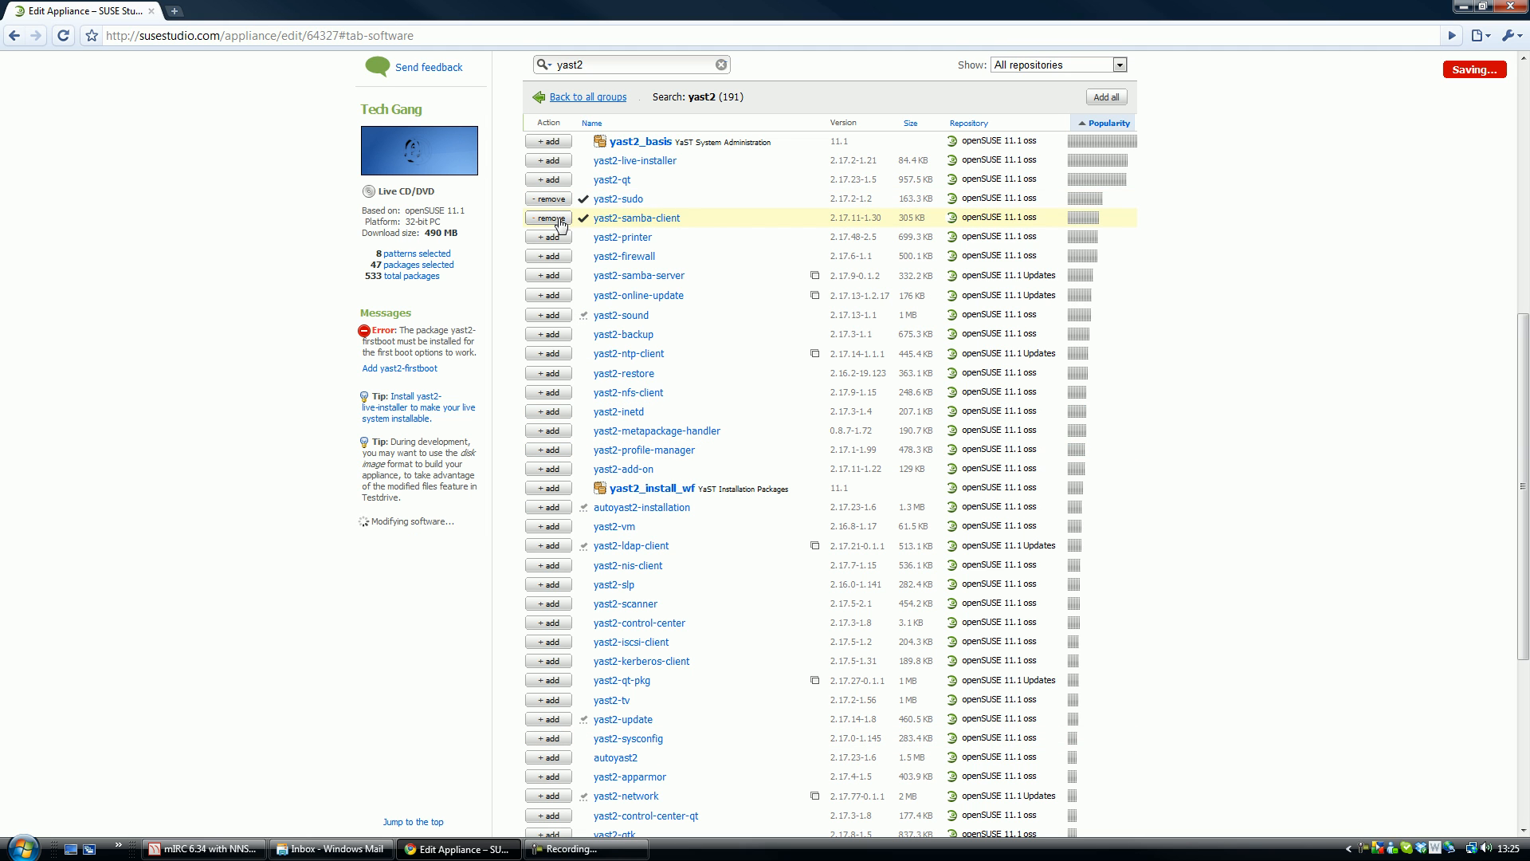
pyautogui.click(547, 238)
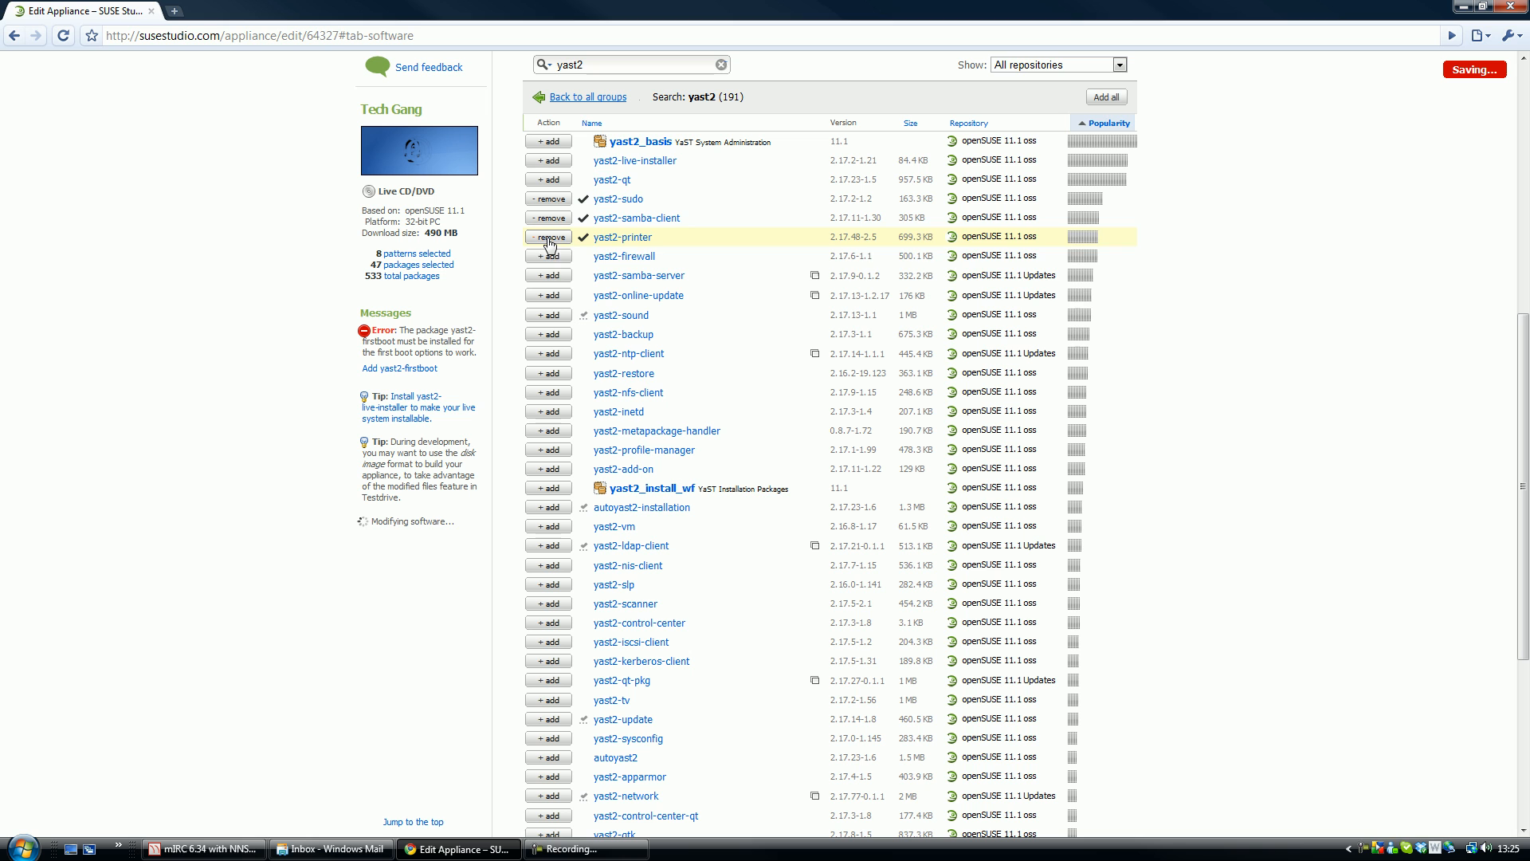
pyautogui.click(547, 255)
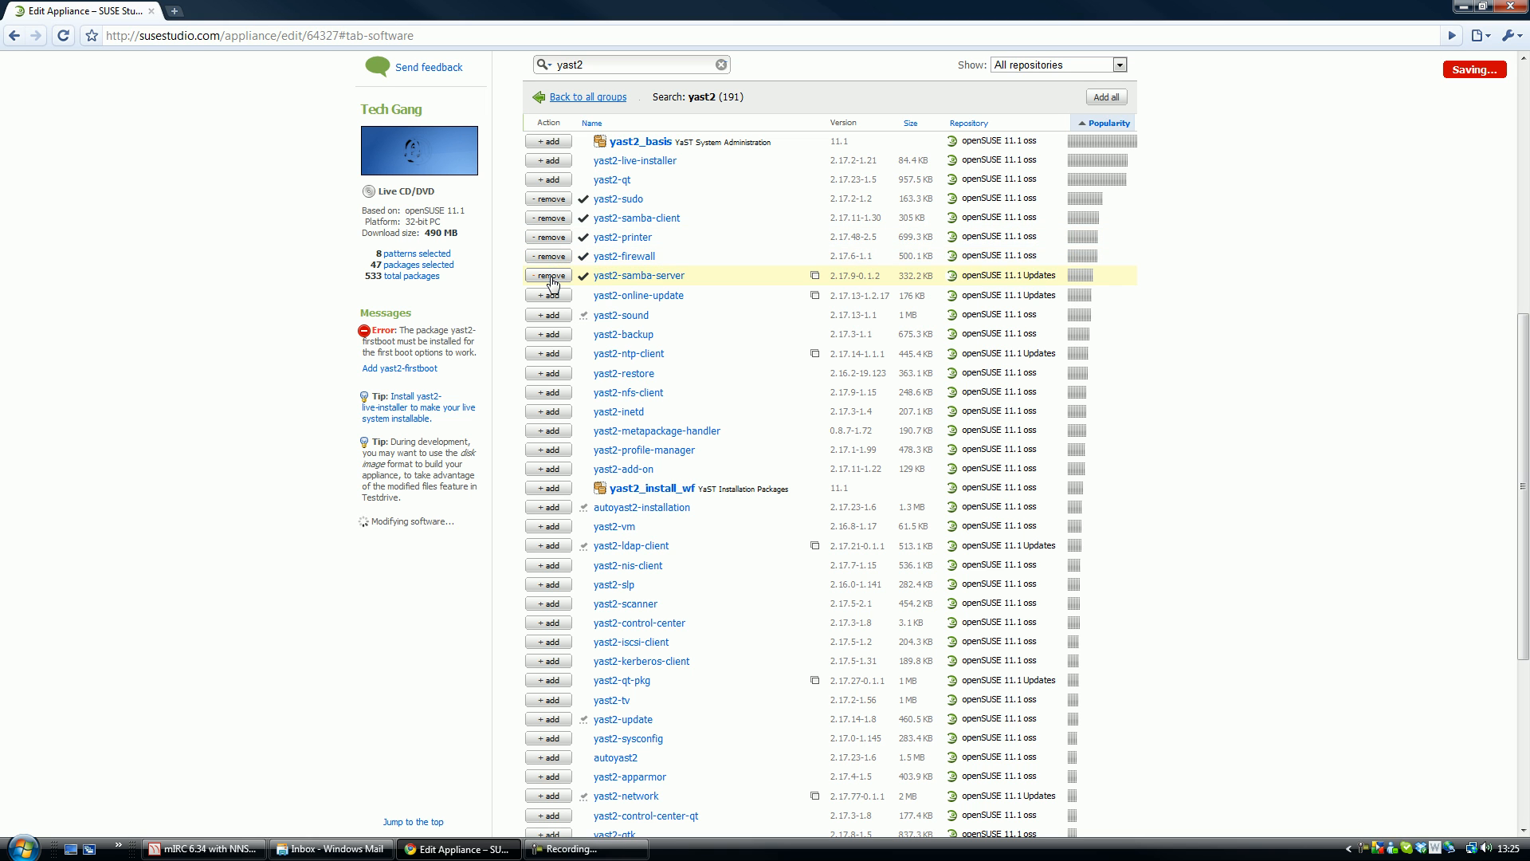
pyautogui.click(547, 295)
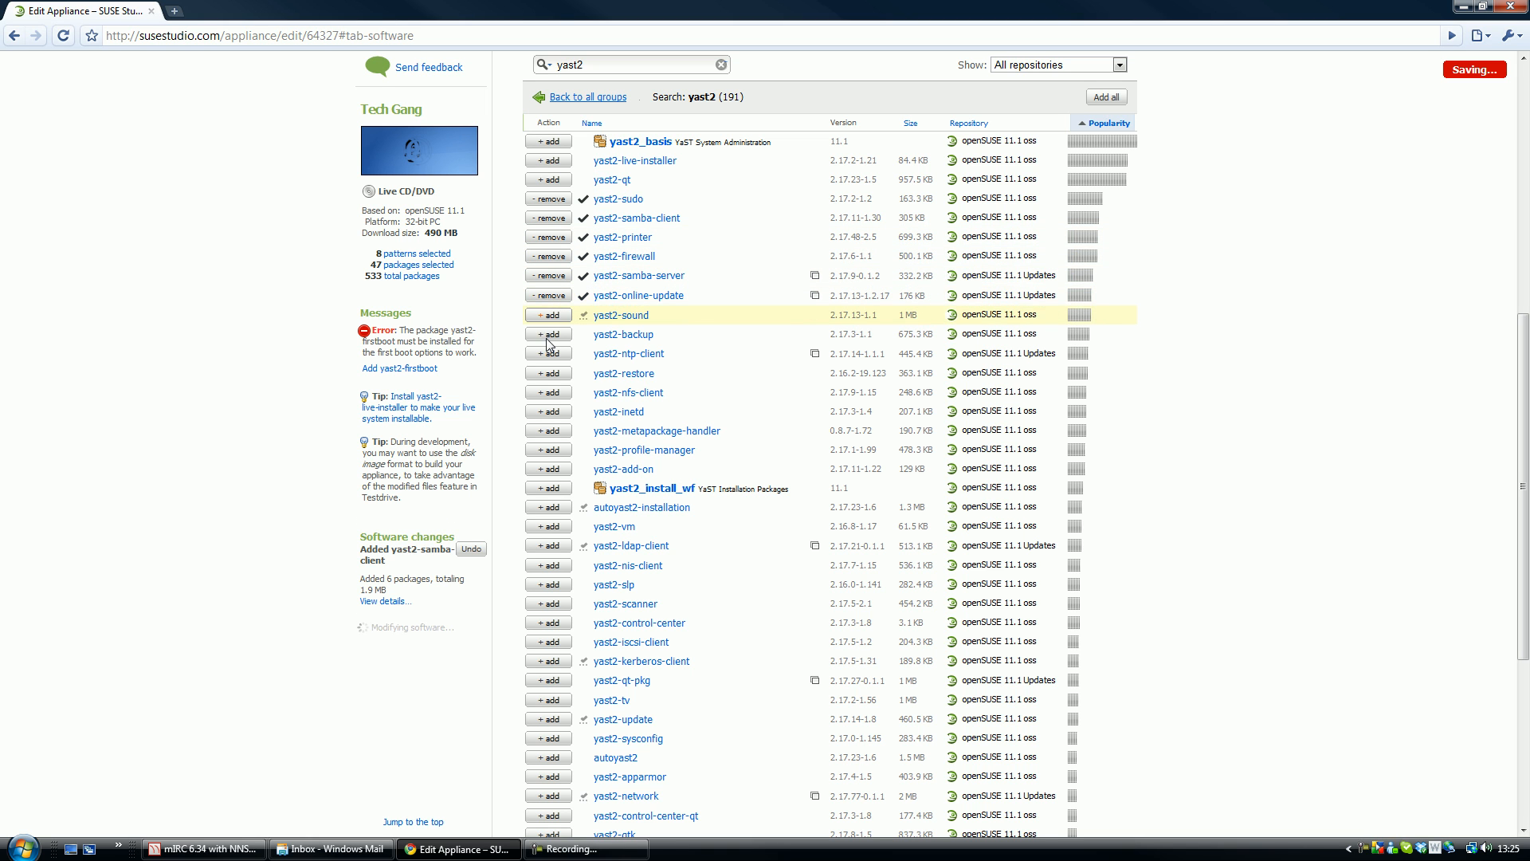
pyautogui.click(548, 238)
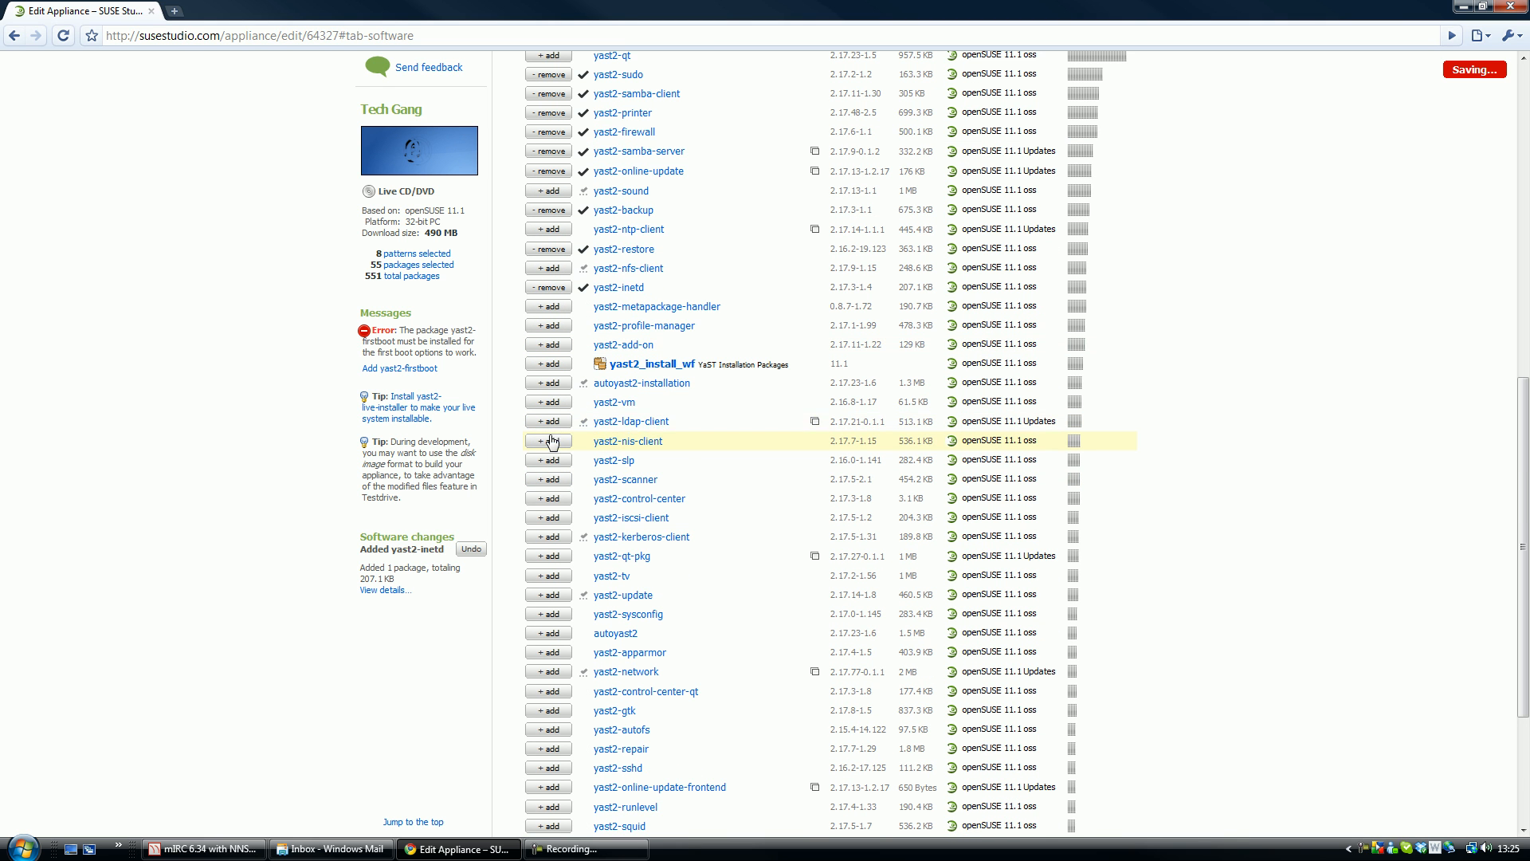
pyautogui.scroll(-3)
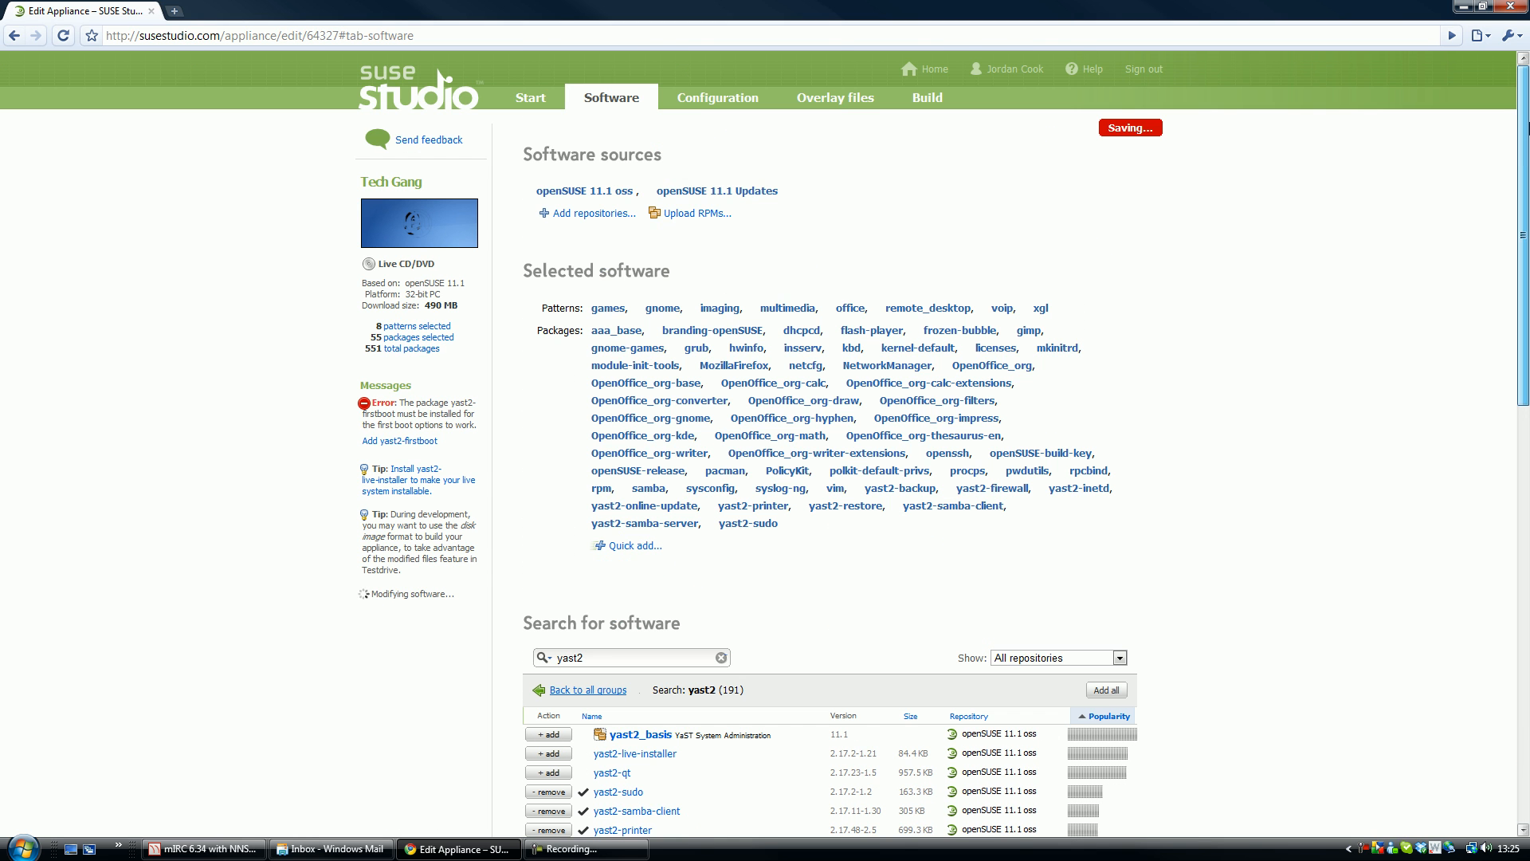
# - Add the missing yast2-firstboot package and start the Live CD/DVD 1.0.0 build
pyautogui.click(925, 97)
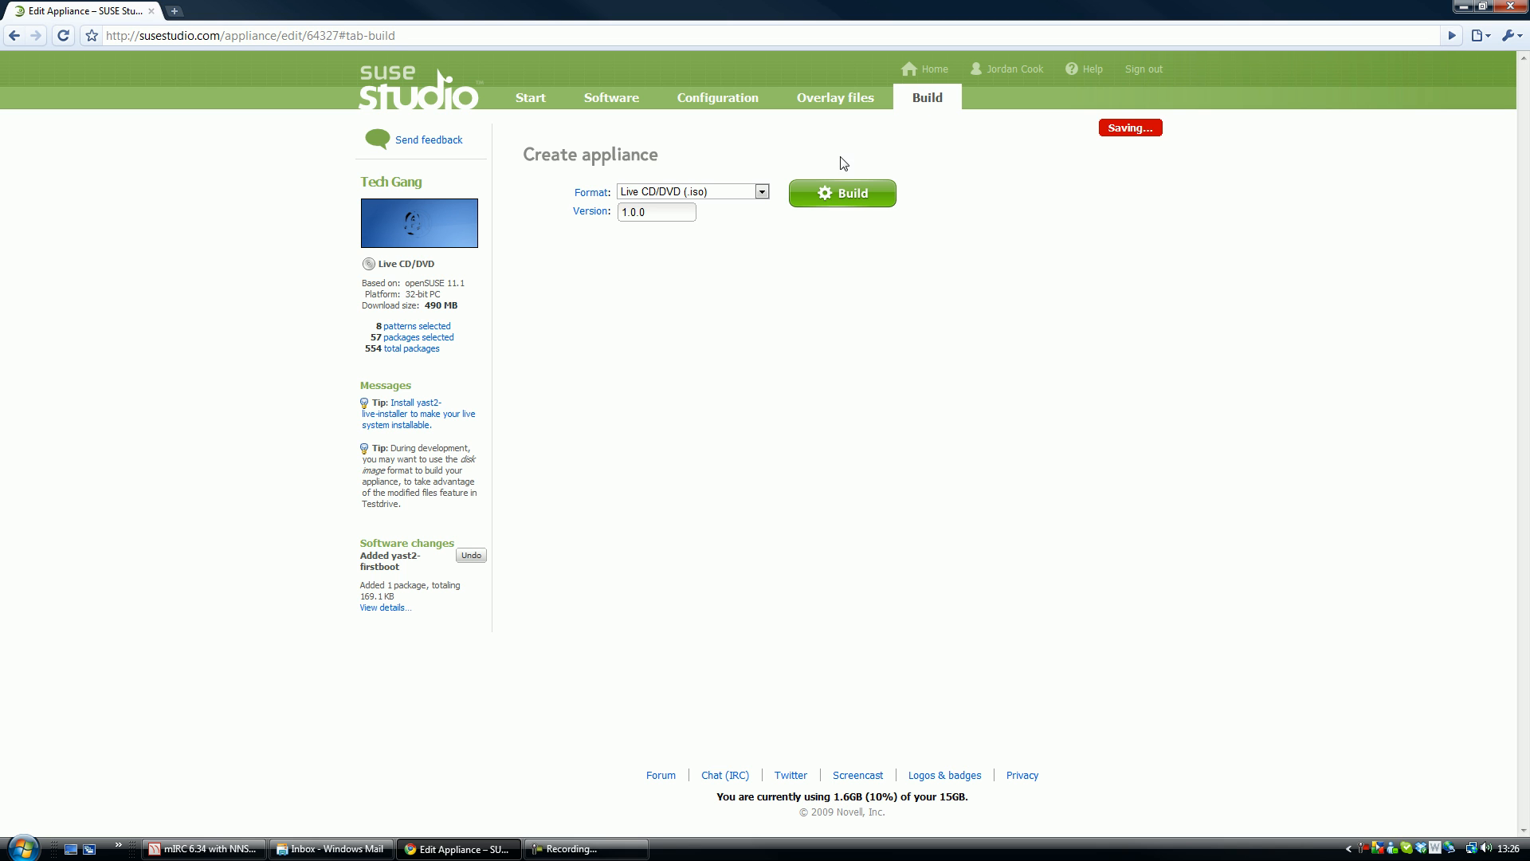
pyautogui.click(841, 192)
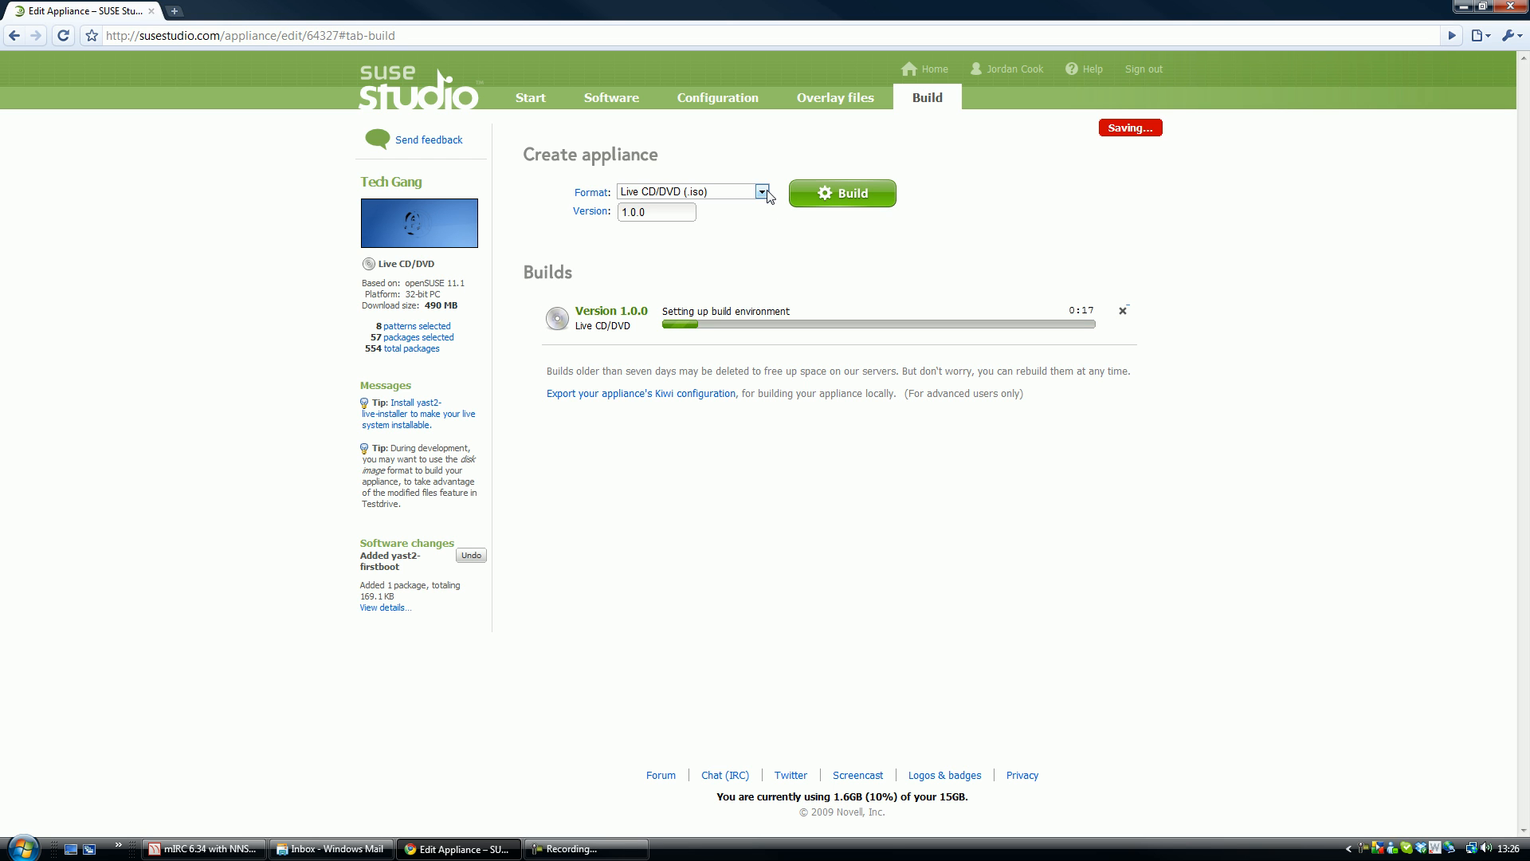
# - Switch the format to USB stick / hard disk image and start a second 1.0.0 build
pyautogui.click(689, 191)
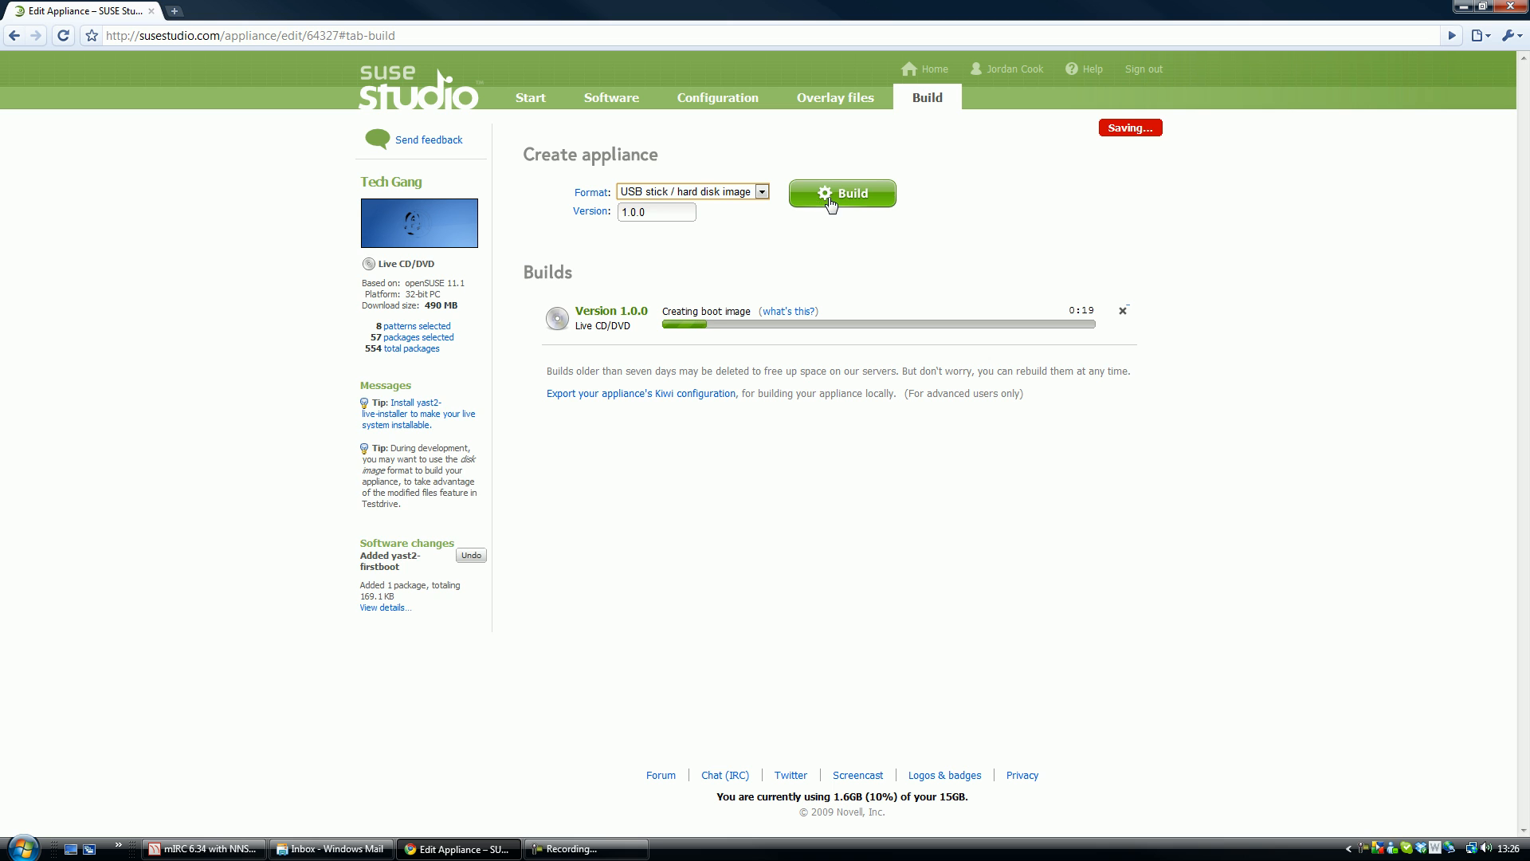
pyautogui.click(841, 192)
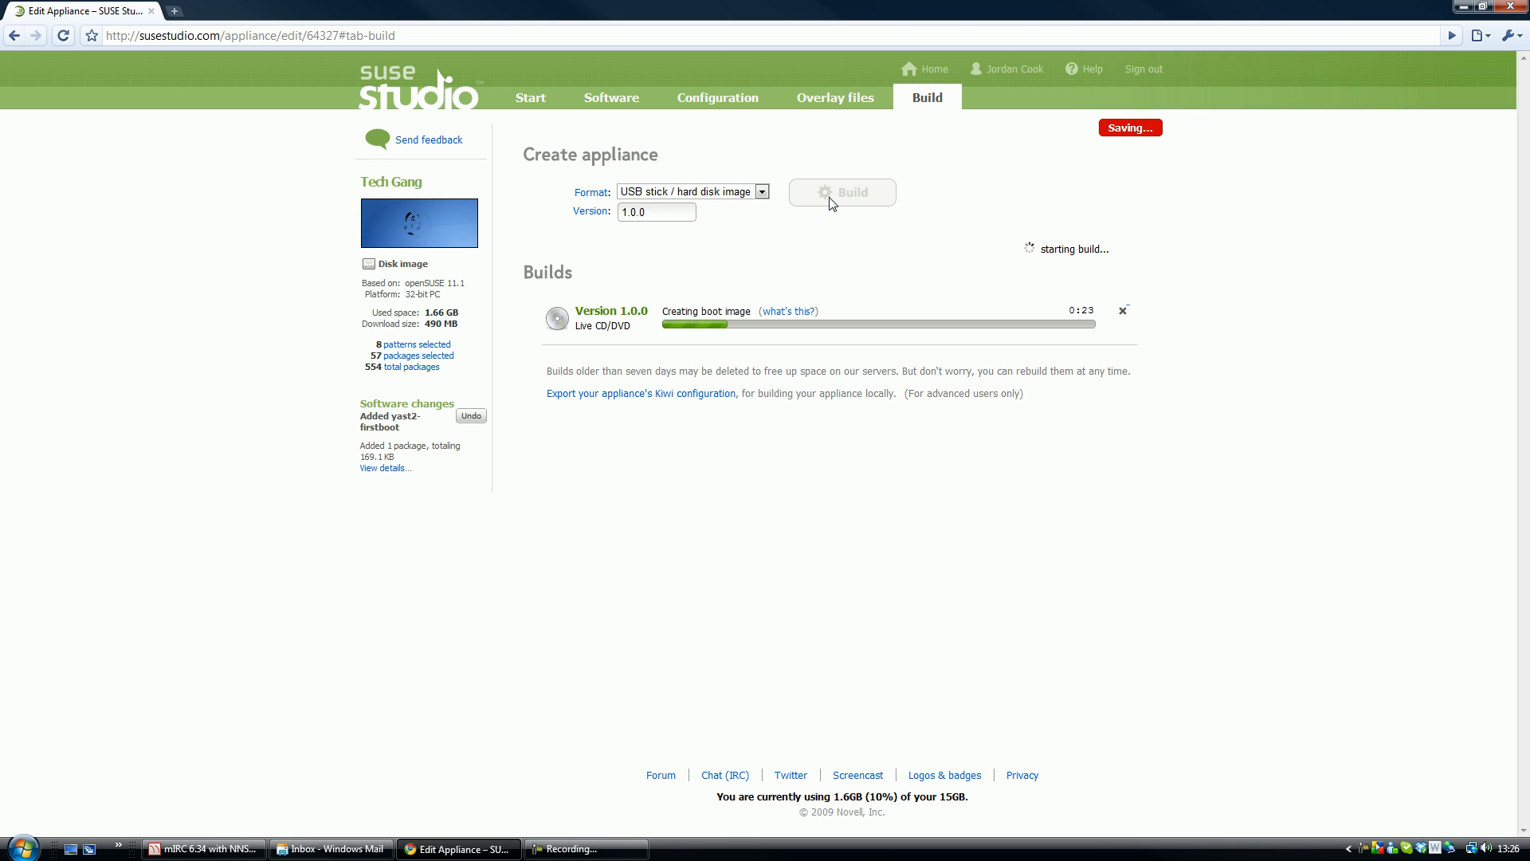
pyautogui.click(842, 193)
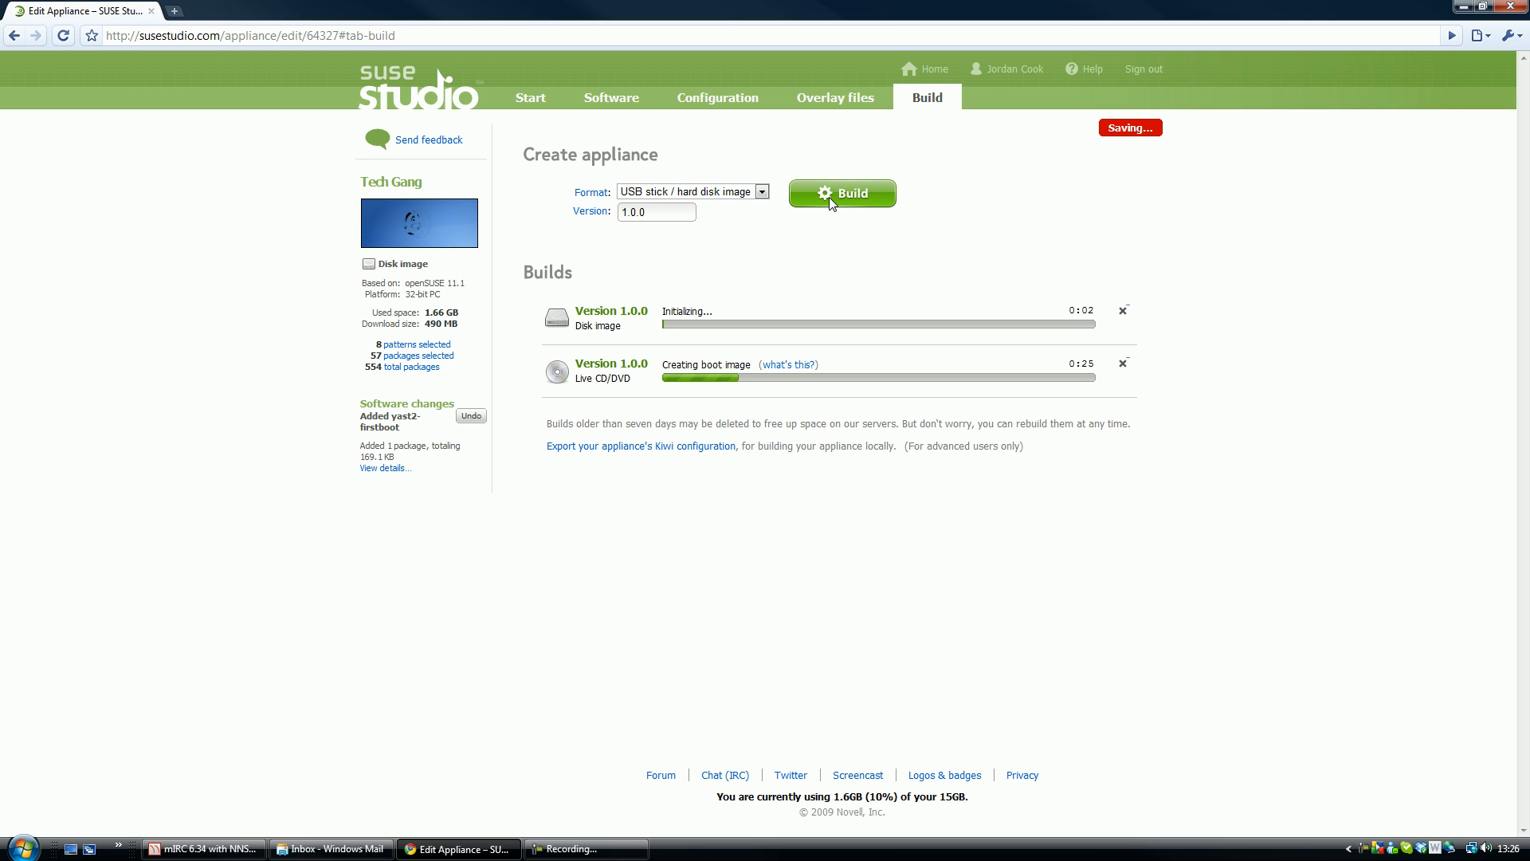